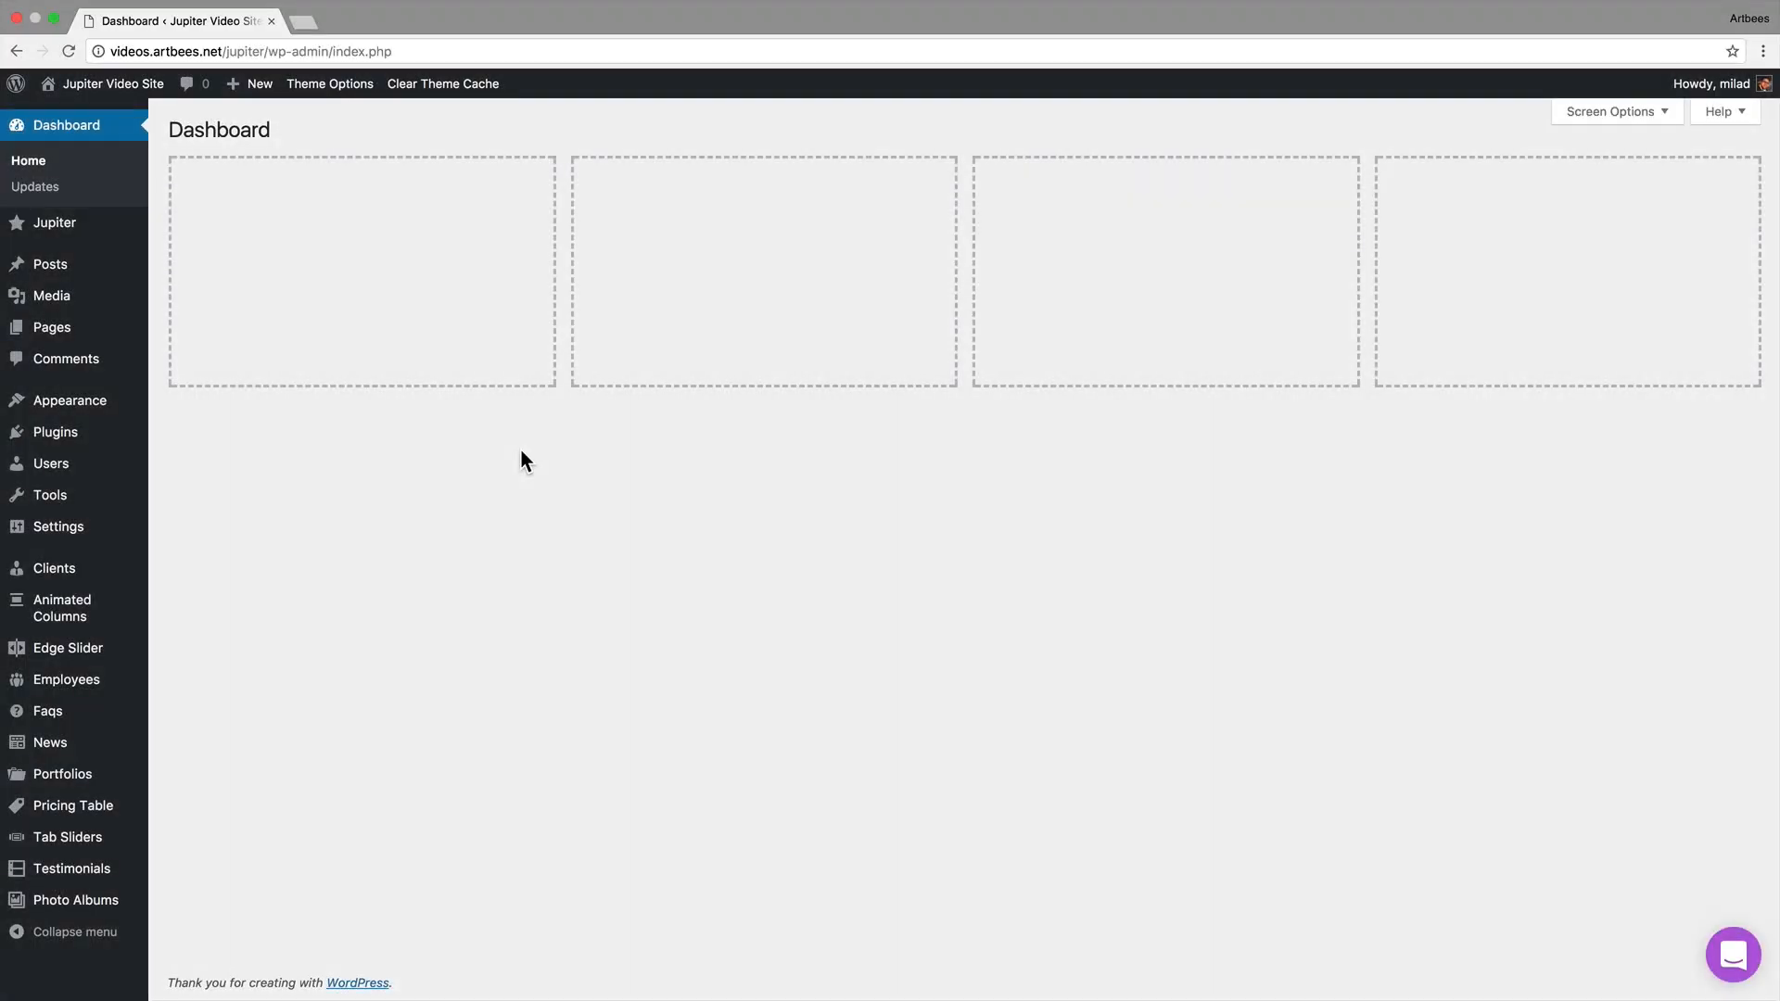
{"action": "mouse_move", "coordinate": [189, 330]}
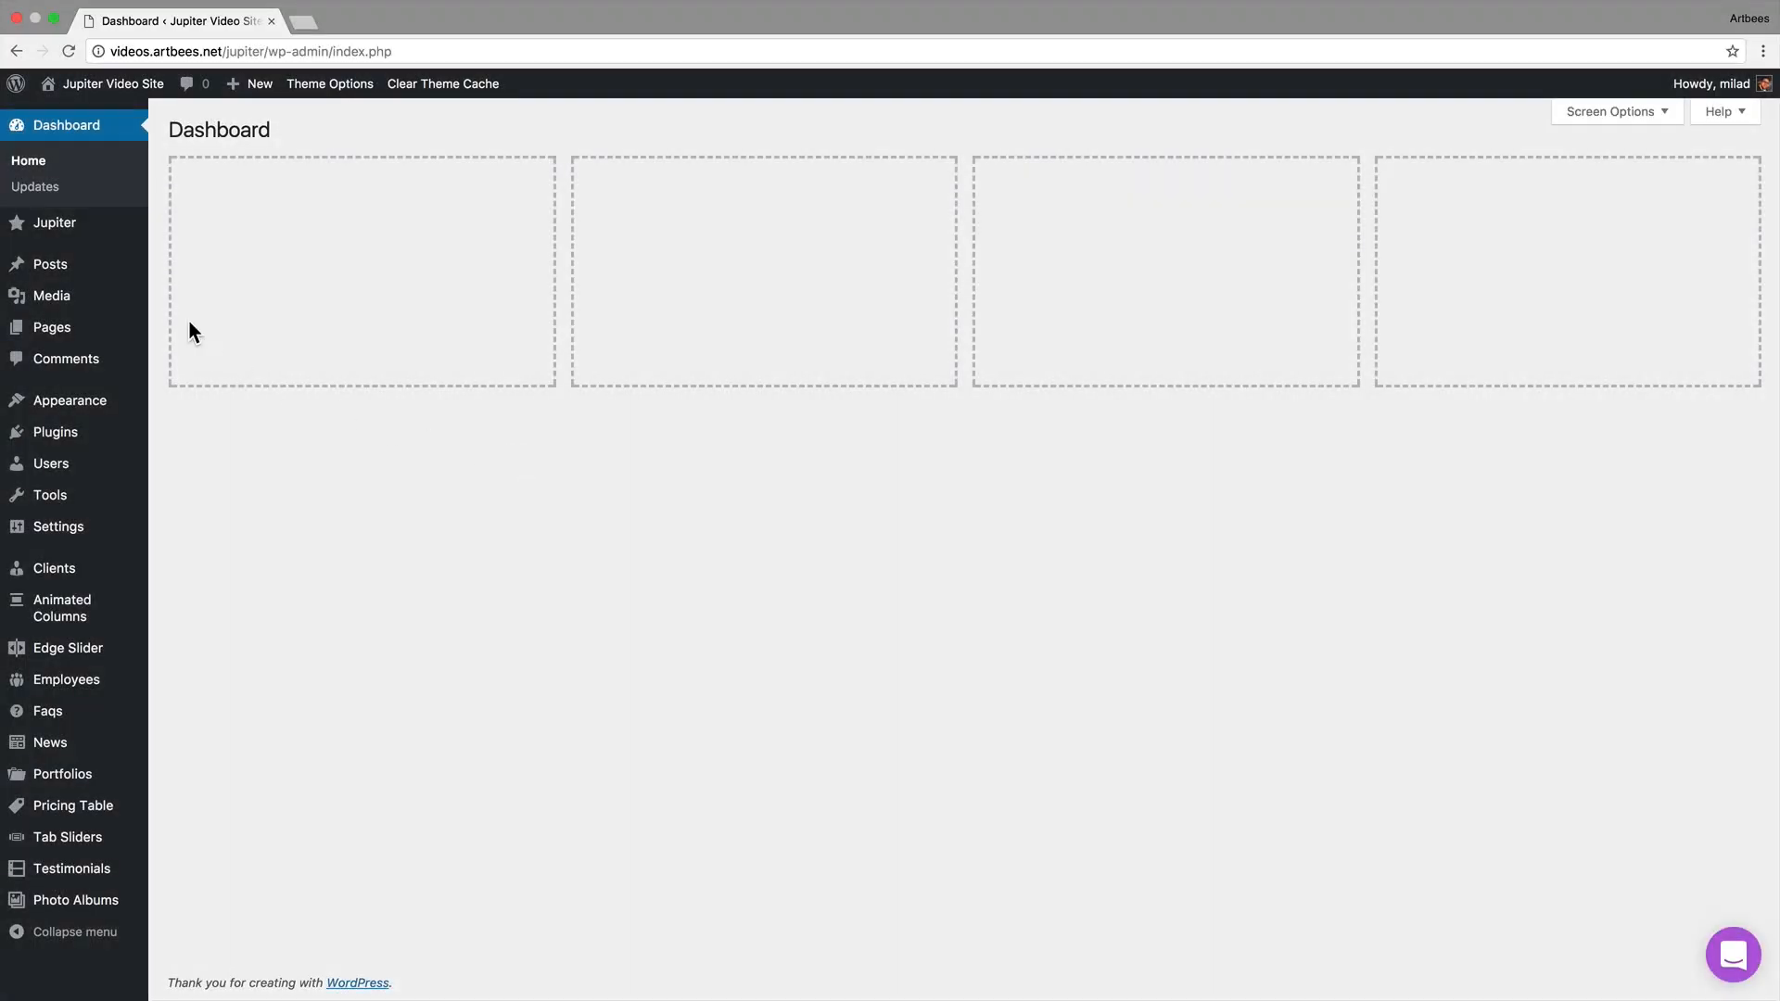
{"action": "mouse_move", "coordinate": [70, 902]}
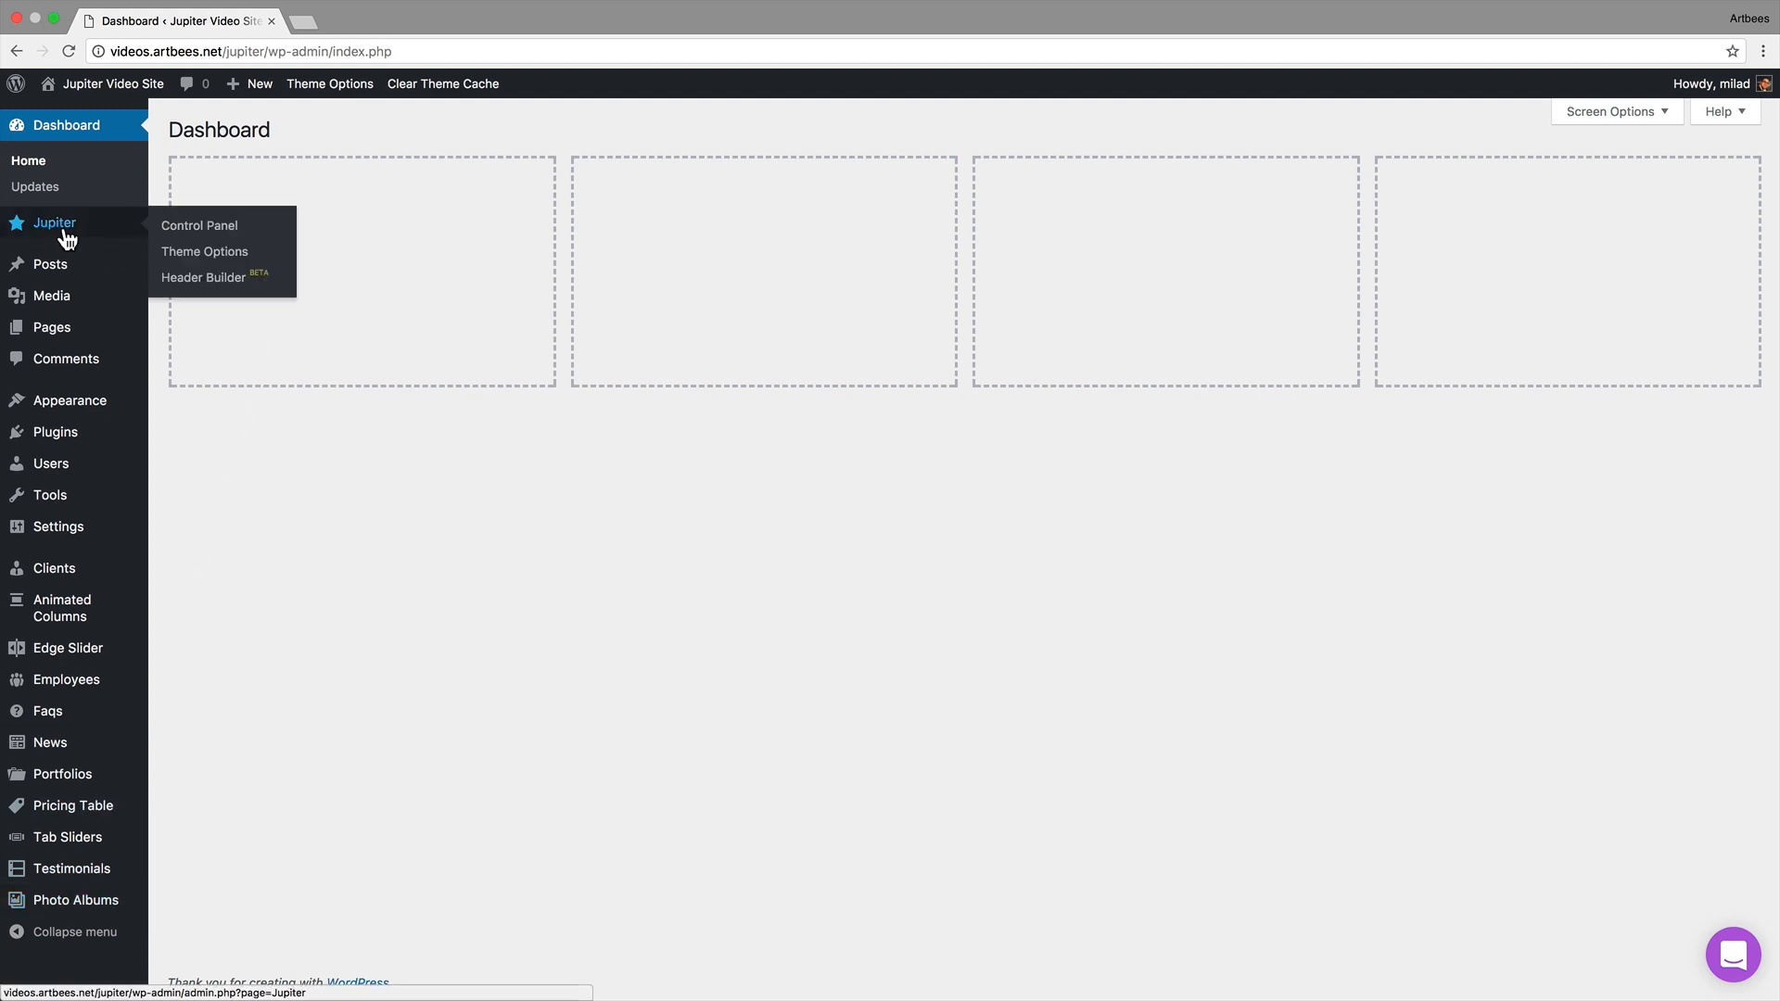
- Go to the Jupiter theme's Control Panel from the admin dashboard
{"action": "left_click", "coordinate": [199, 224]}
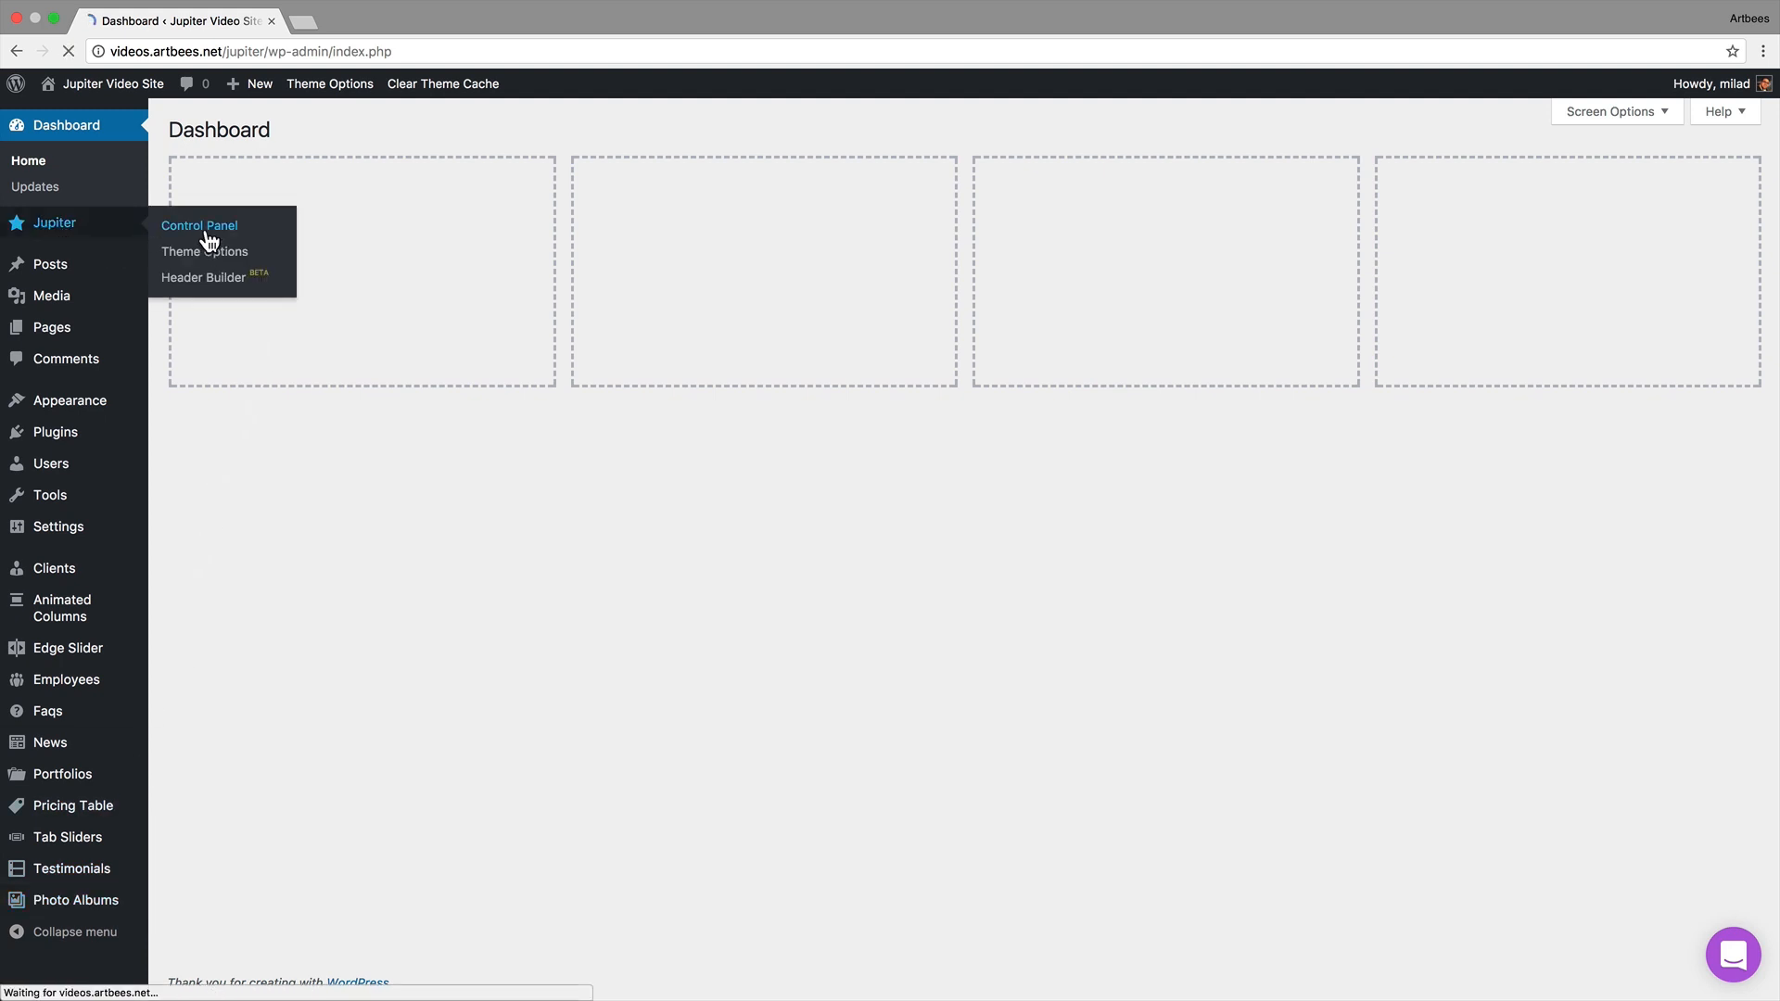
- Show the Templates list of installable designs in the Jupiter Control Panel
{"action": "left_click", "coordinate": [198, 226]}
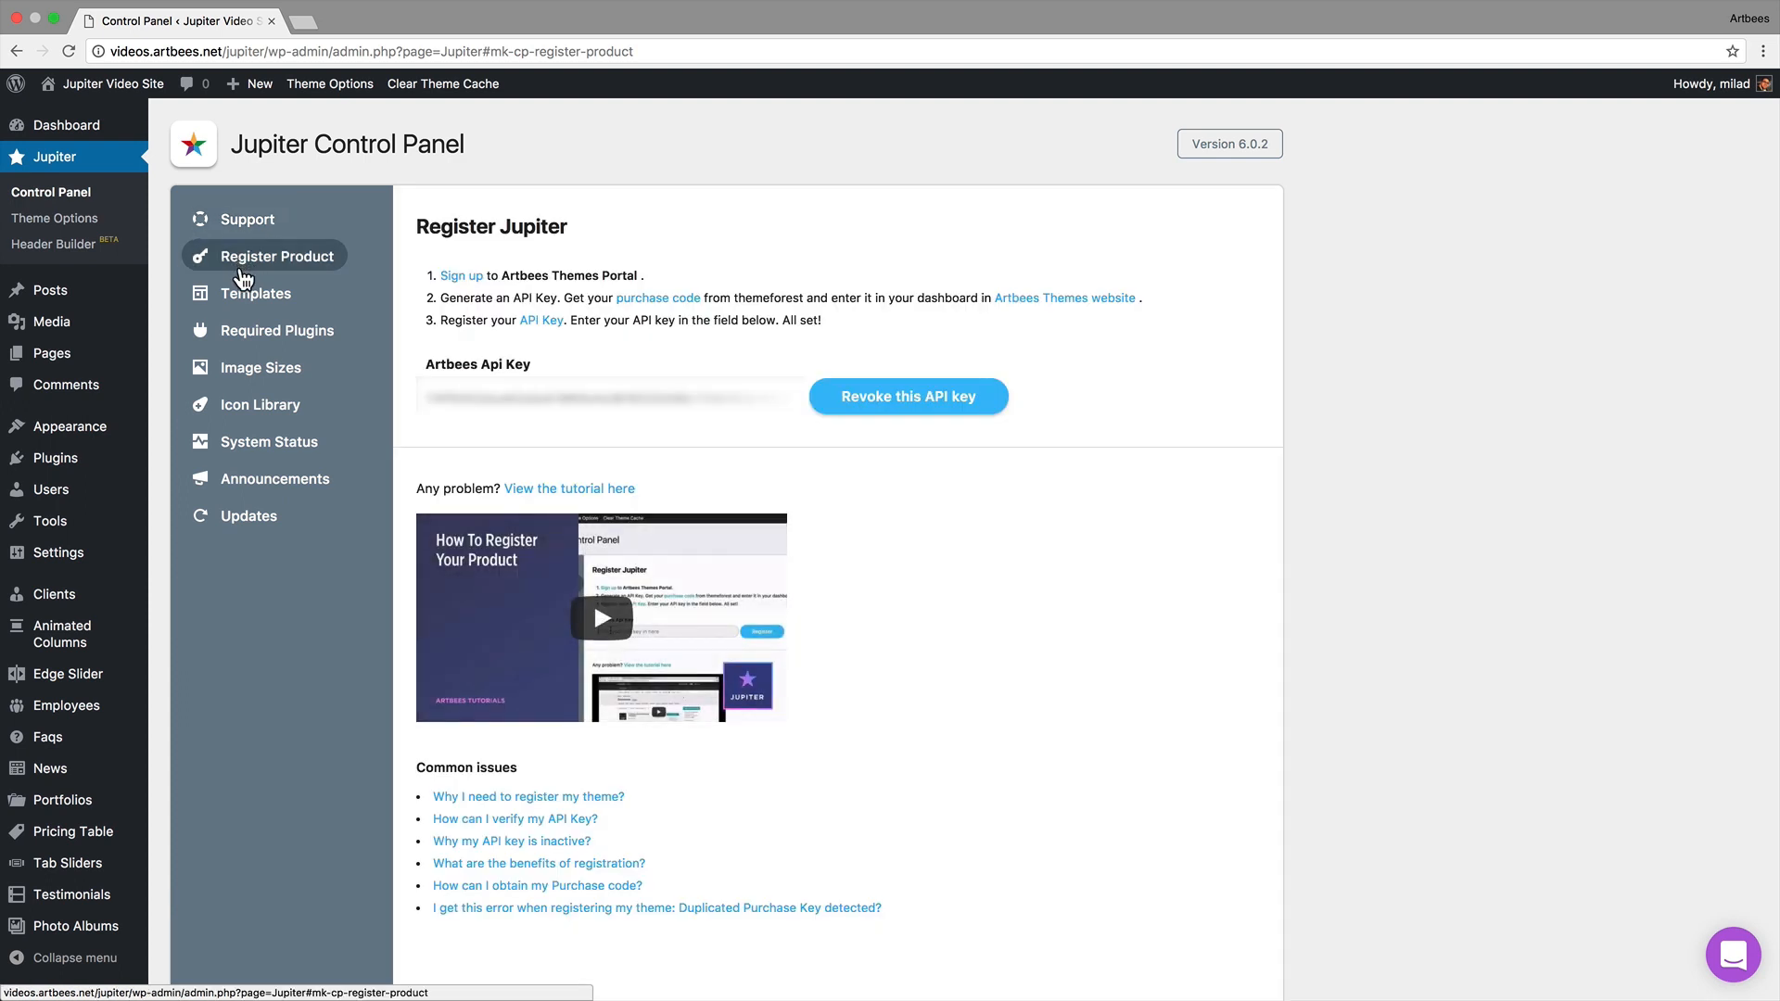
{"action": "left_click", "coordinate": [276, 330]}
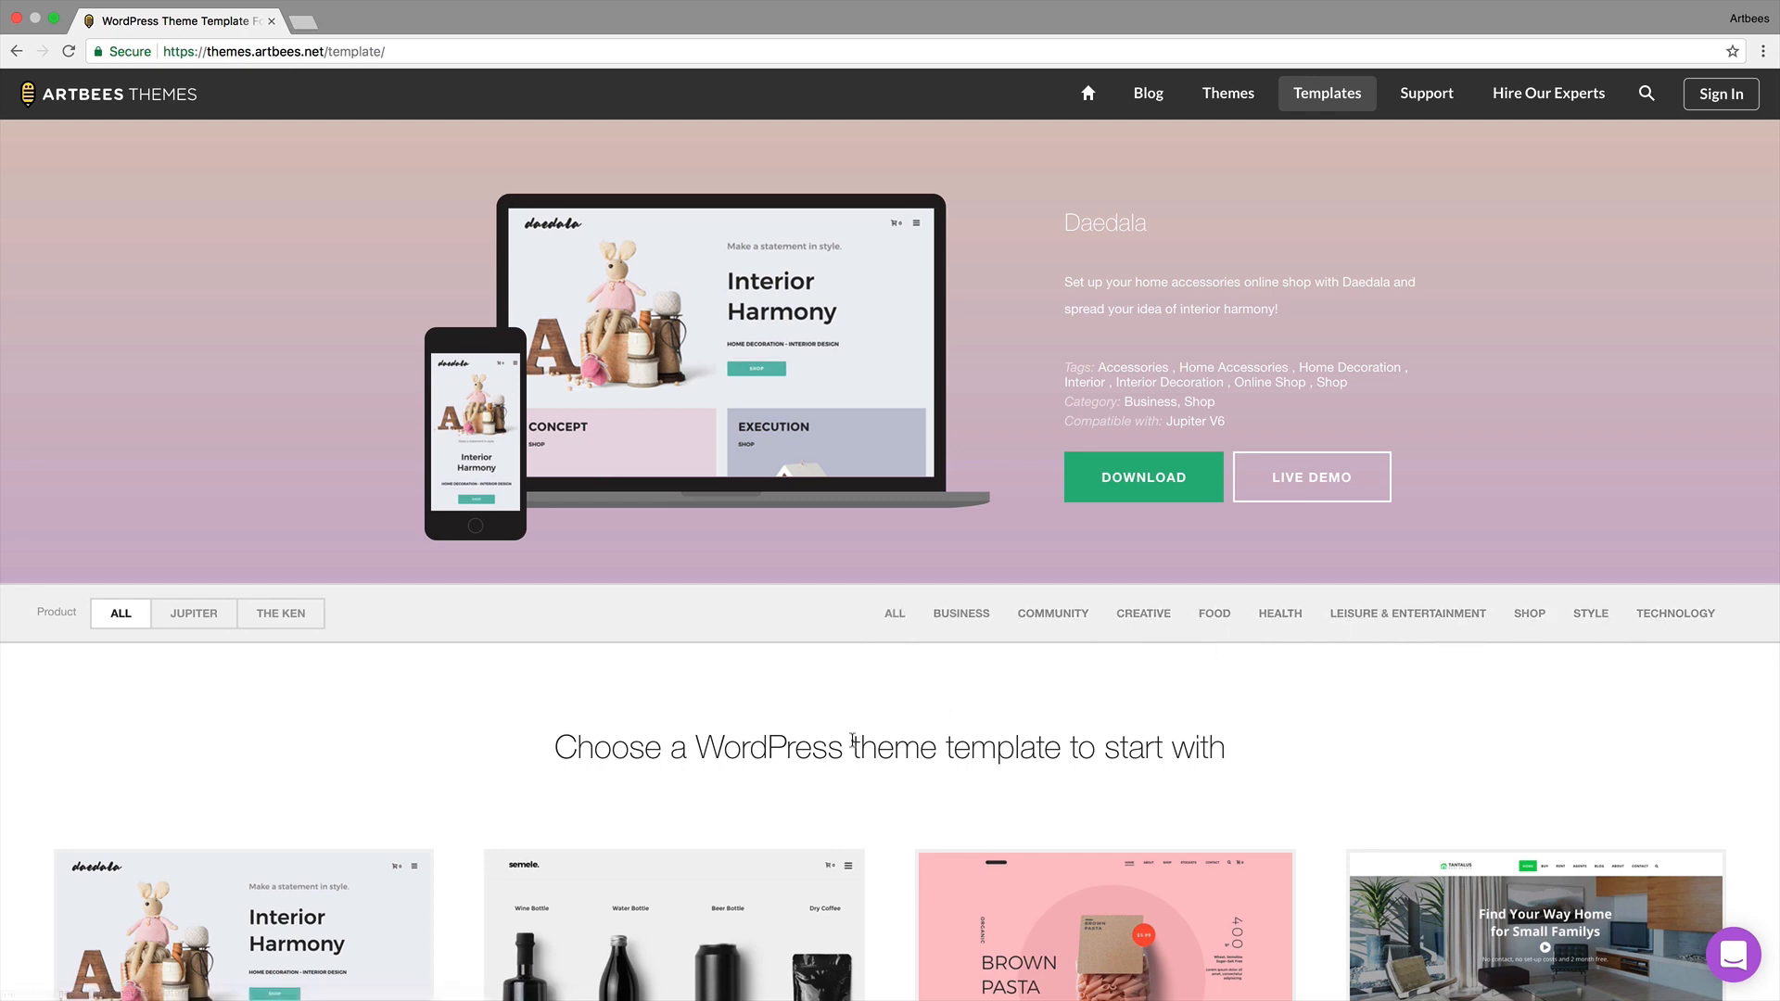
- Scroll down through the template designs on themes.artbees.net
{"action": "scroll", "scroll_direction": "down", "scroll_amount": 3}
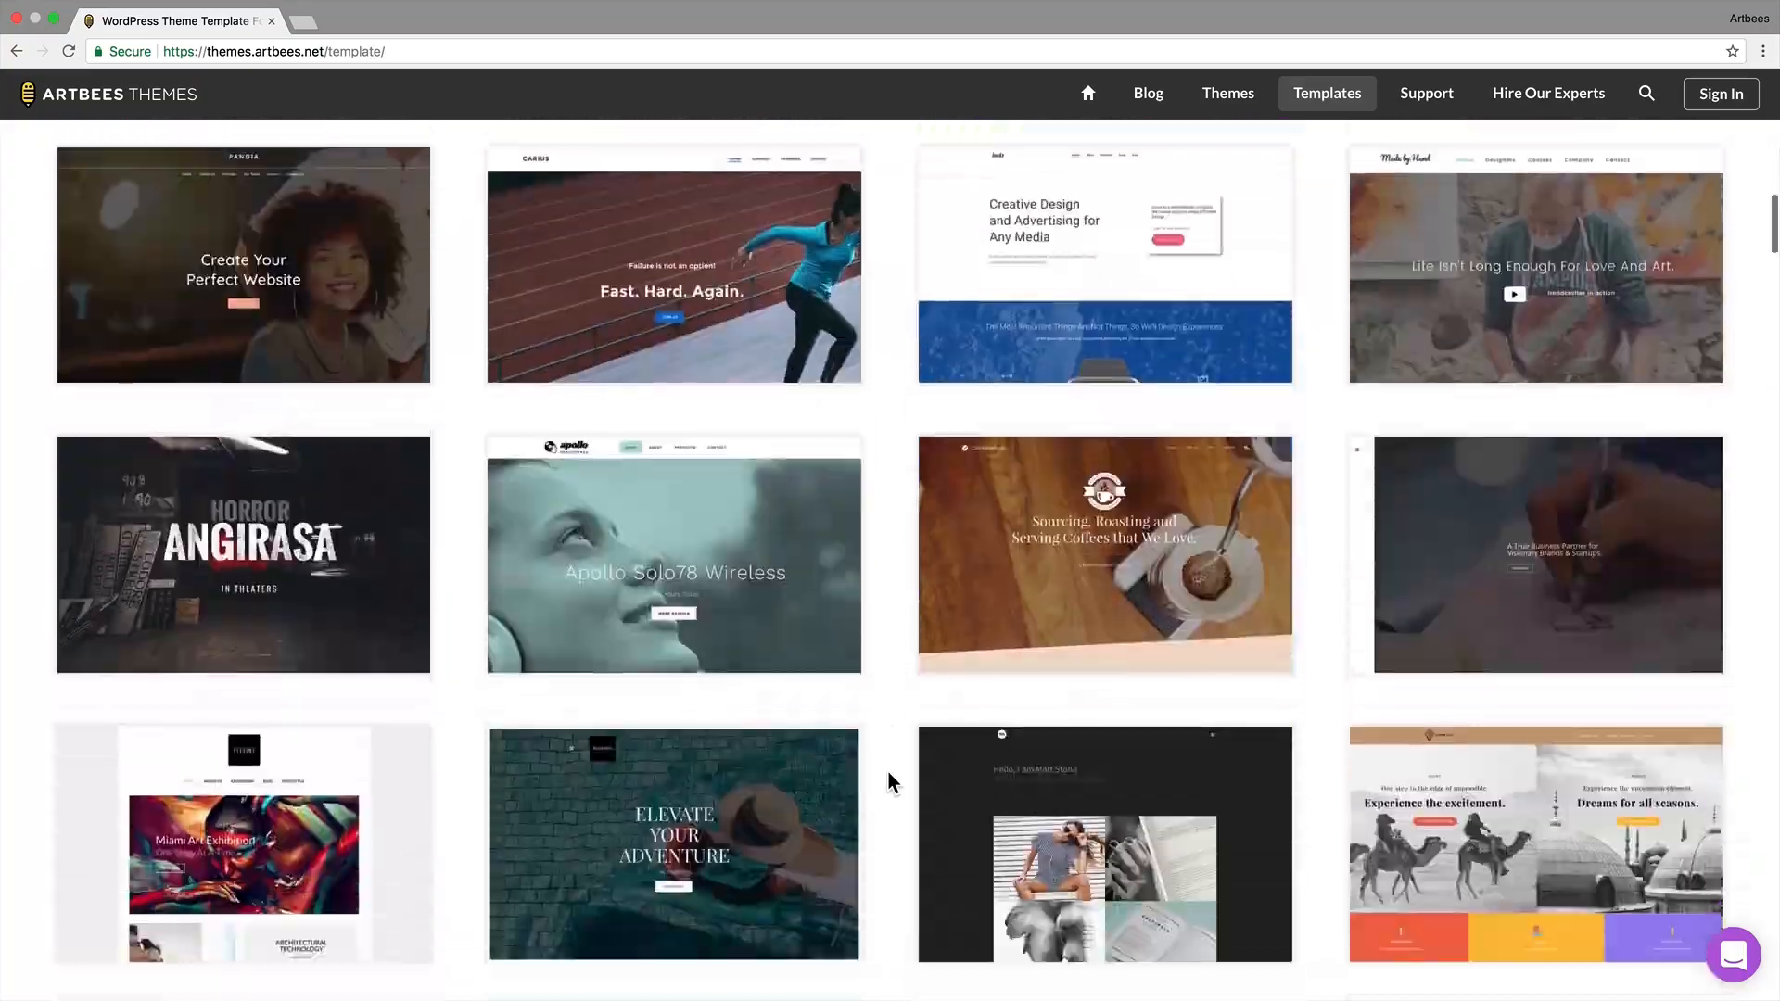
{"action": "scroll", "scroll_direction": "down", "scroll_amount": 3}
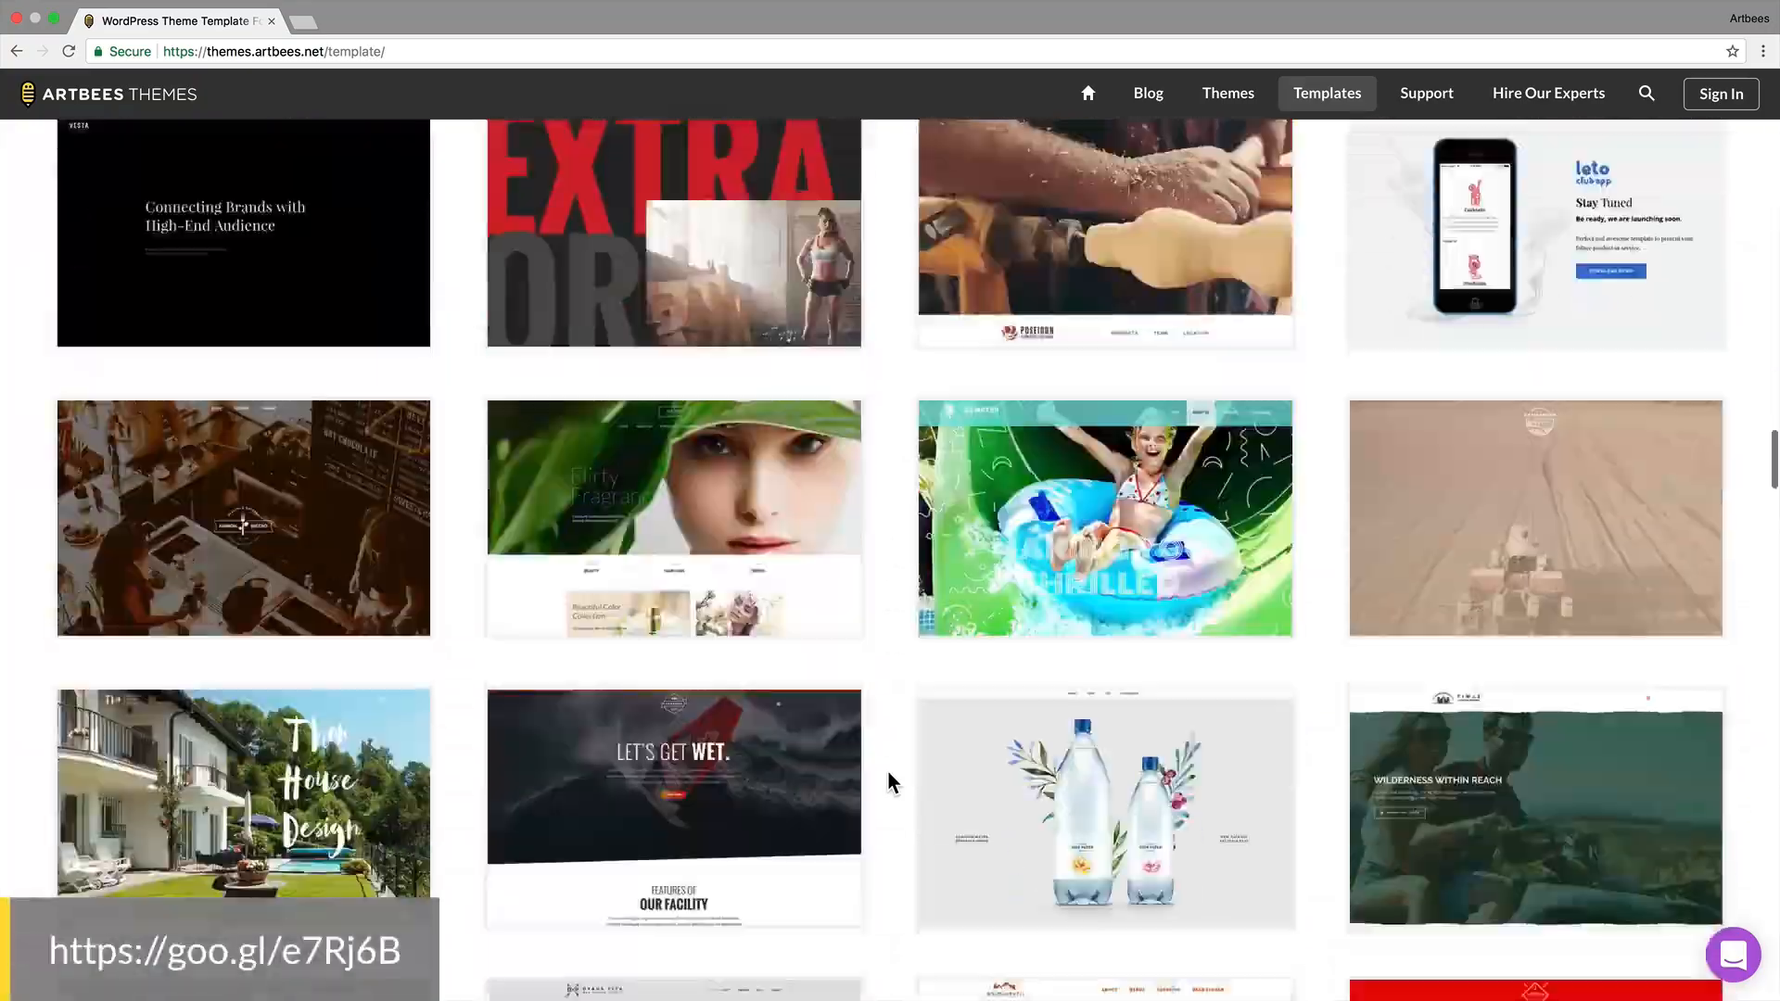
{"action": "scroll", "scroll_direction": "down", "scroll_amount": 3}
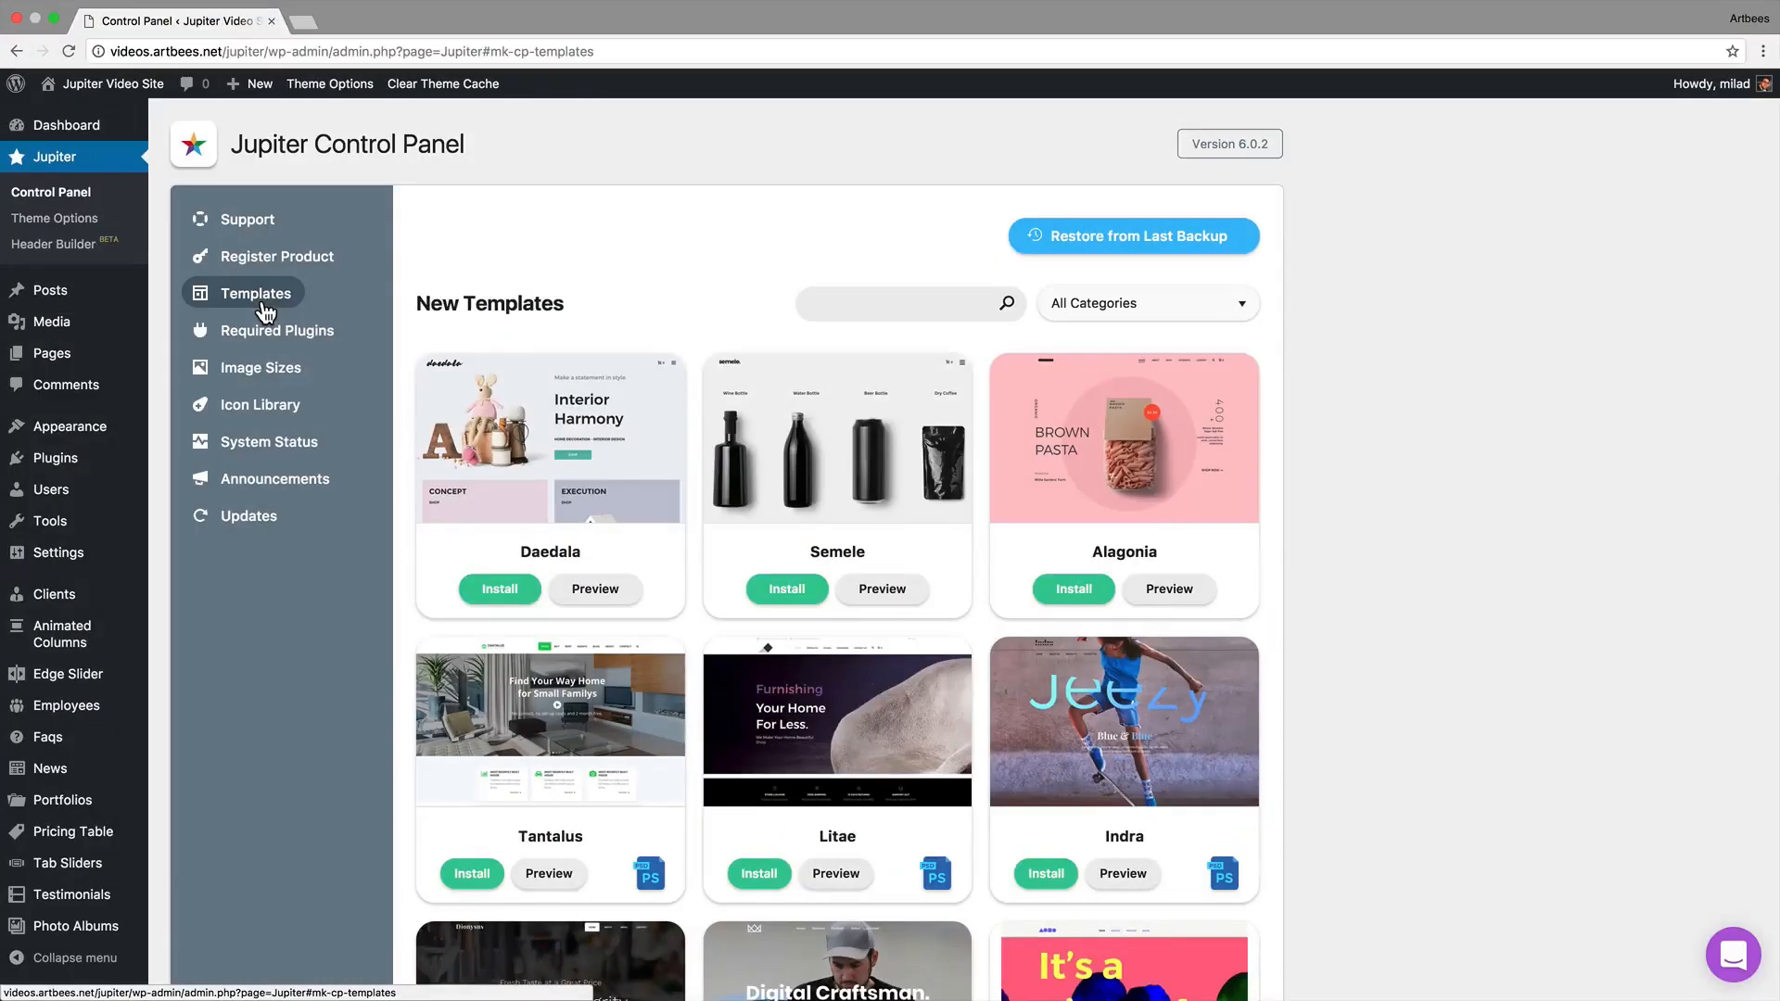
- Install the Daedala template, confirming the content replacement and dismissing the success notice
{"action": "left_click", "coordinate": [499, 590]}
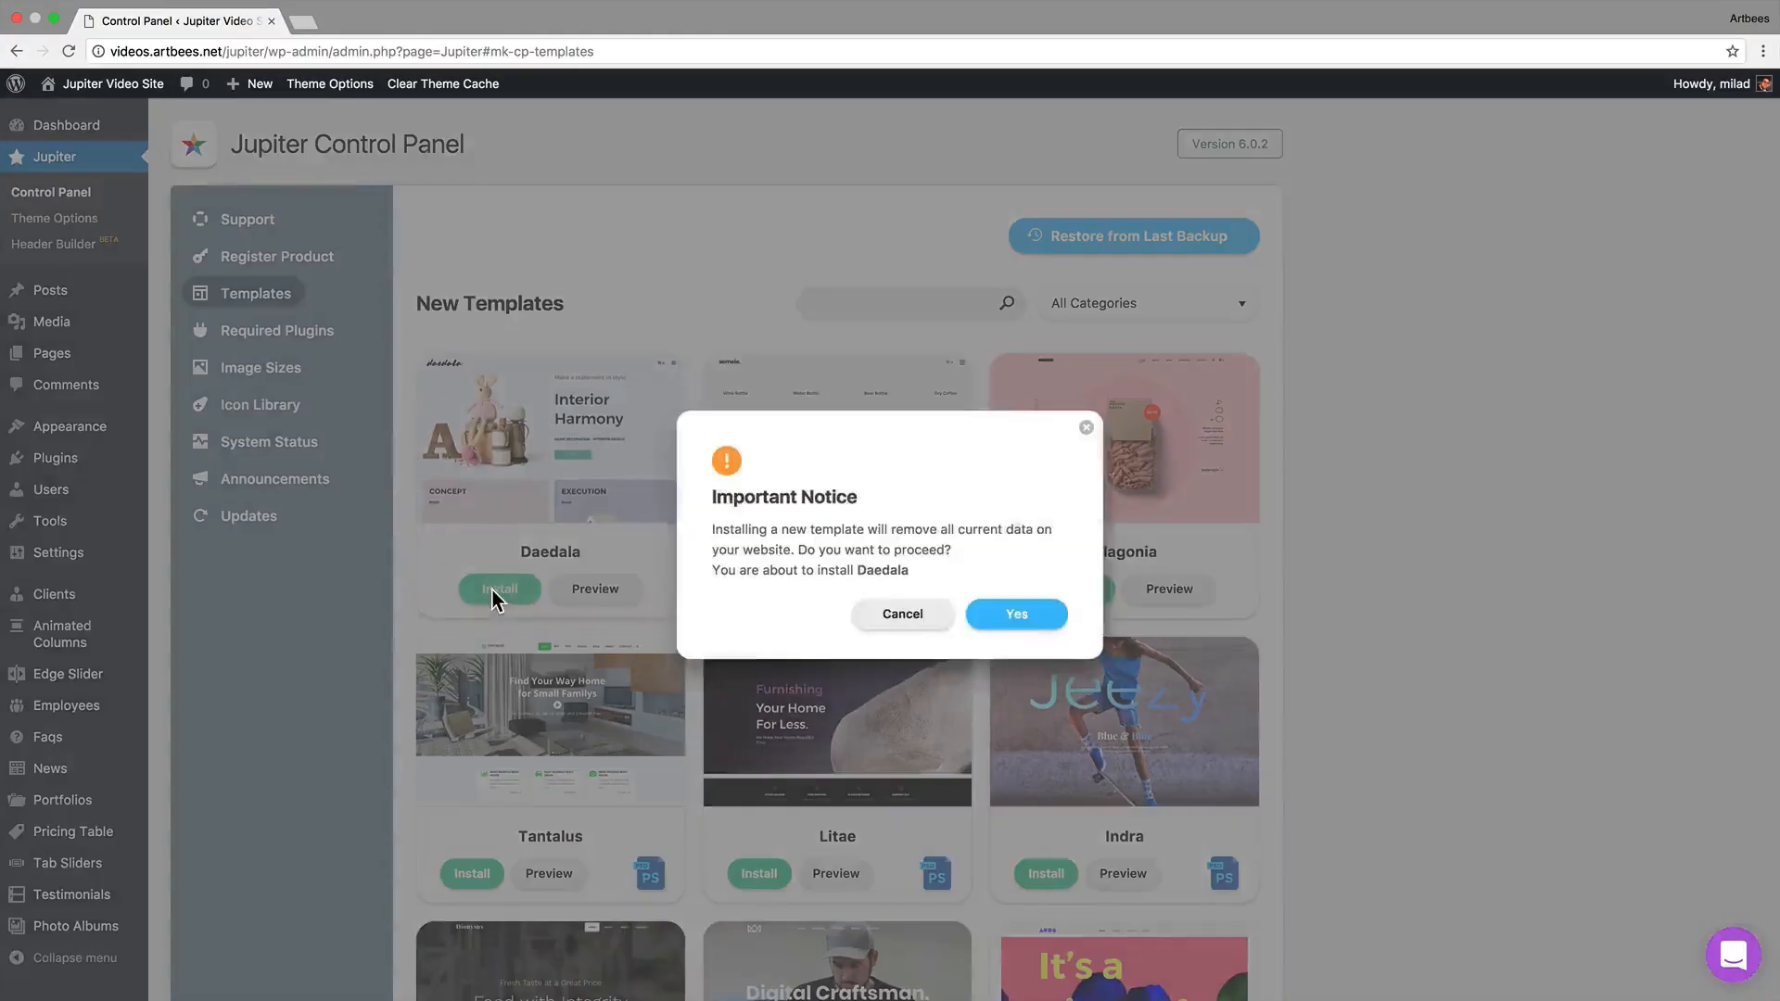
{"action": "left_click", "coordinate": [903, 614]}
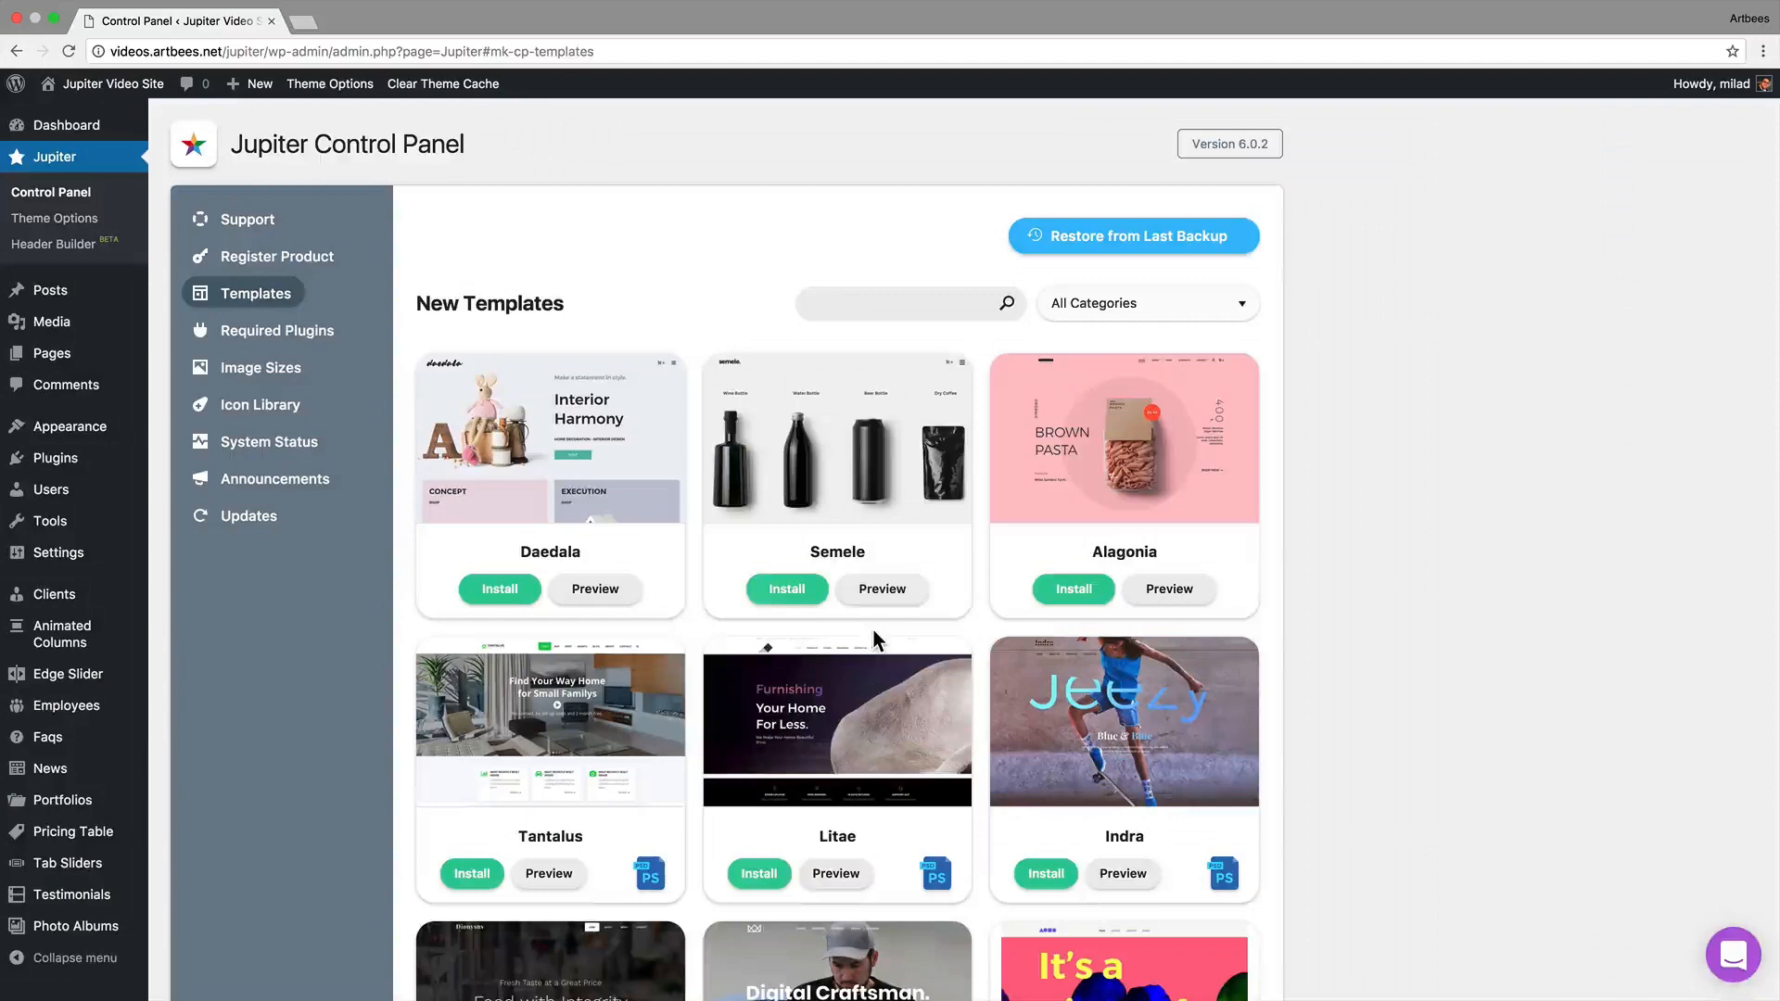
{"action": "left_click", "coordinate": [499, 590]}
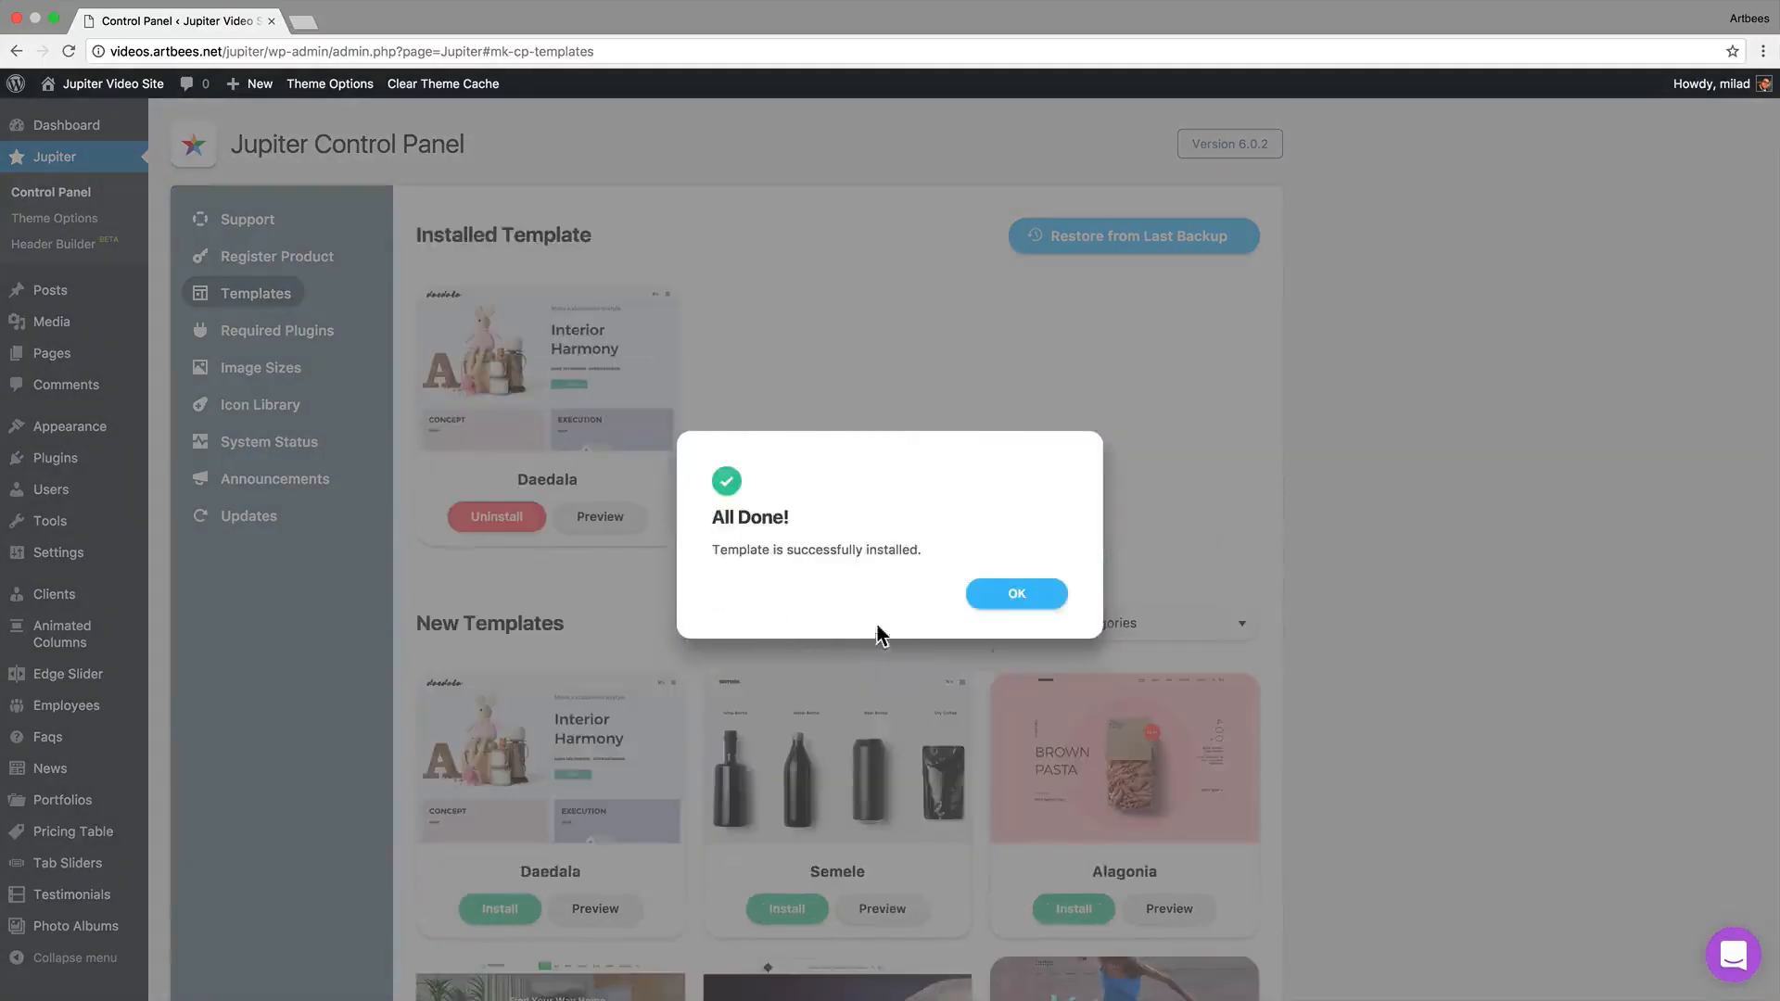
{"action": "left_click", "coordinate": [1016, 594]}
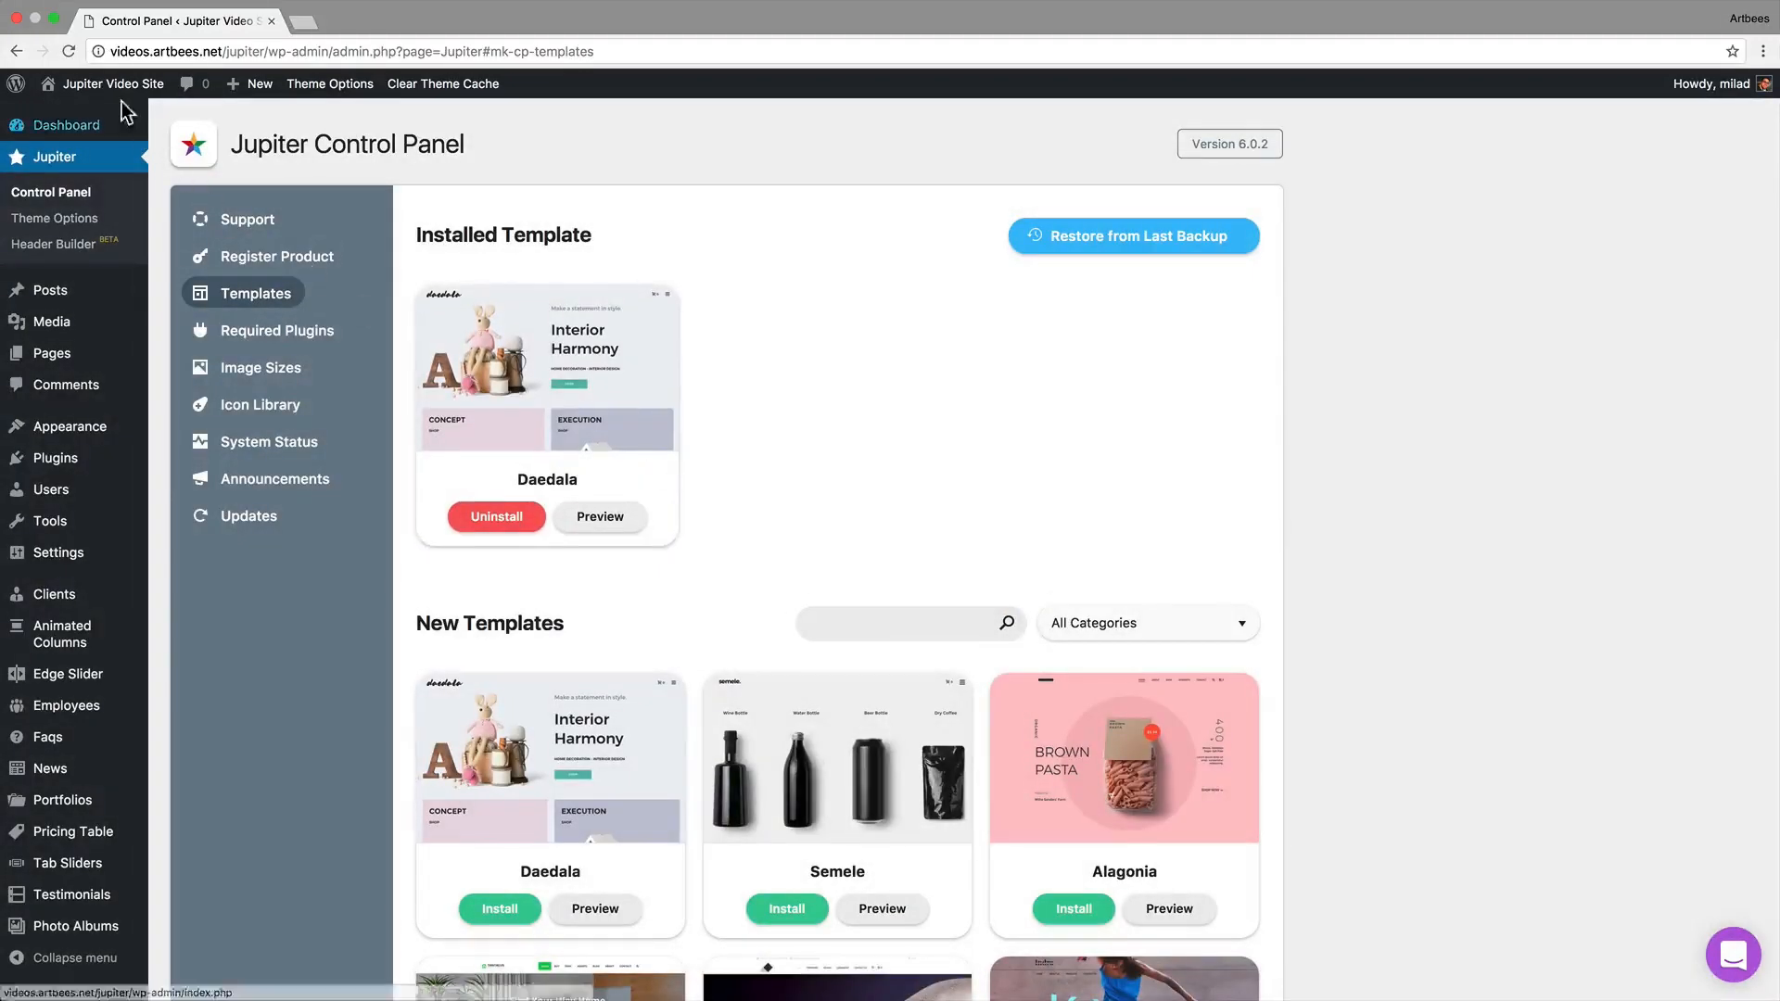
- View the live Daedala homepage and bring up Jupiter's Theme Options
{"action": "left_click", "coordinate": [115, 83]}
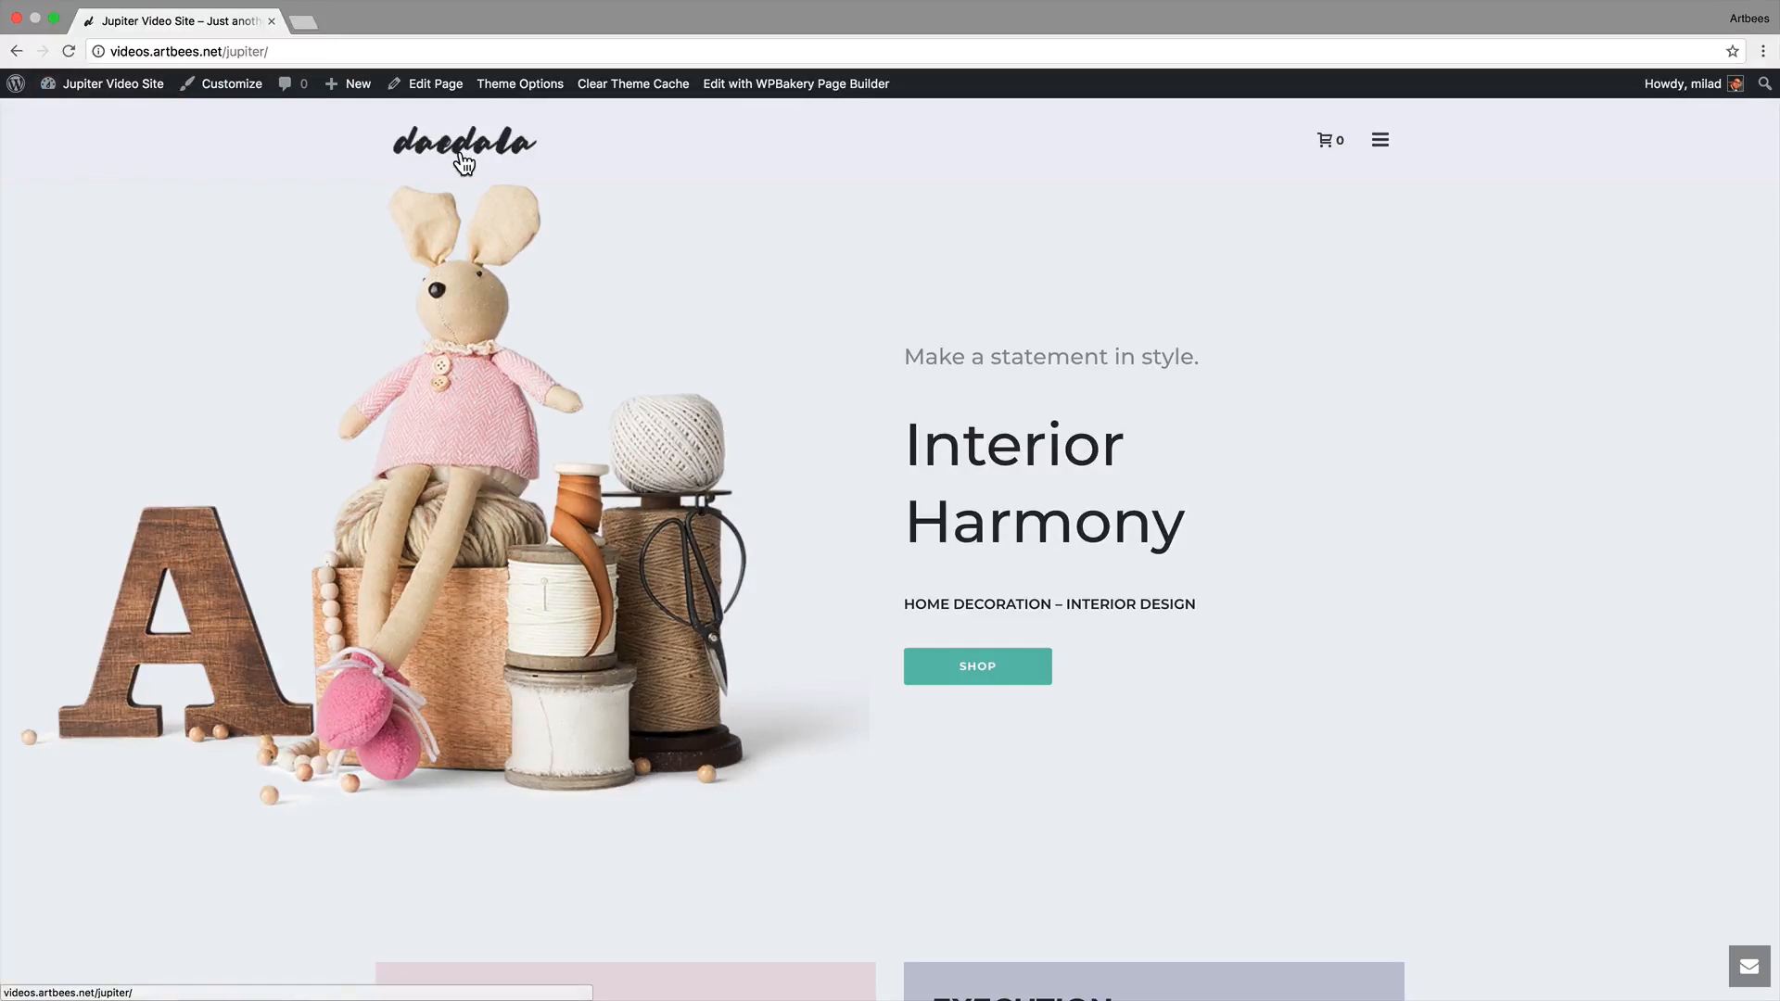
{"action": "left_click", "coordinate": [520, 84]}
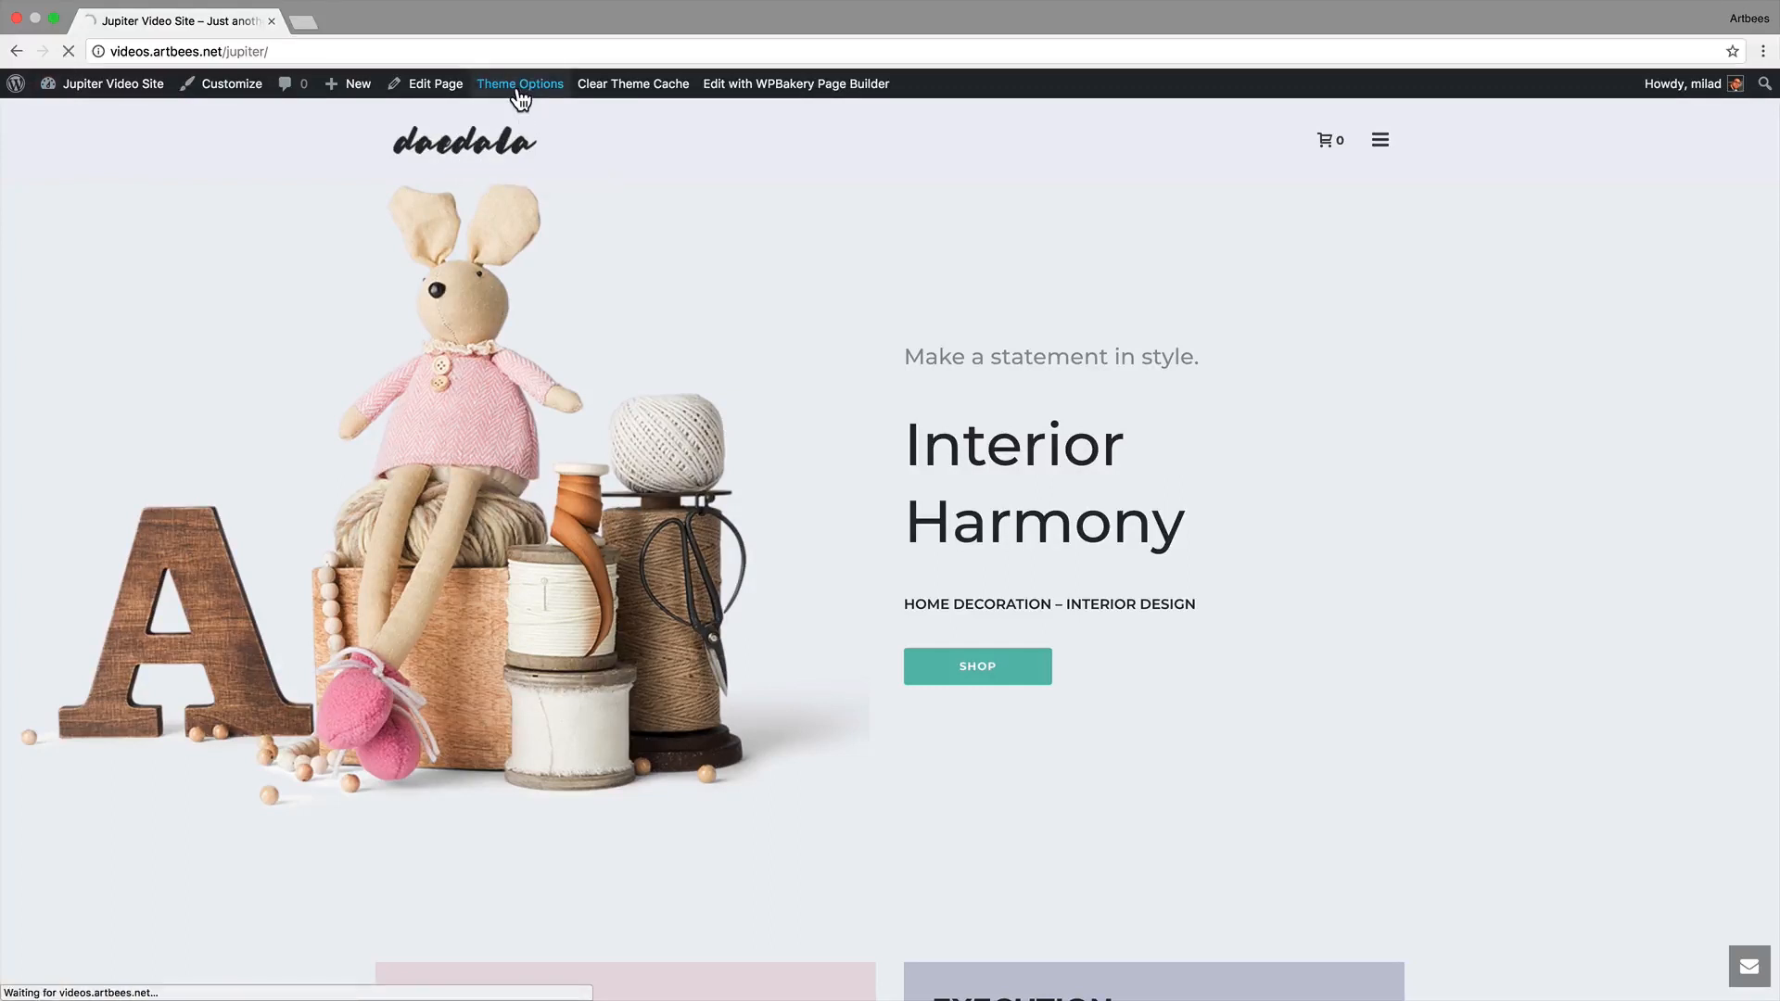
{"action": "left_click", "coordinate": [520, 83]}
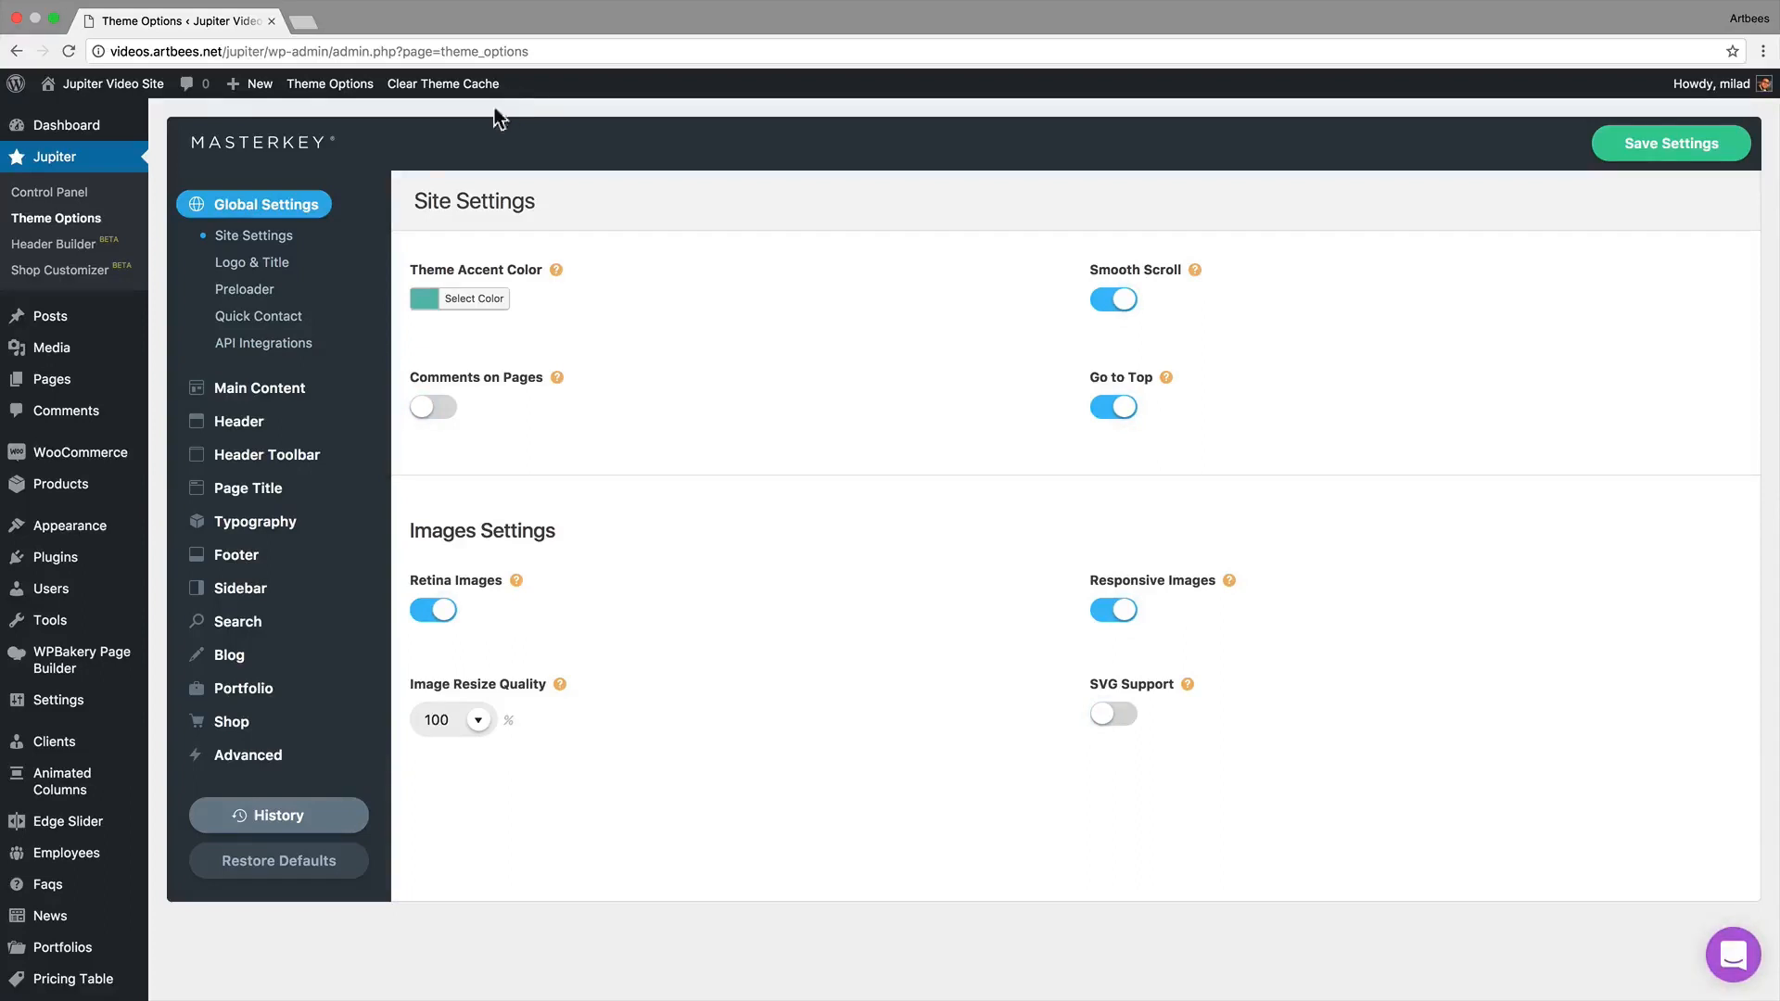
- Review the Header, Typography and Sidebar sections of Theme Options
{"action": "left_click", "coordinate": [238, 421]}
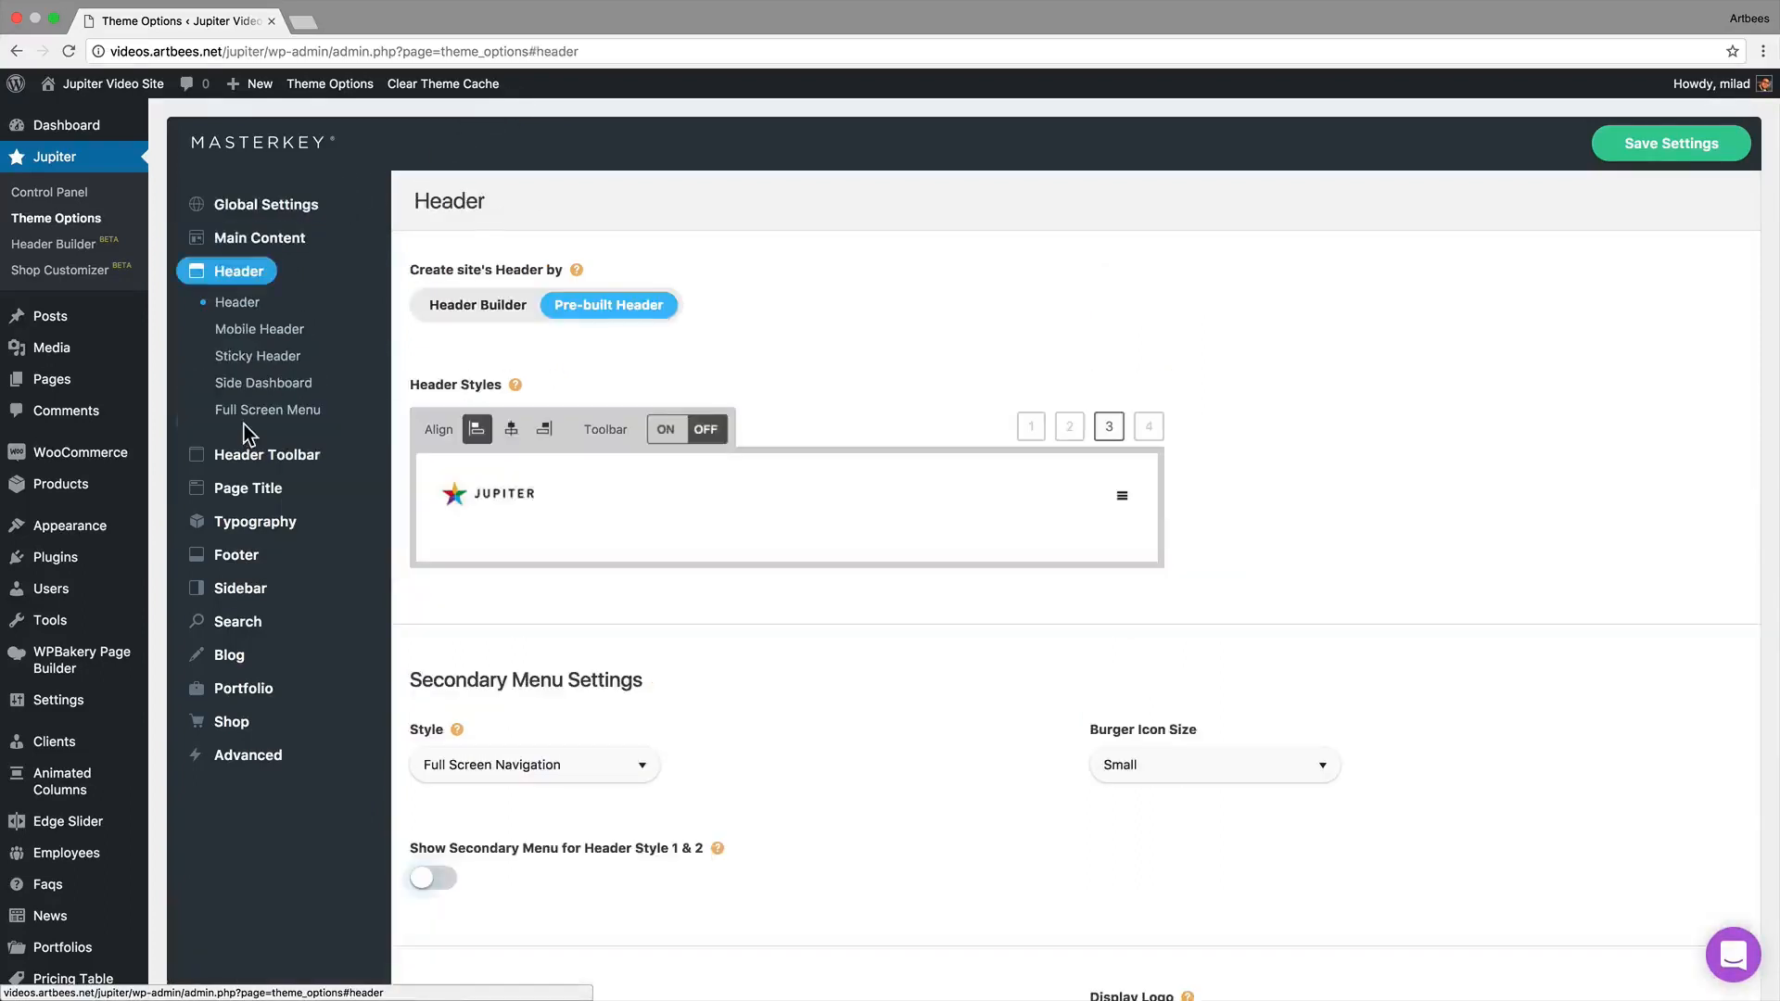
{"action": "left_click", "coordinate": [252, 523]}
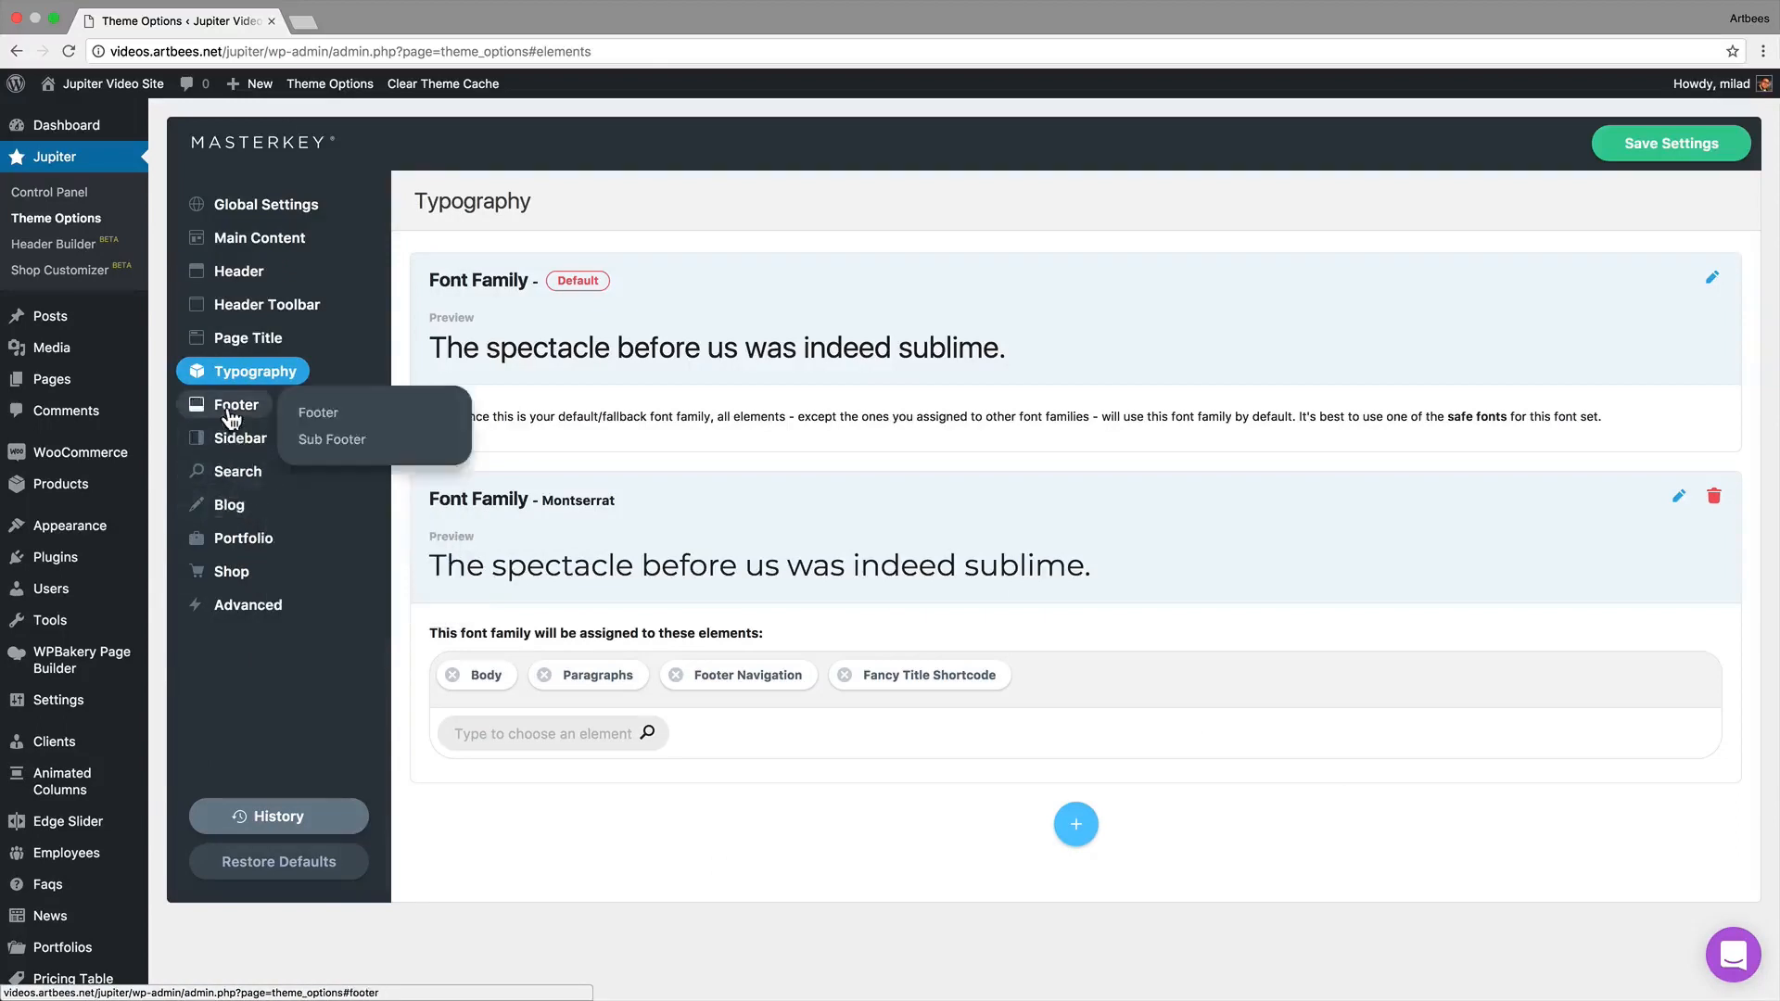
{"action": "left_click", "coordinate": [237, 438]}
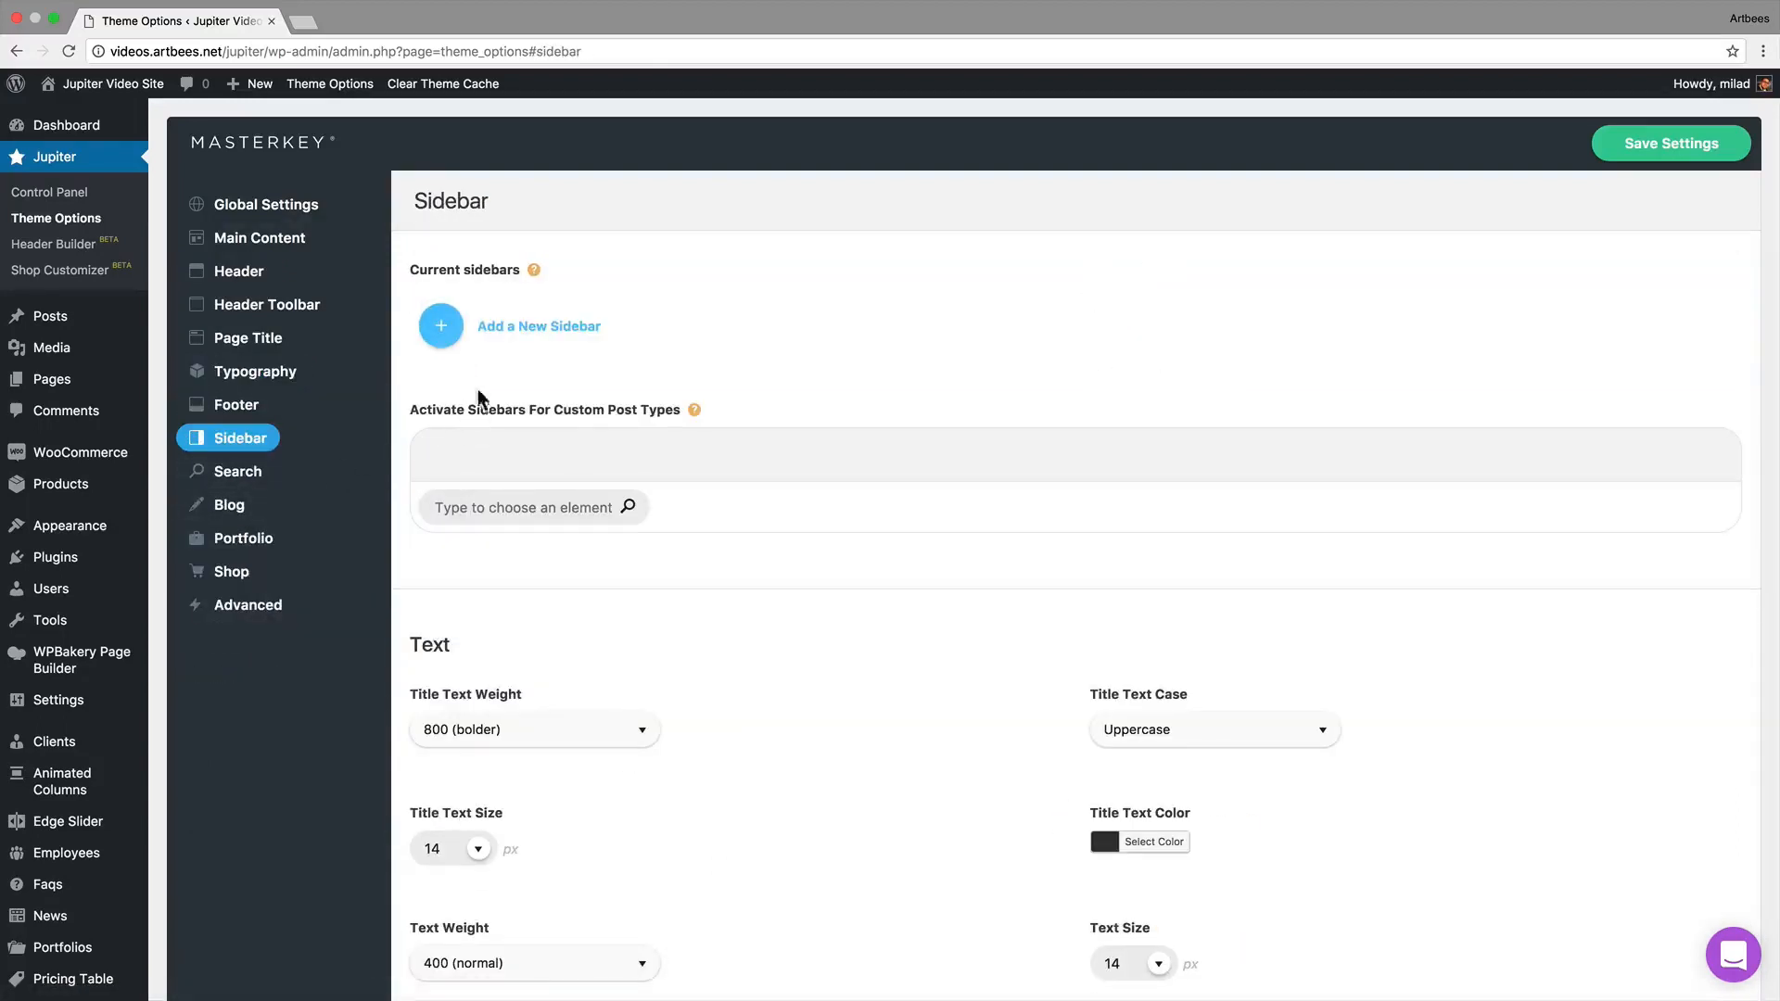
{"action": "mouse_move", "coordinate": [532, 271]}
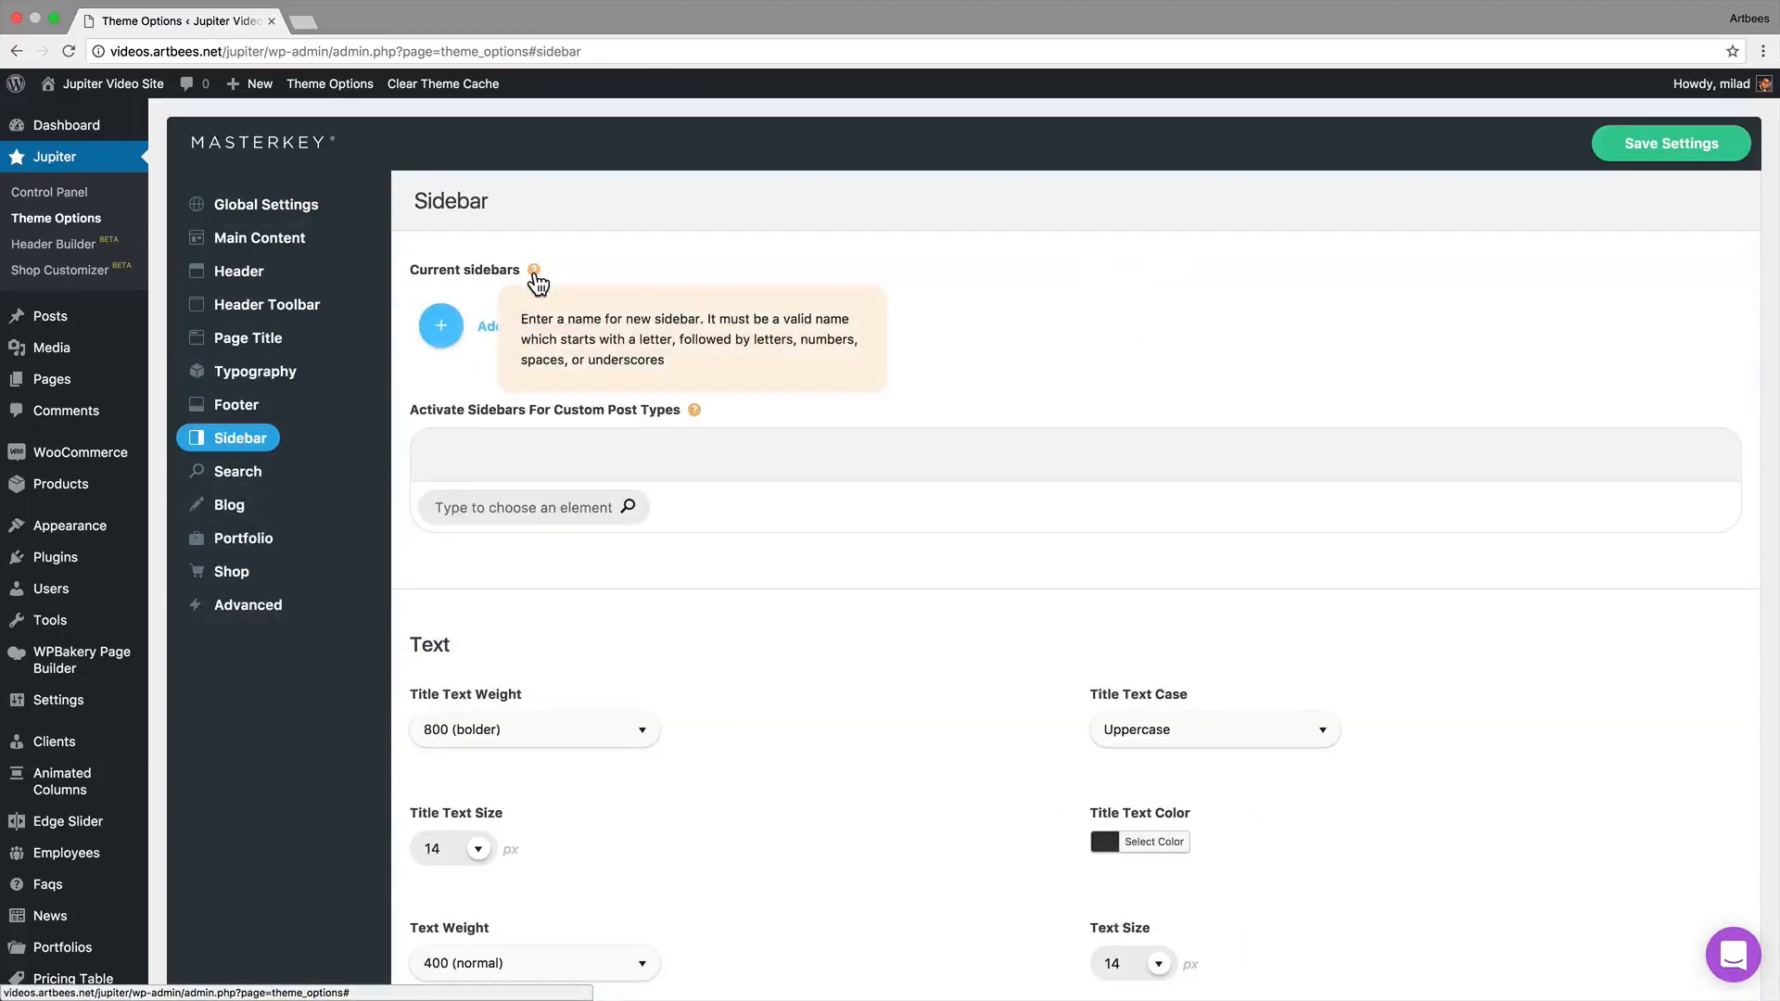
{"action": "mouse_move", "coordinate": [269, 204]}
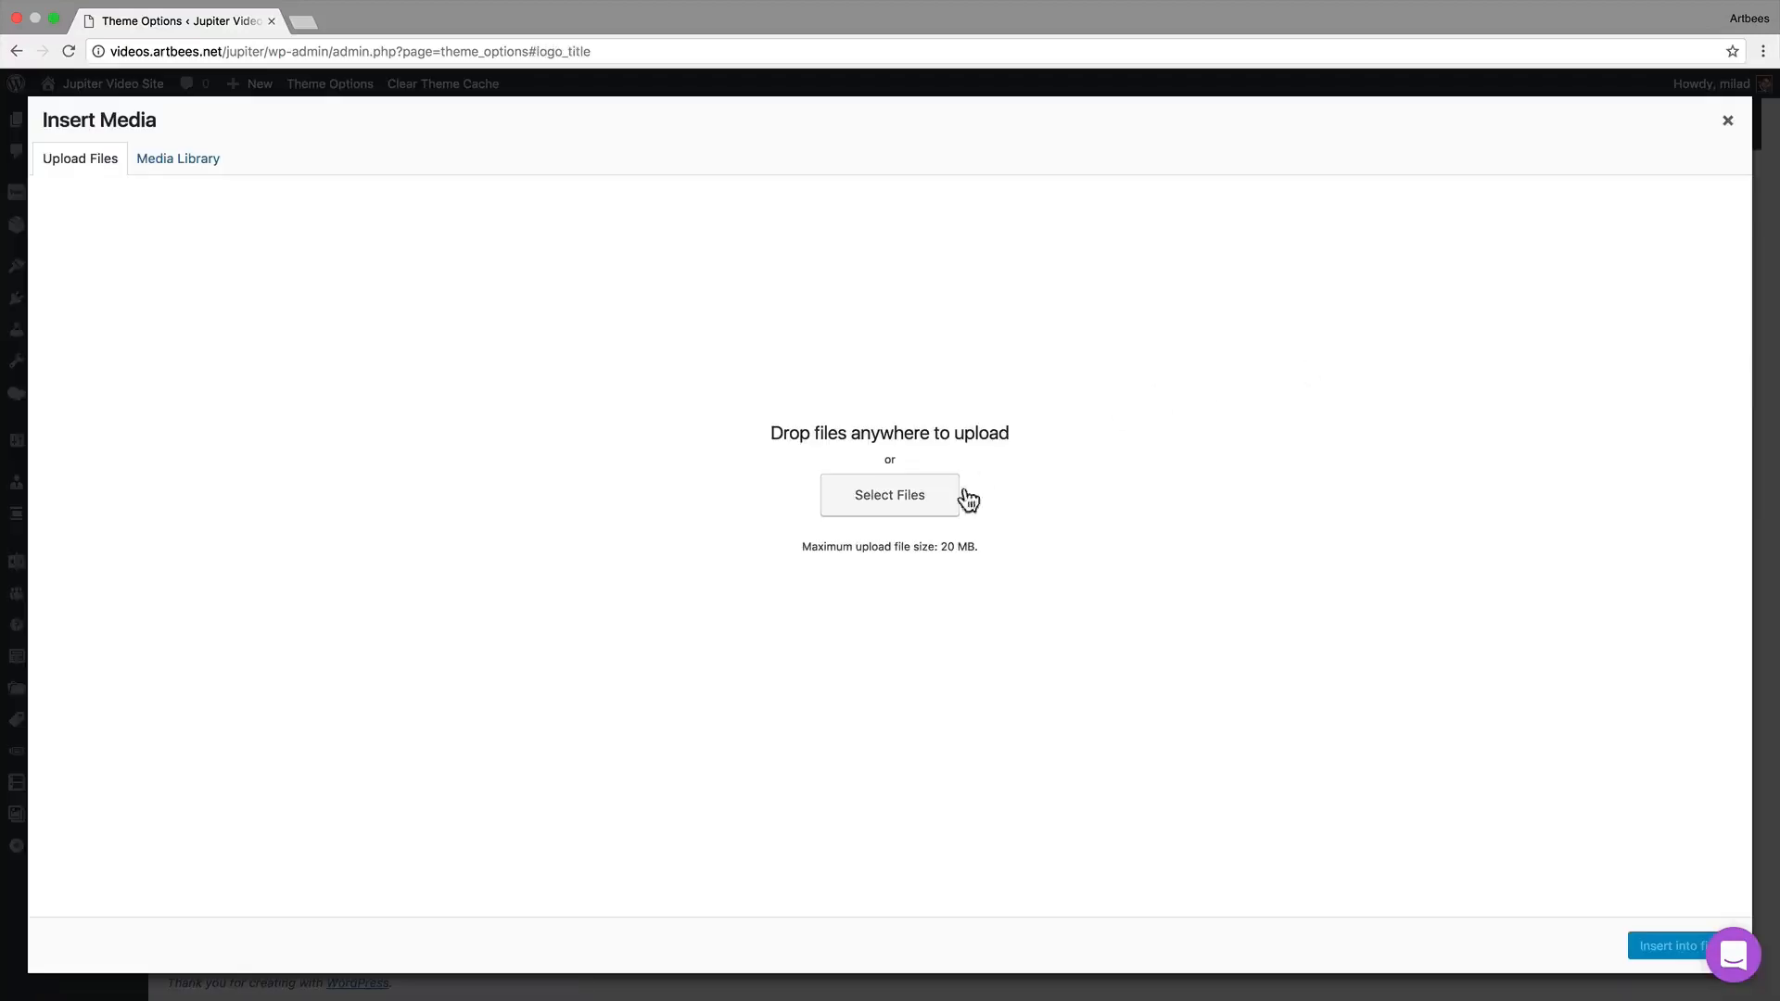
- Upload the Jupiter star logo under Logo & Title and view the updated site
{"action": "left_click", "coordinate": [890, 495]}
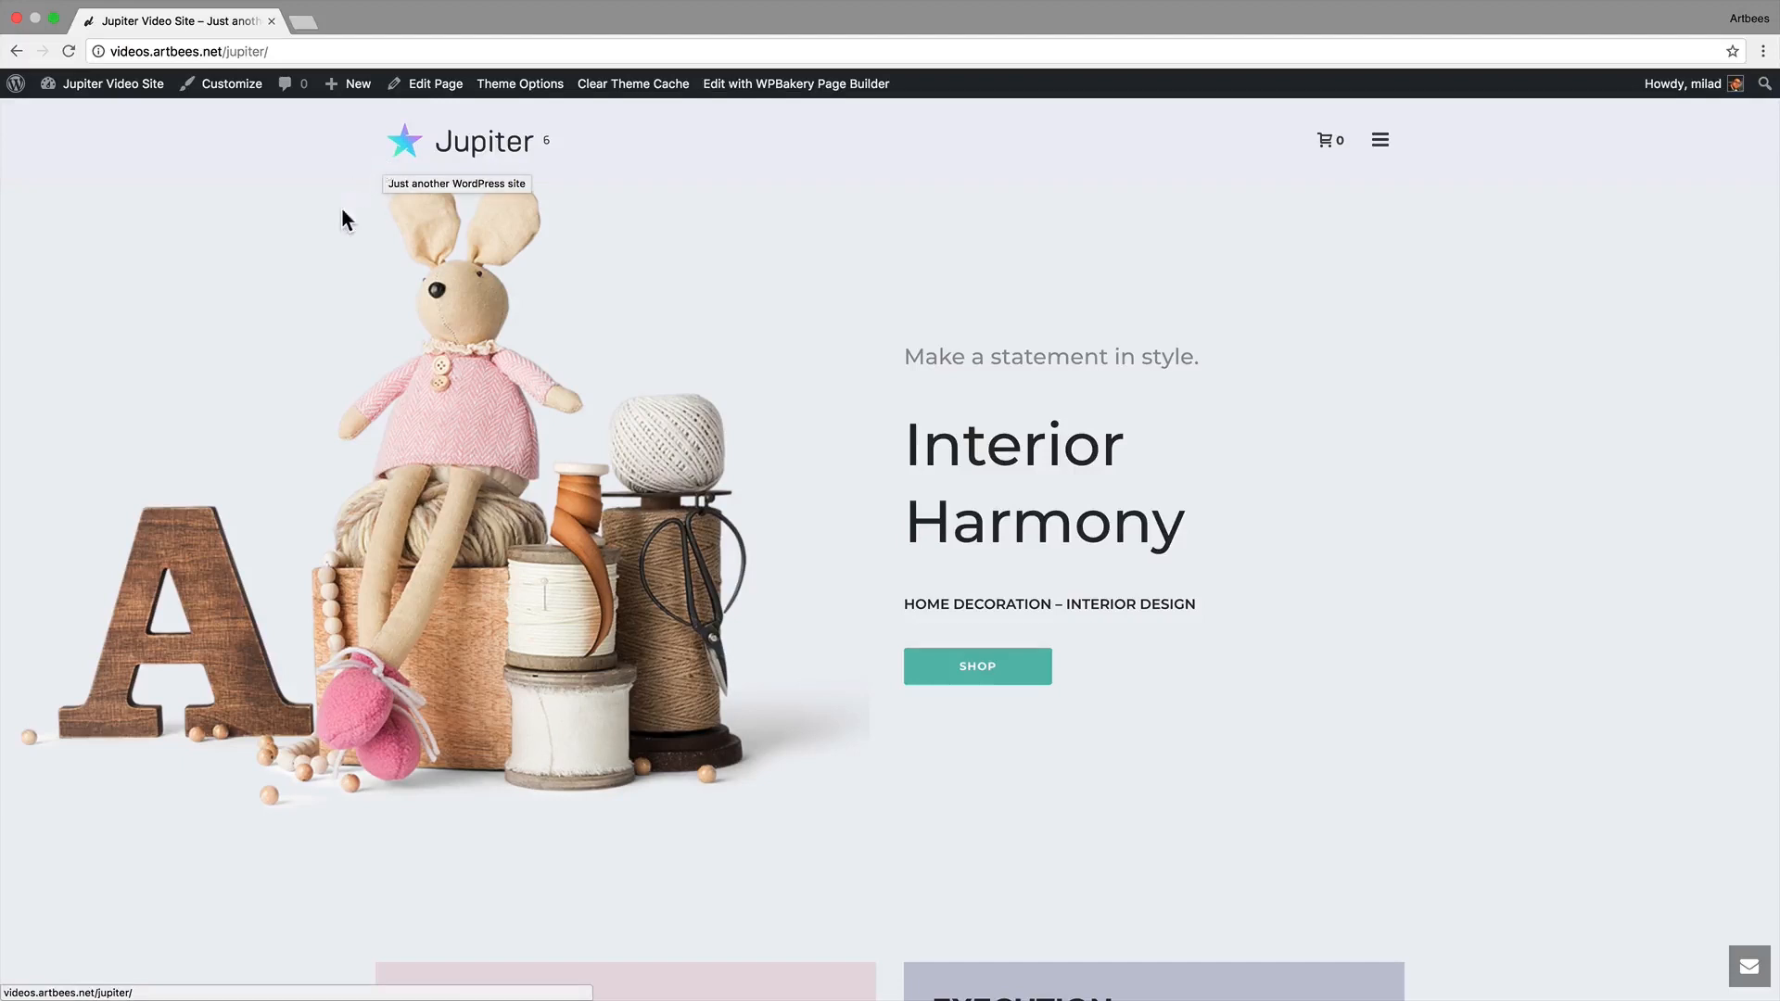
{"action": "mouse_move", "coordinate": [337, 423]}
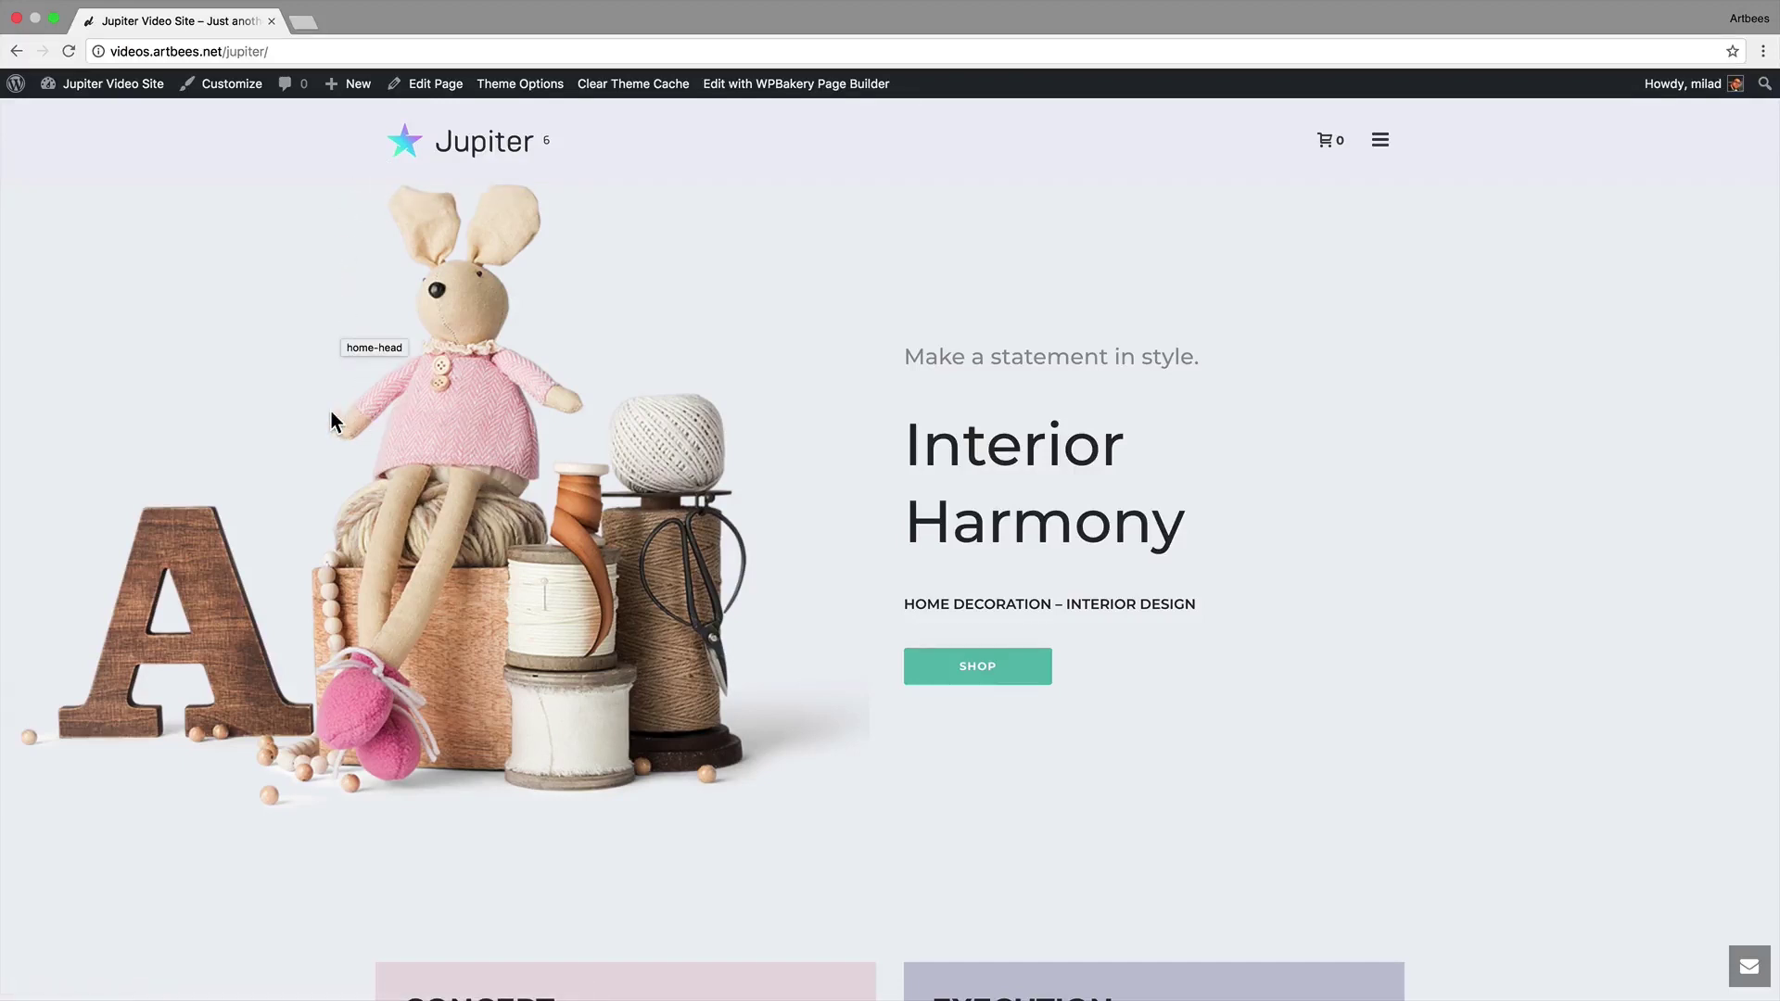
{"action": "left_click", "coordinate": [796, 84]}
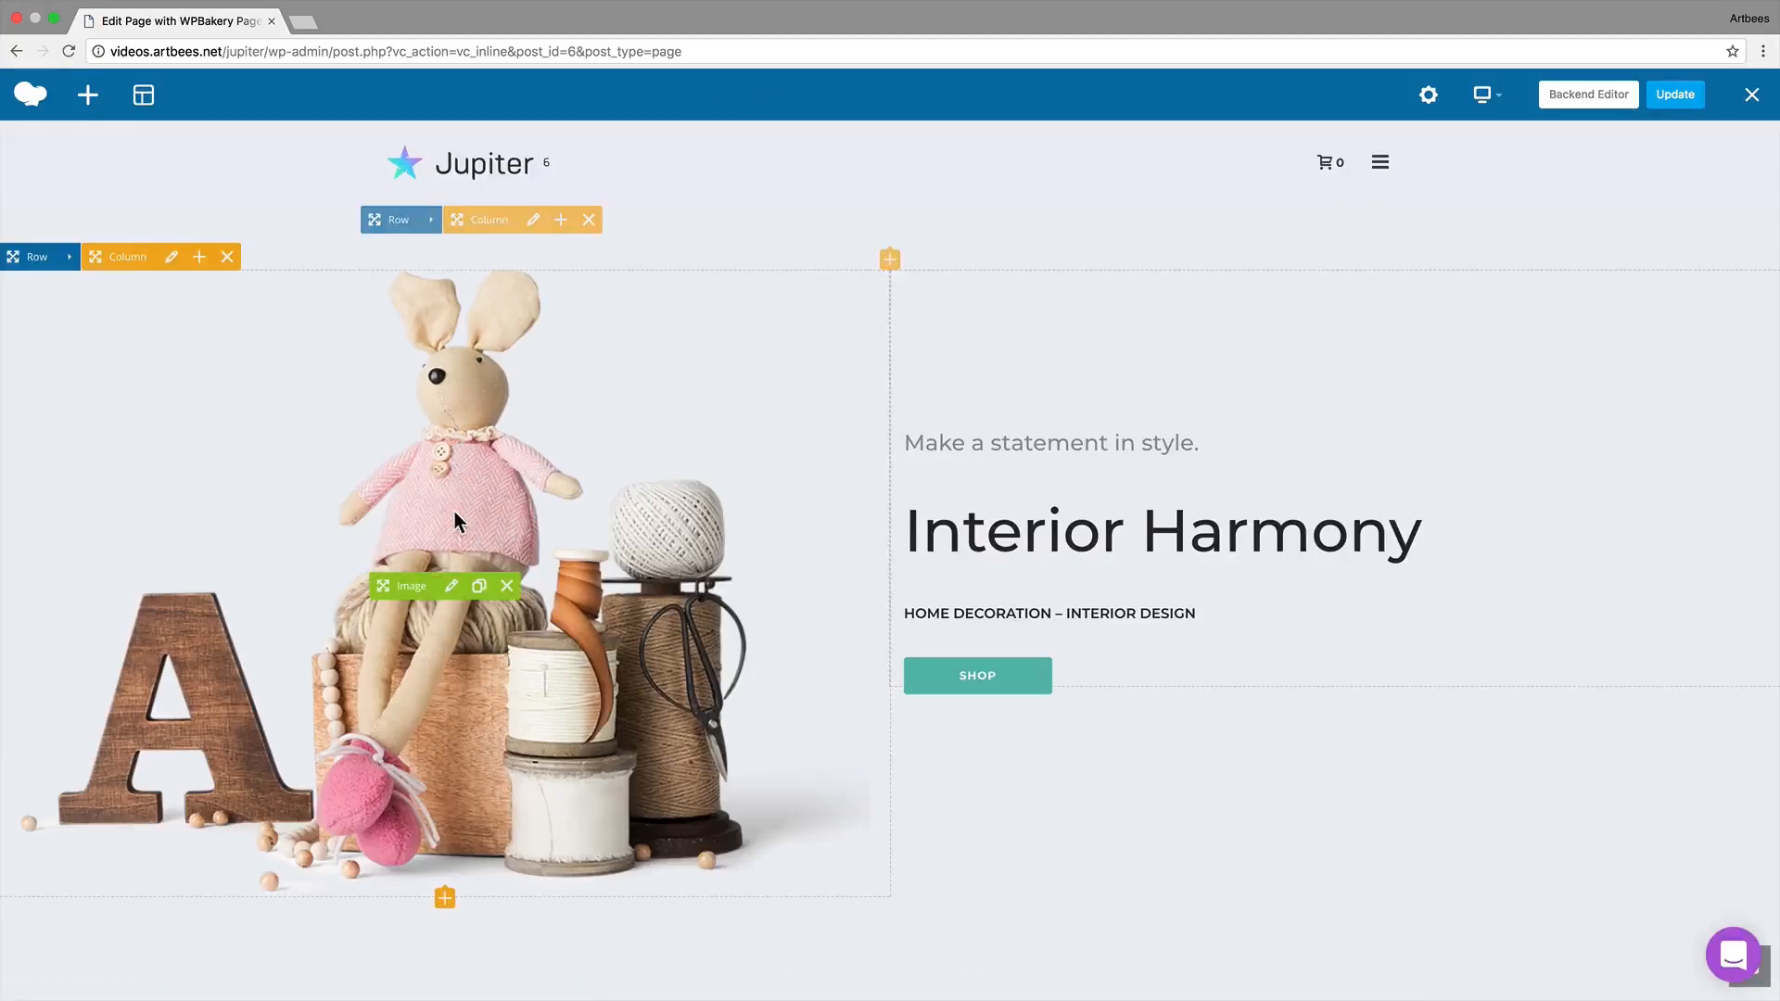
- Swap the homepage's rabbit hero image for the floral cup on green and update the page
{"action": "left_click", "coordinate": [451, 586]}
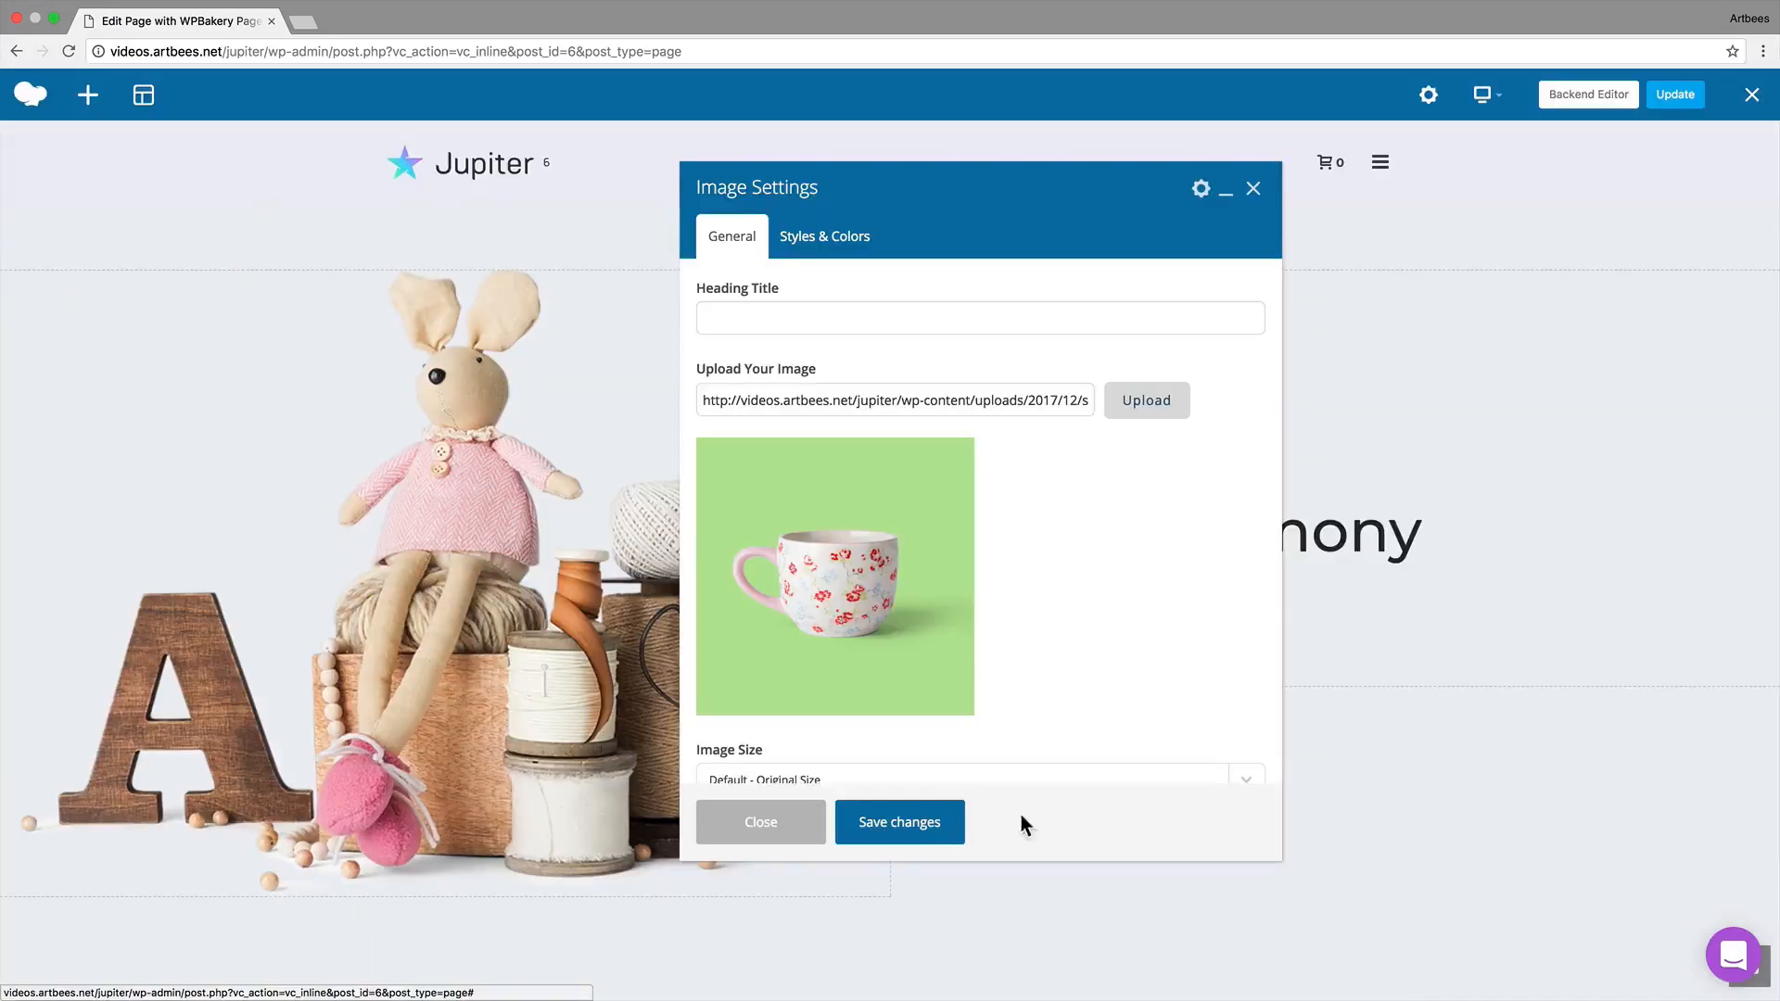
{"action": "left_click", "coordinate": [900, 821]}
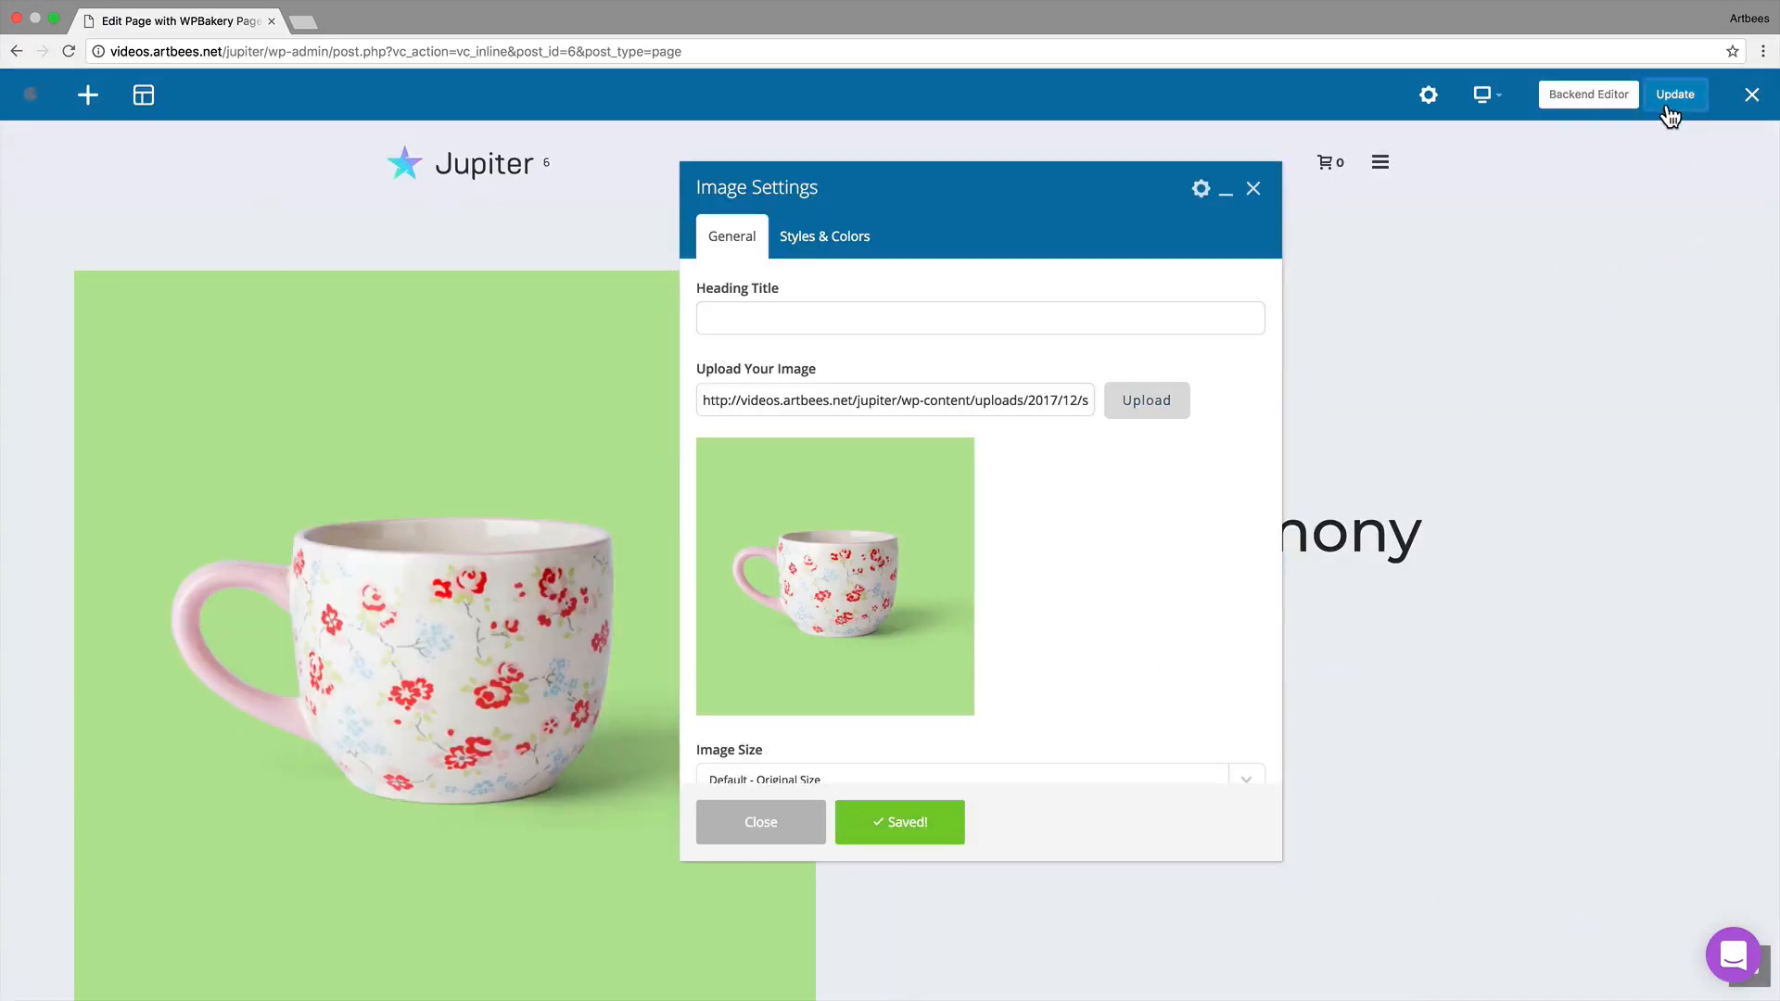
{"action": "left_click", "coordinate": [1676, 94]}
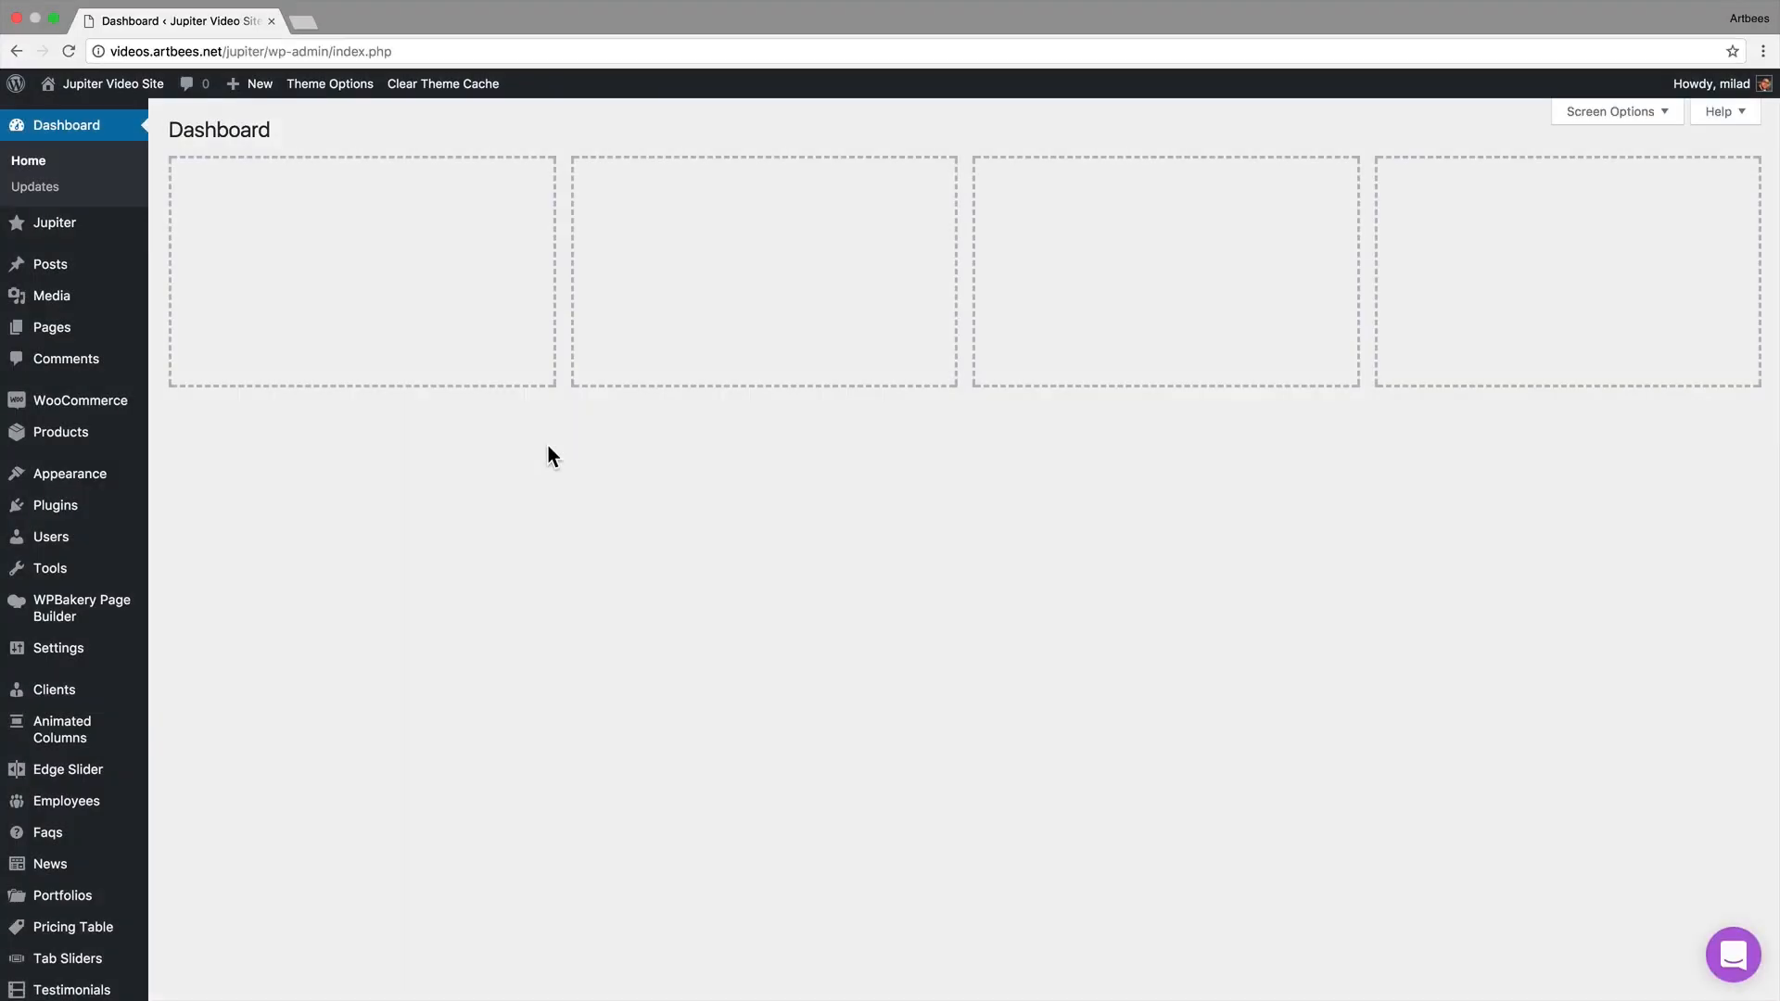
{"action": "mouse_move", "coordinate": [52, 326]}
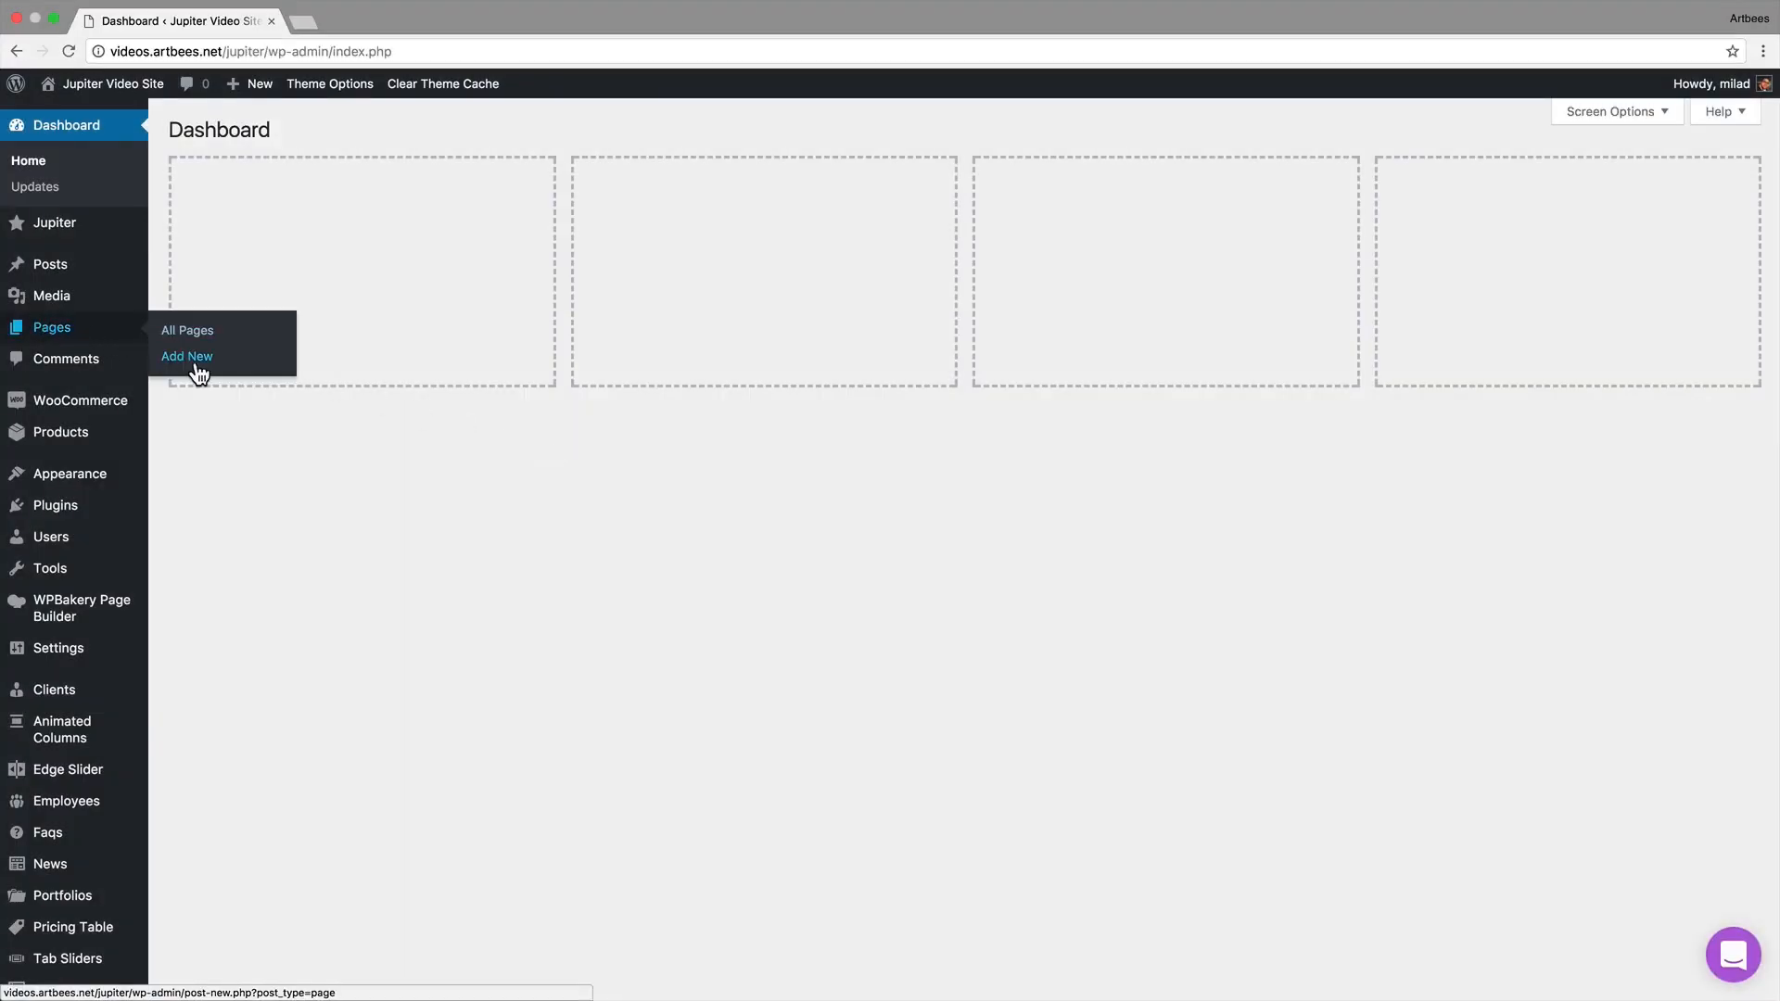
- Start a new page via Pages > Add New
{"action": "left_click", "coordinate": [186, 356]}
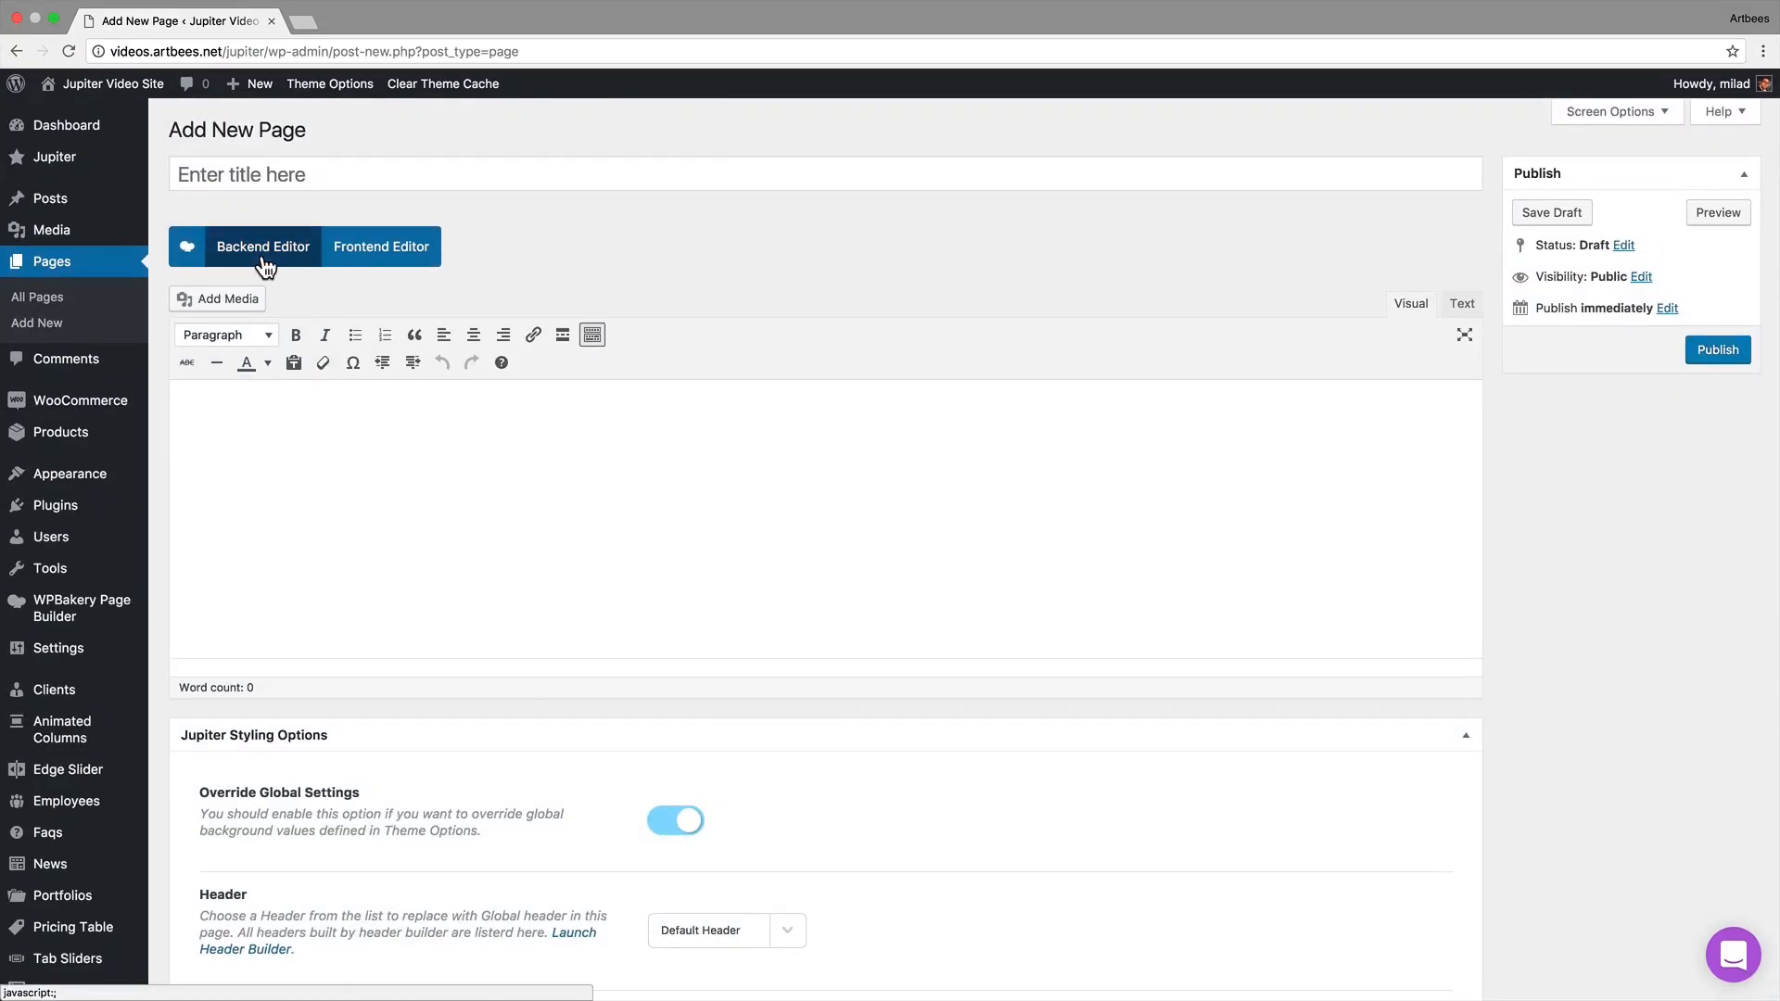
- Enable WPBakery on the blank page and switch to its Frontend Editor
{"action": "left_click", "coordinate": [264, 246]}
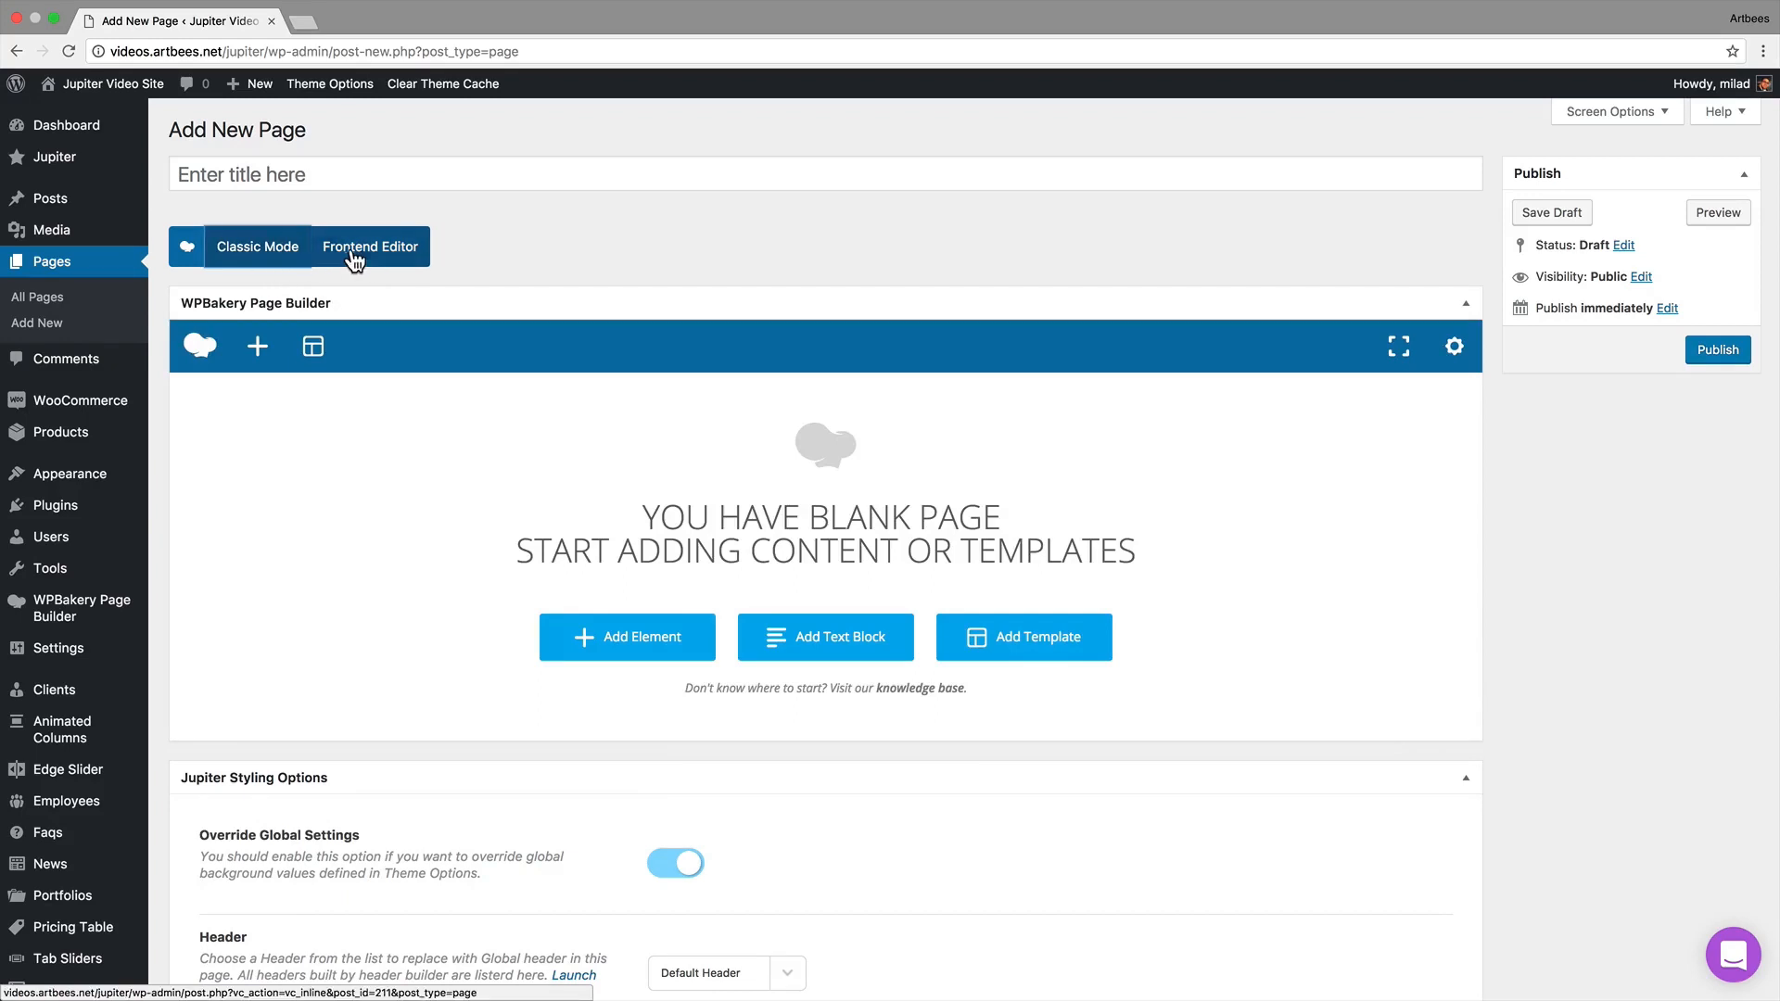
{"action": "left_click", "coordinate": [369, 247]}
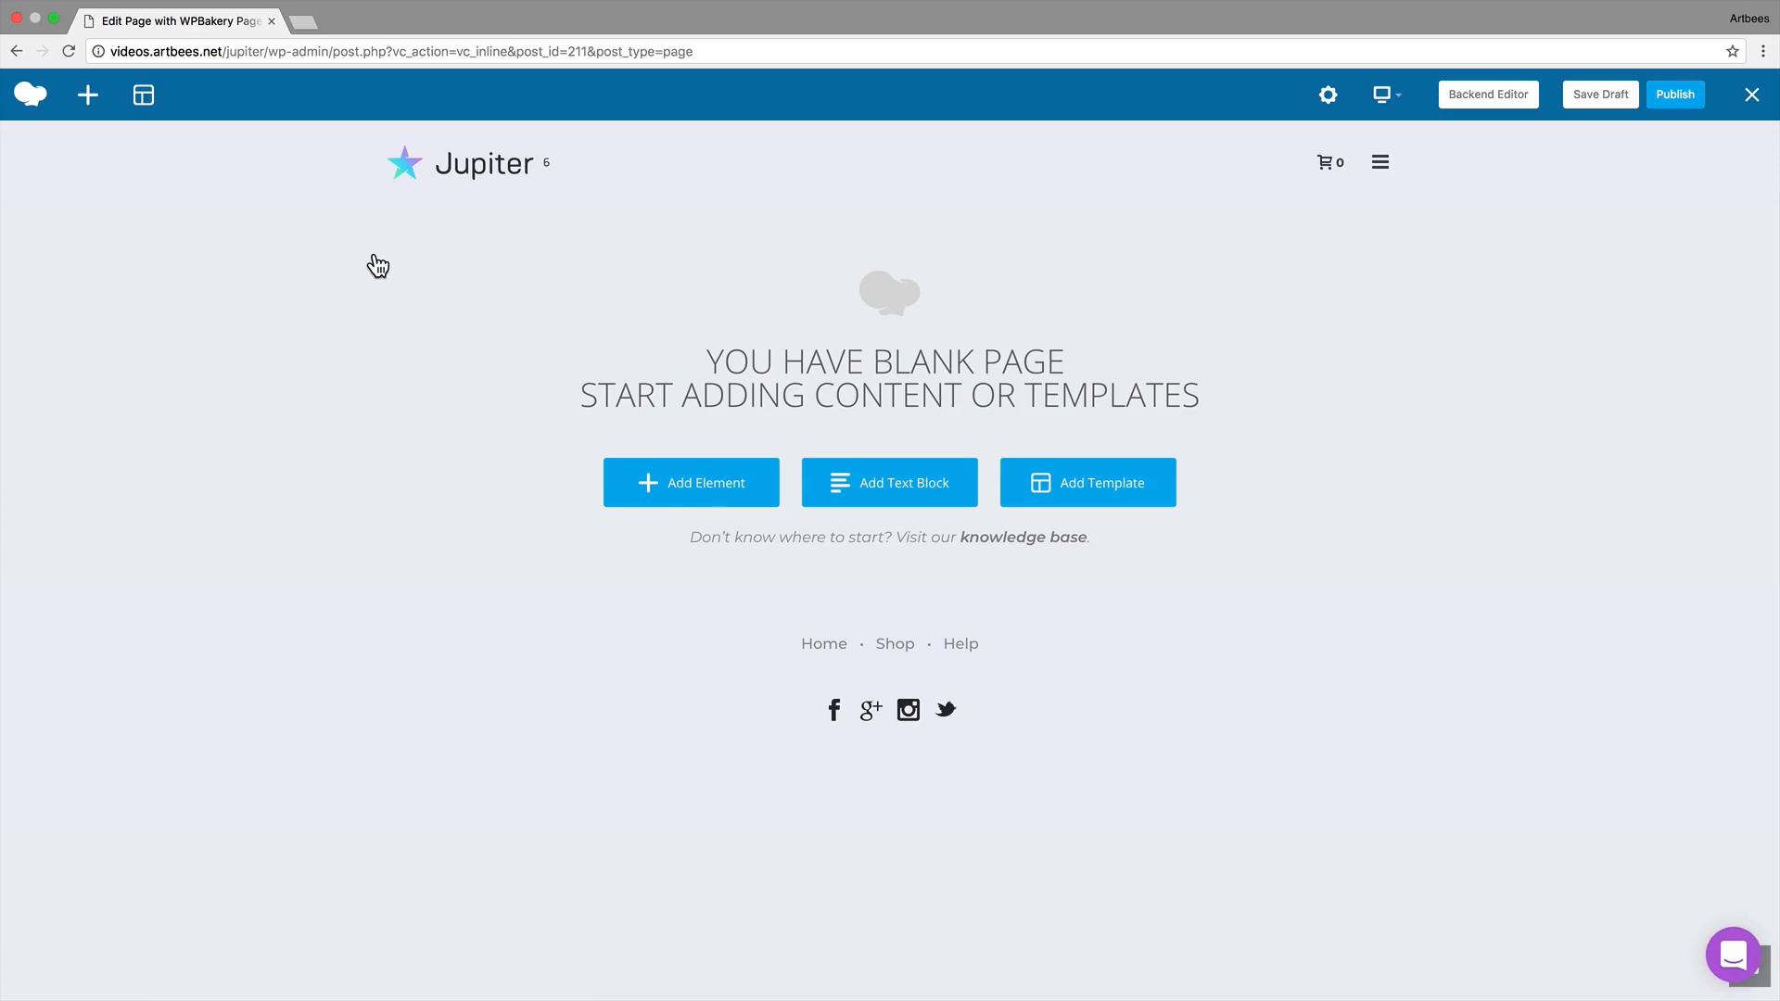
- Add a row and set its layout to 1/3 + 1/3 + 1/3 columns
{"action": "left_click", "coordinate": [691, 483]}
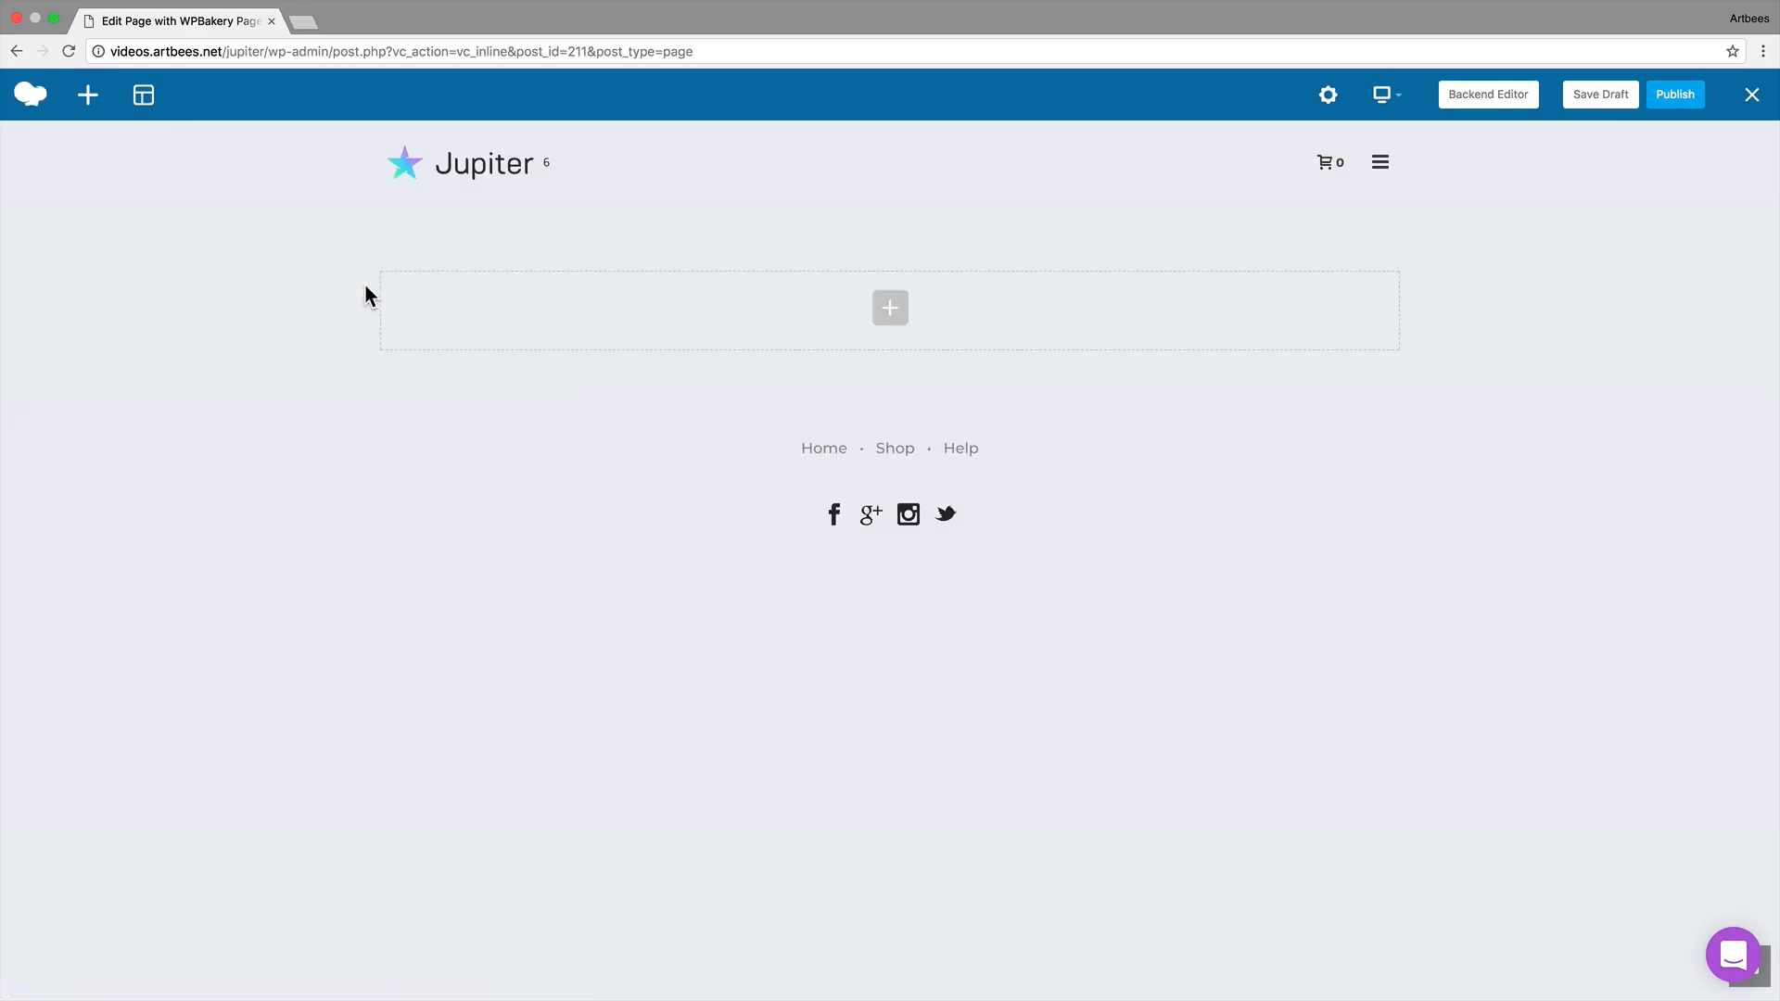
{"action": "left_click", "coordinate": [519, 219]}
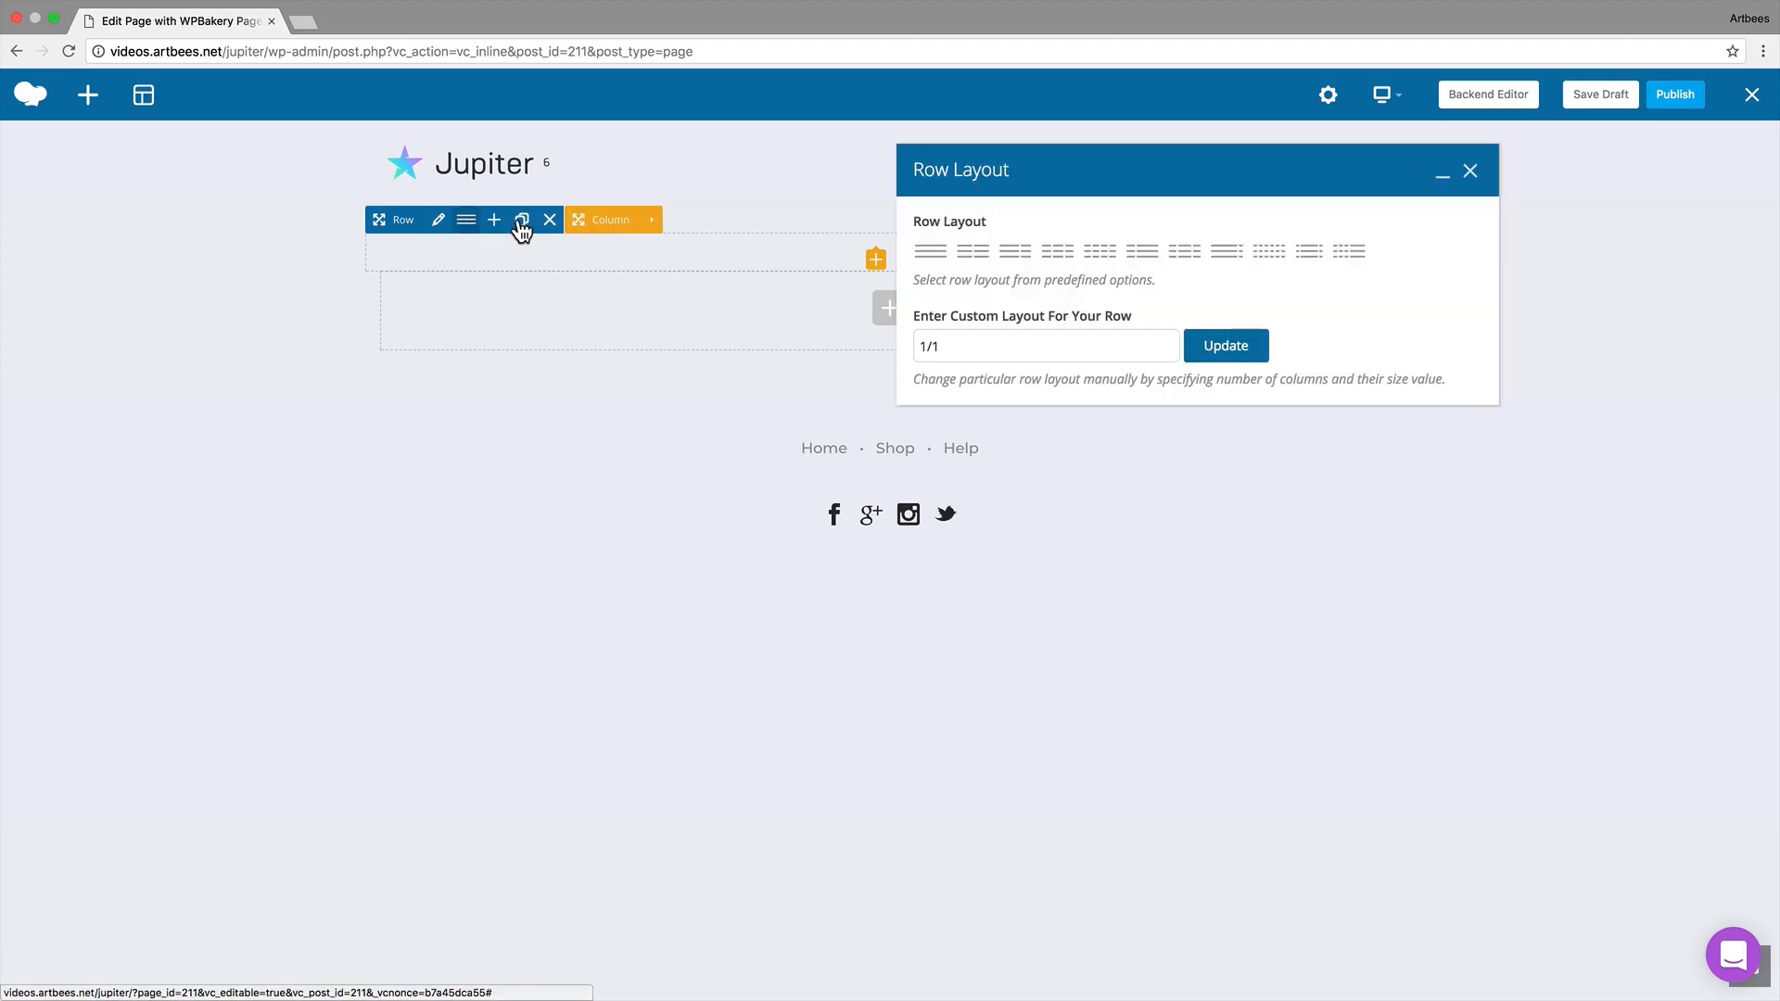
{"action": "left_click", "coordinate": [1015, 252]}
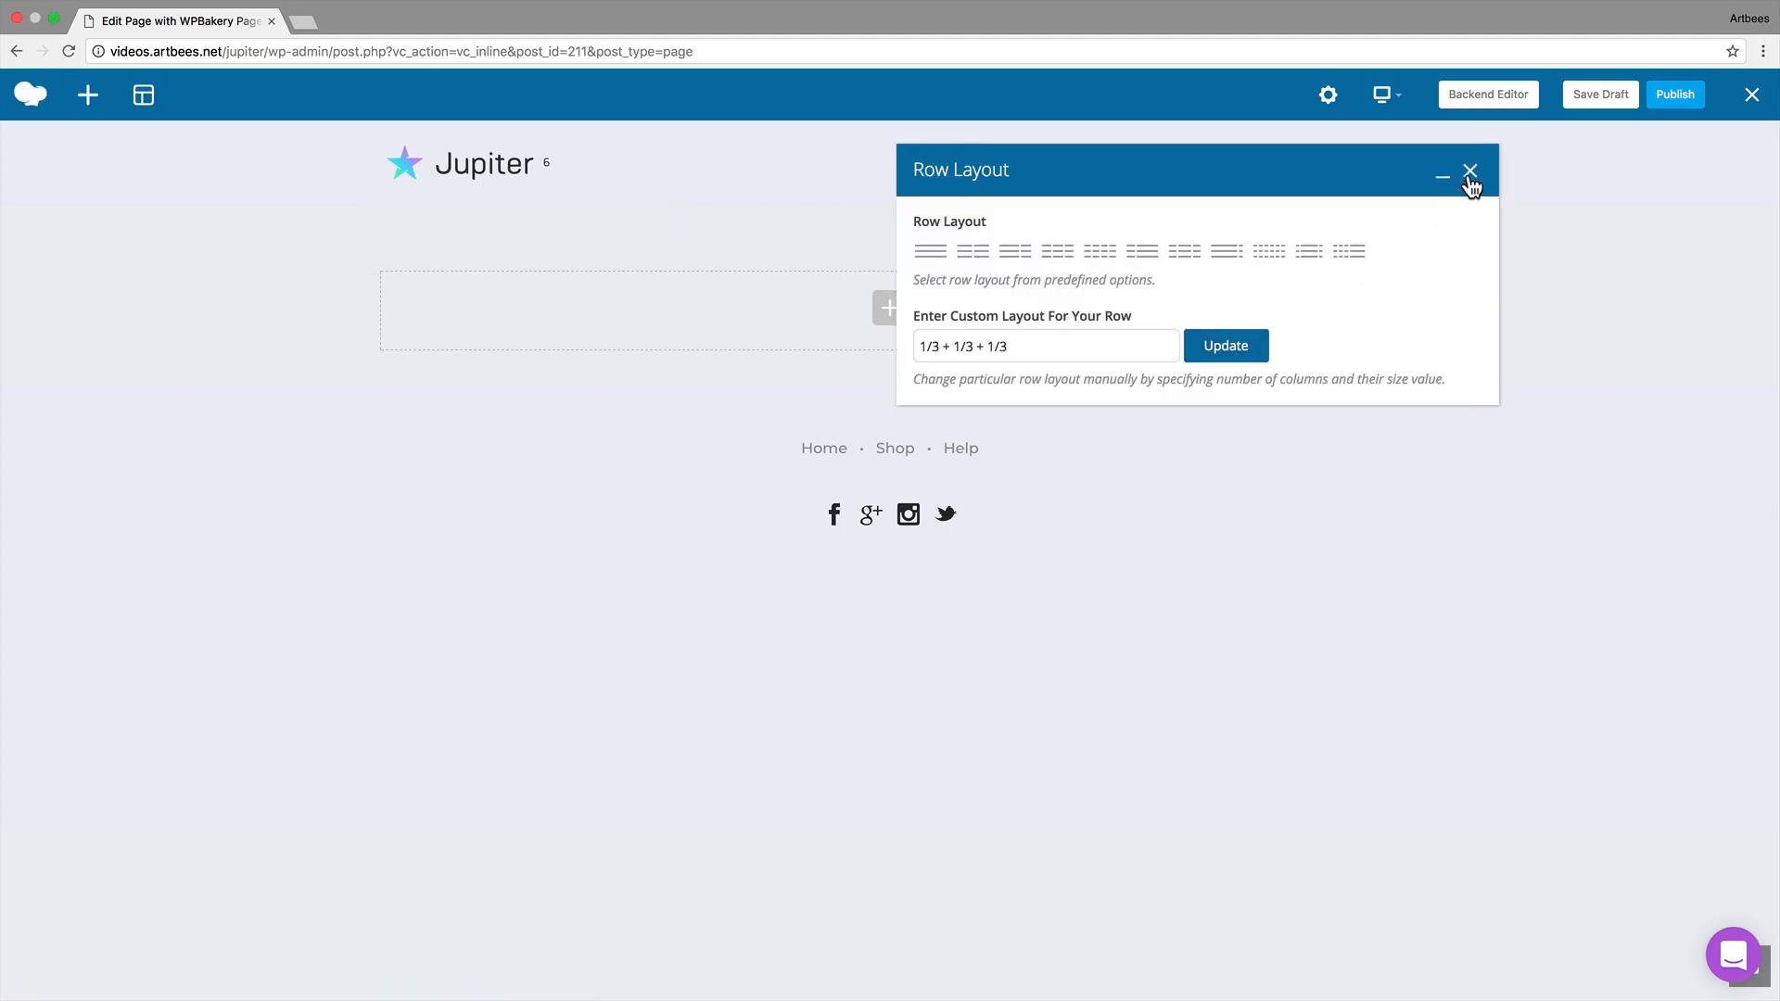
{"action": "left_click", "coordinate": [1469, 171]}
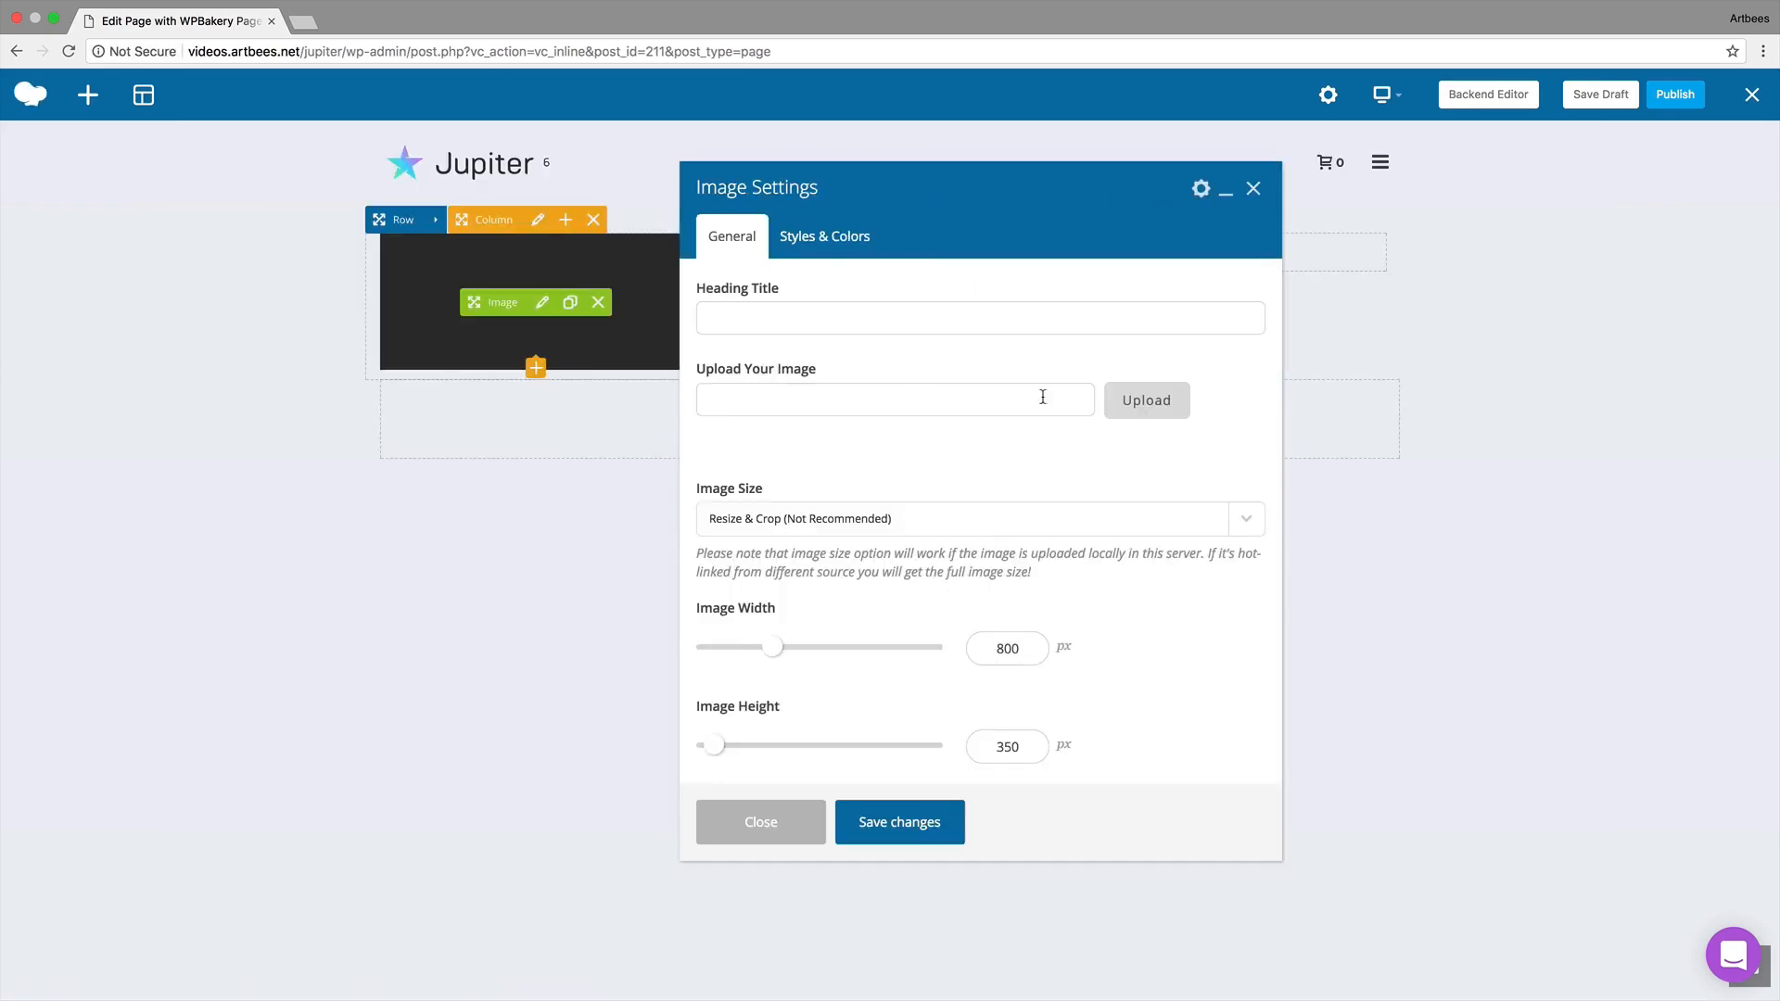
- Fill the columns with the wooden bowl image, a text block and a bar chart, then publish the page
{"action": "left_click", "coordinate": [899, 822]}
{"action": "type", "text": "text"}
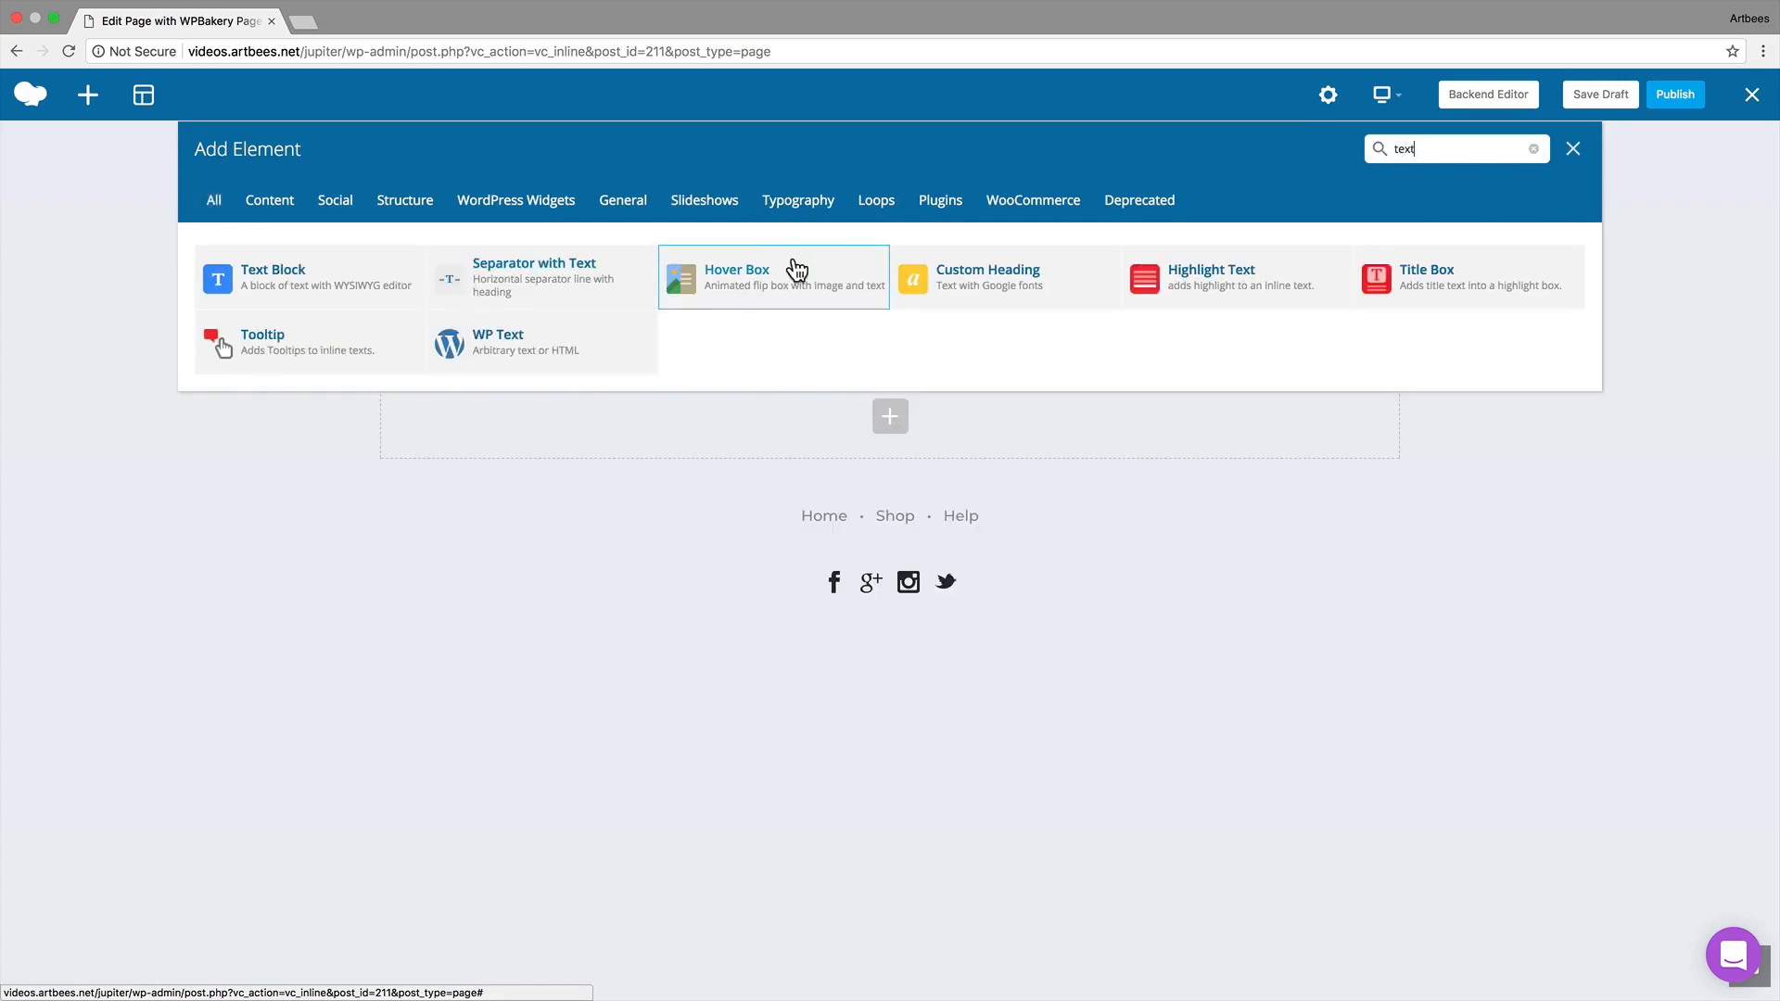
{"action": "left_click", "coordinate": [273, 279]}
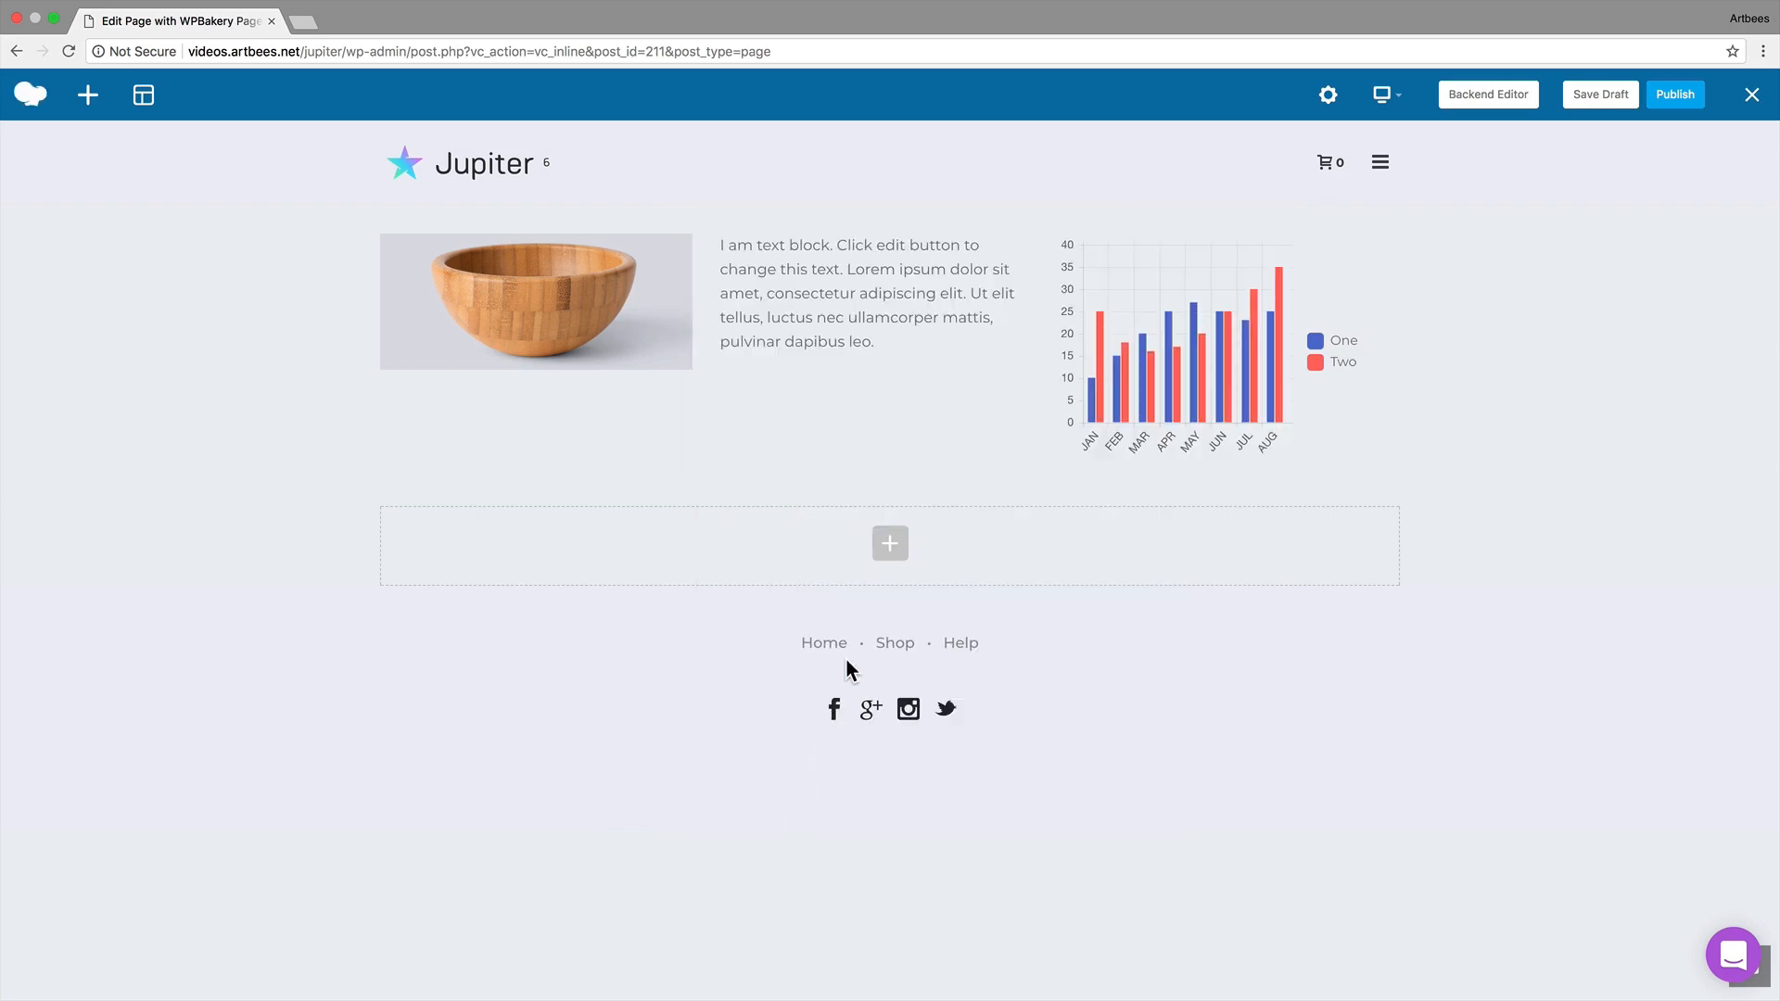
{"action": "mouse_move", "coordinate": [1676, 97]}
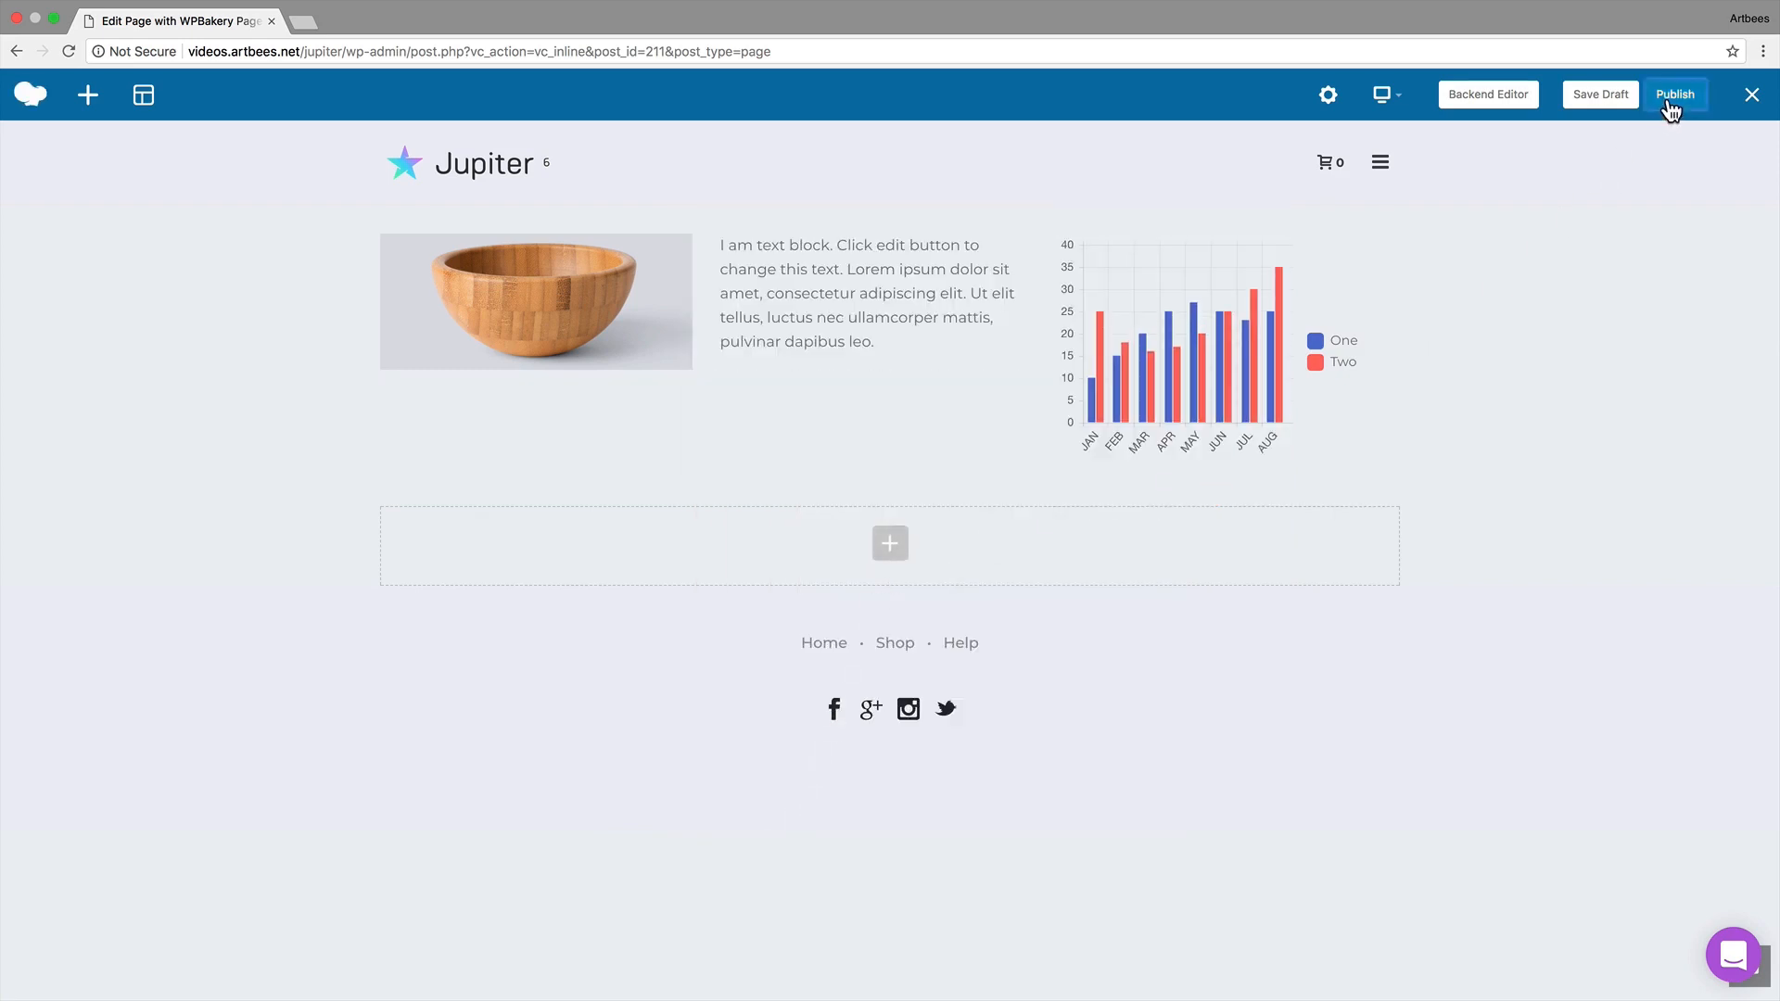
{"action": "left_click", "coordinate": [1682, 92]}
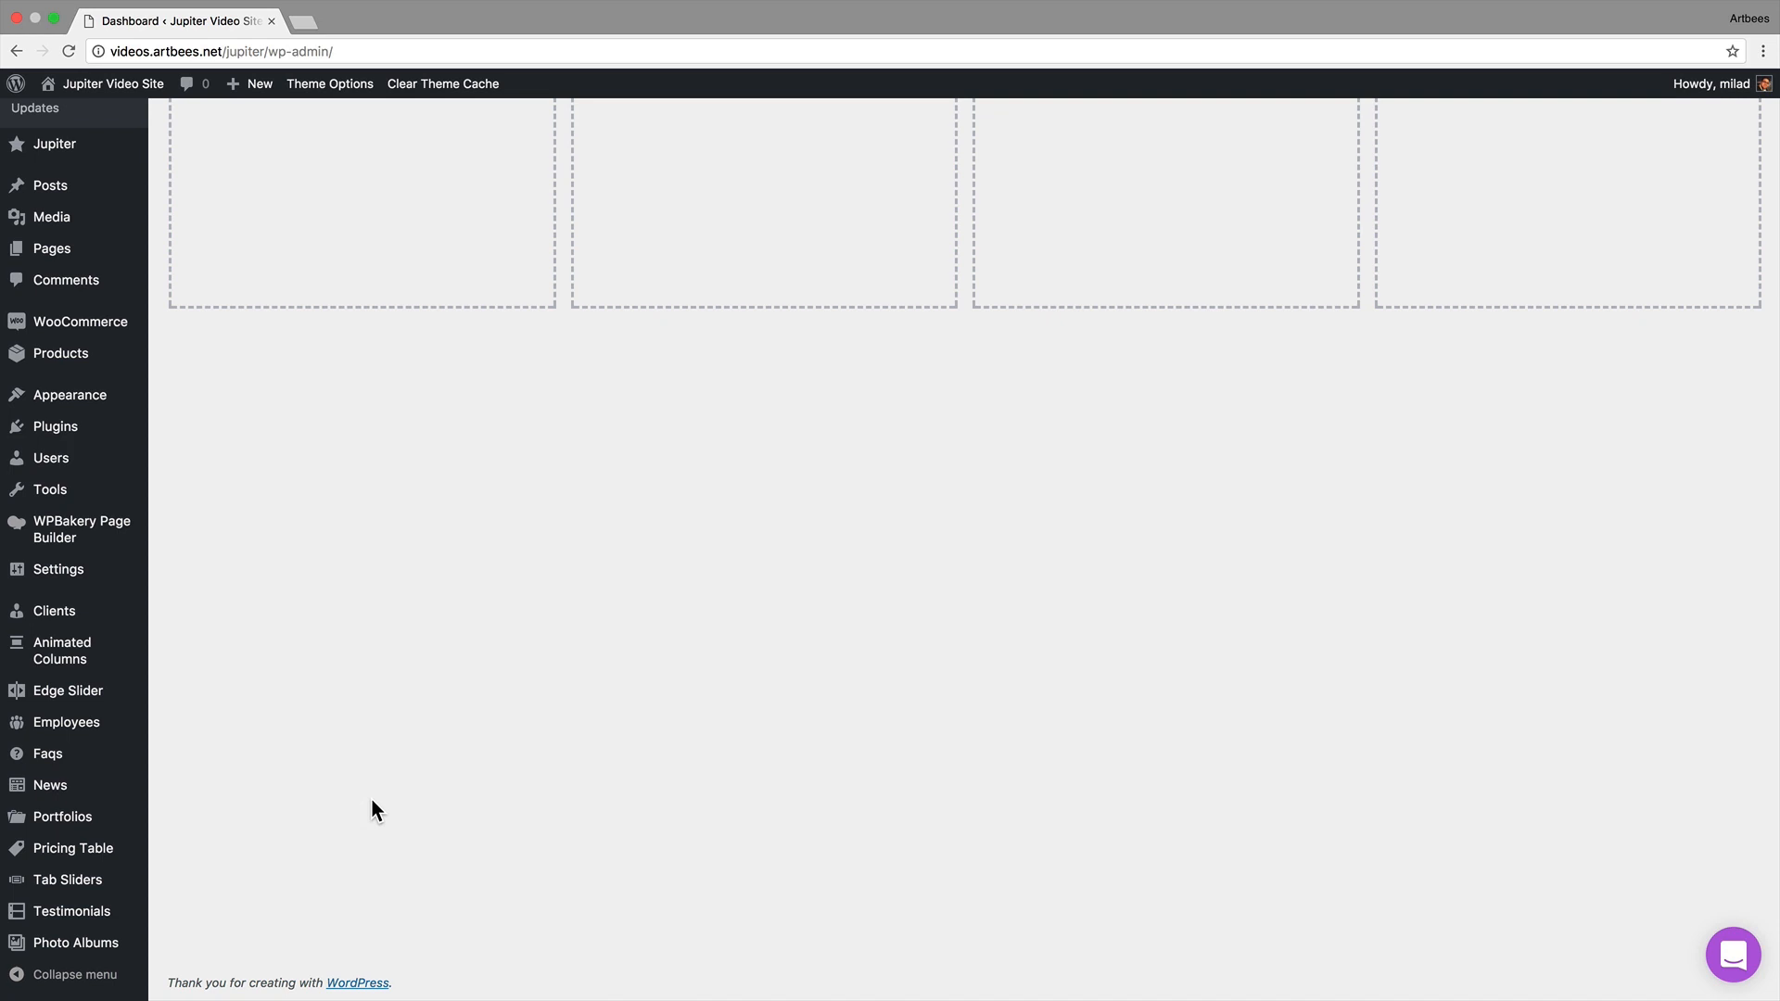
{"action": "mouse_move", "coordinate": [137, 938]}
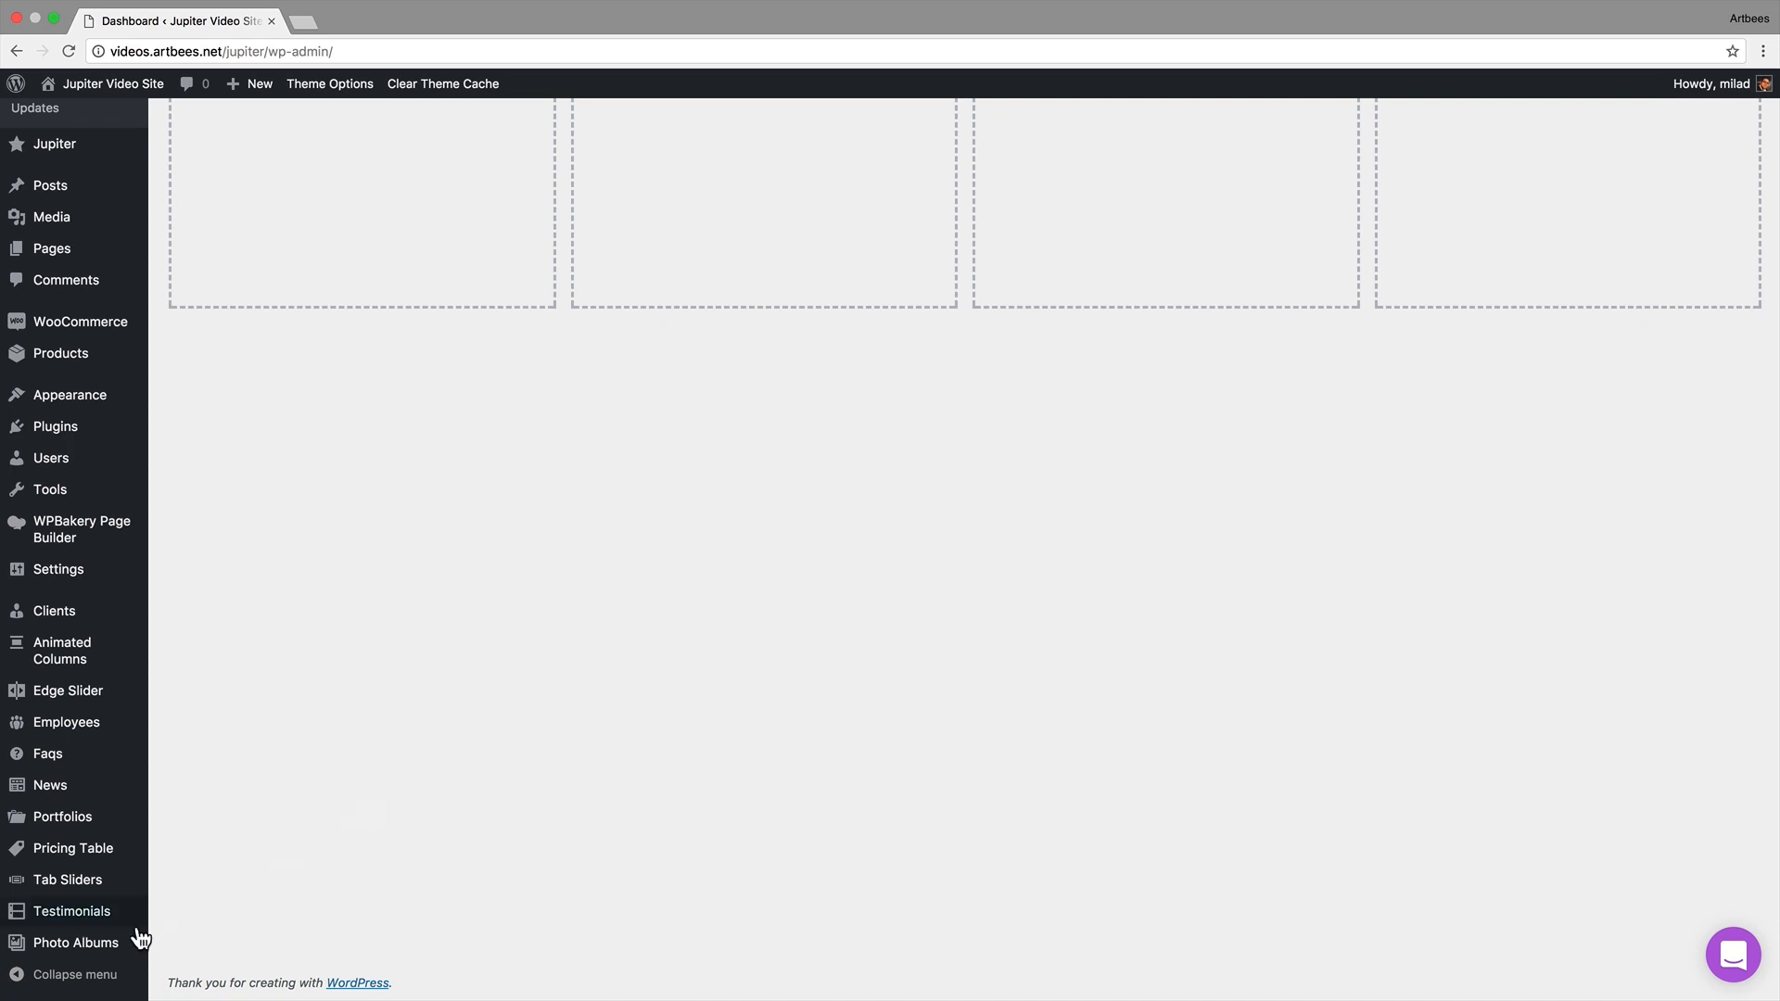
{"action": "mouse_move", "coordinate": [71, 849]}
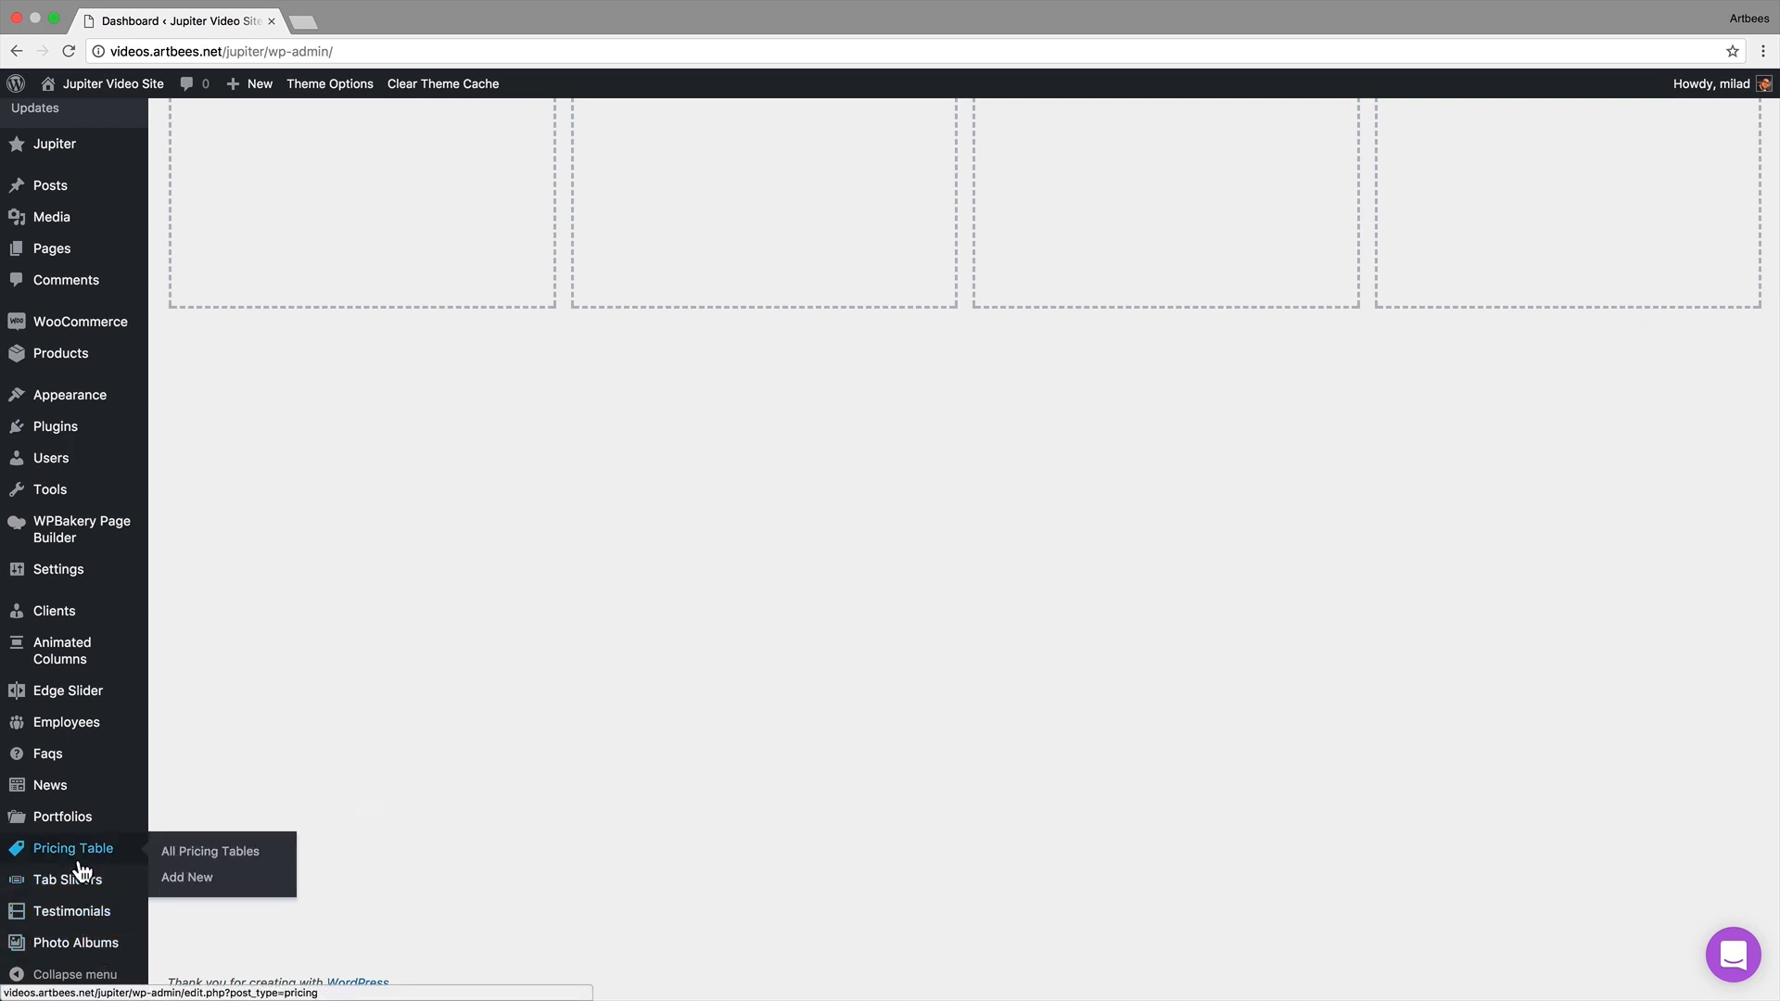
{"action": "mouse_move", "coordinate": [63, 816]}
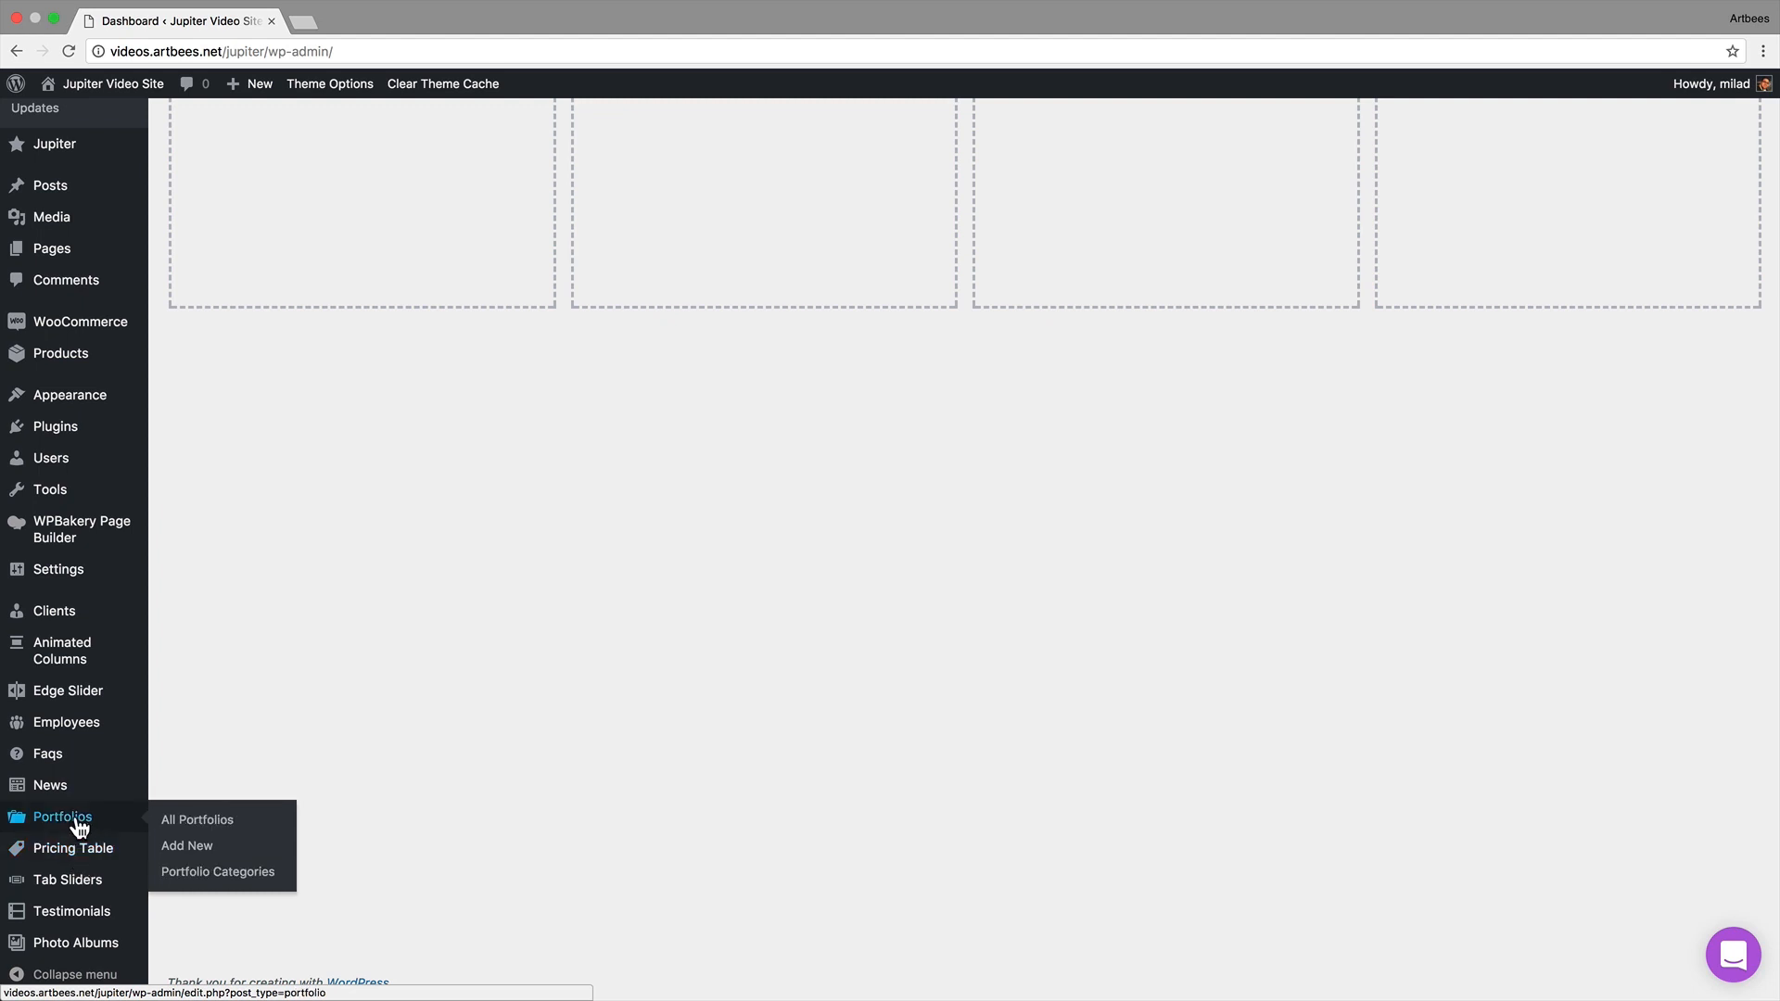
{"action": "mouse_move", "coordinate": [63, 651]}
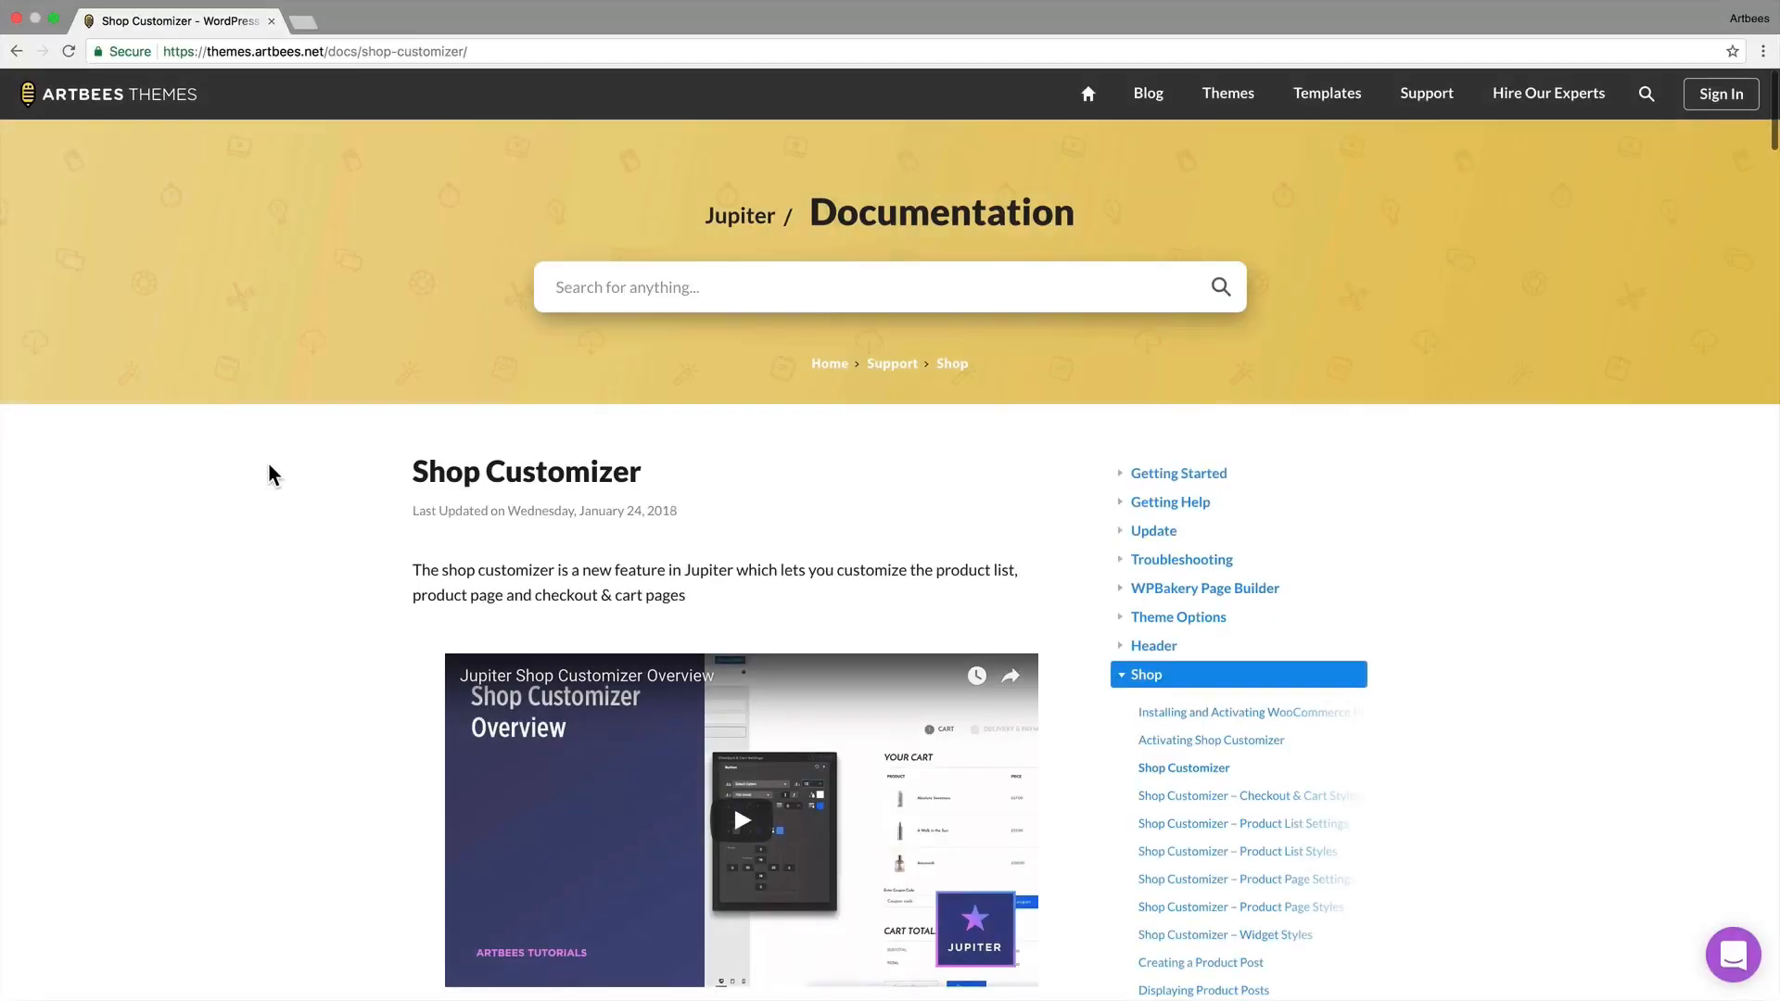
{"action": "scroll", "scroll_direction": "down", "scroll_amount": 3}
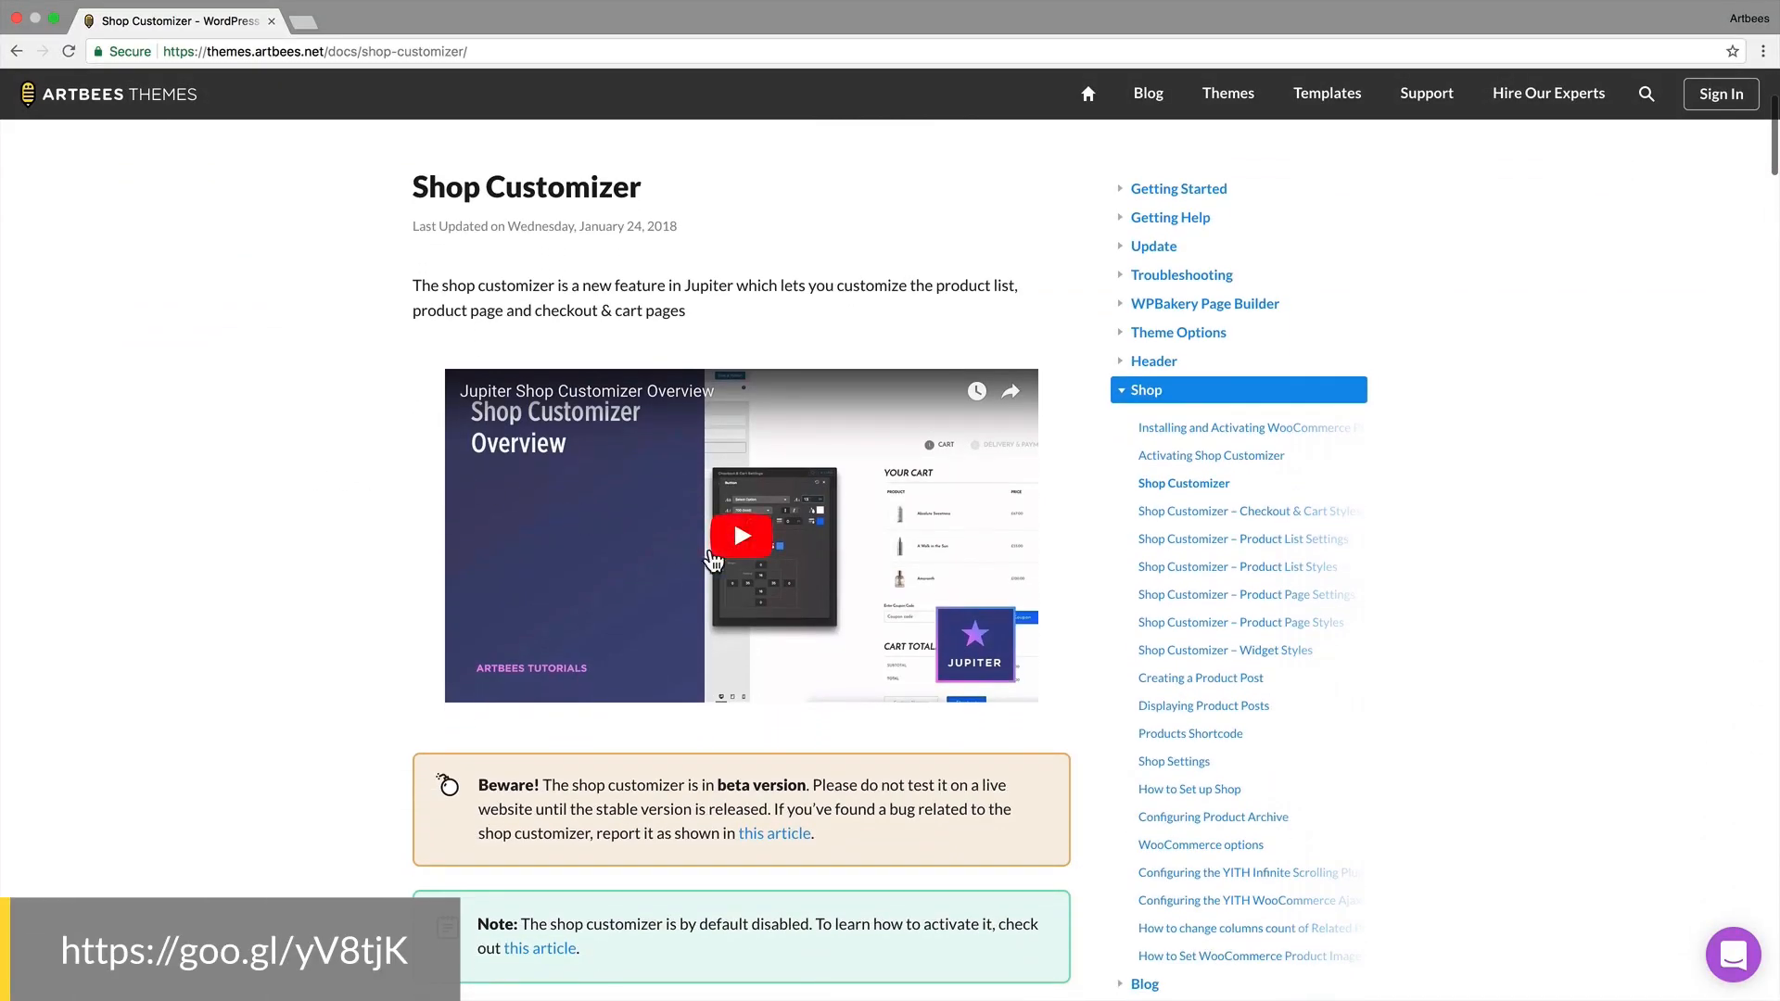
{"action": "mouse_move", "coordinate": [745, 577]}
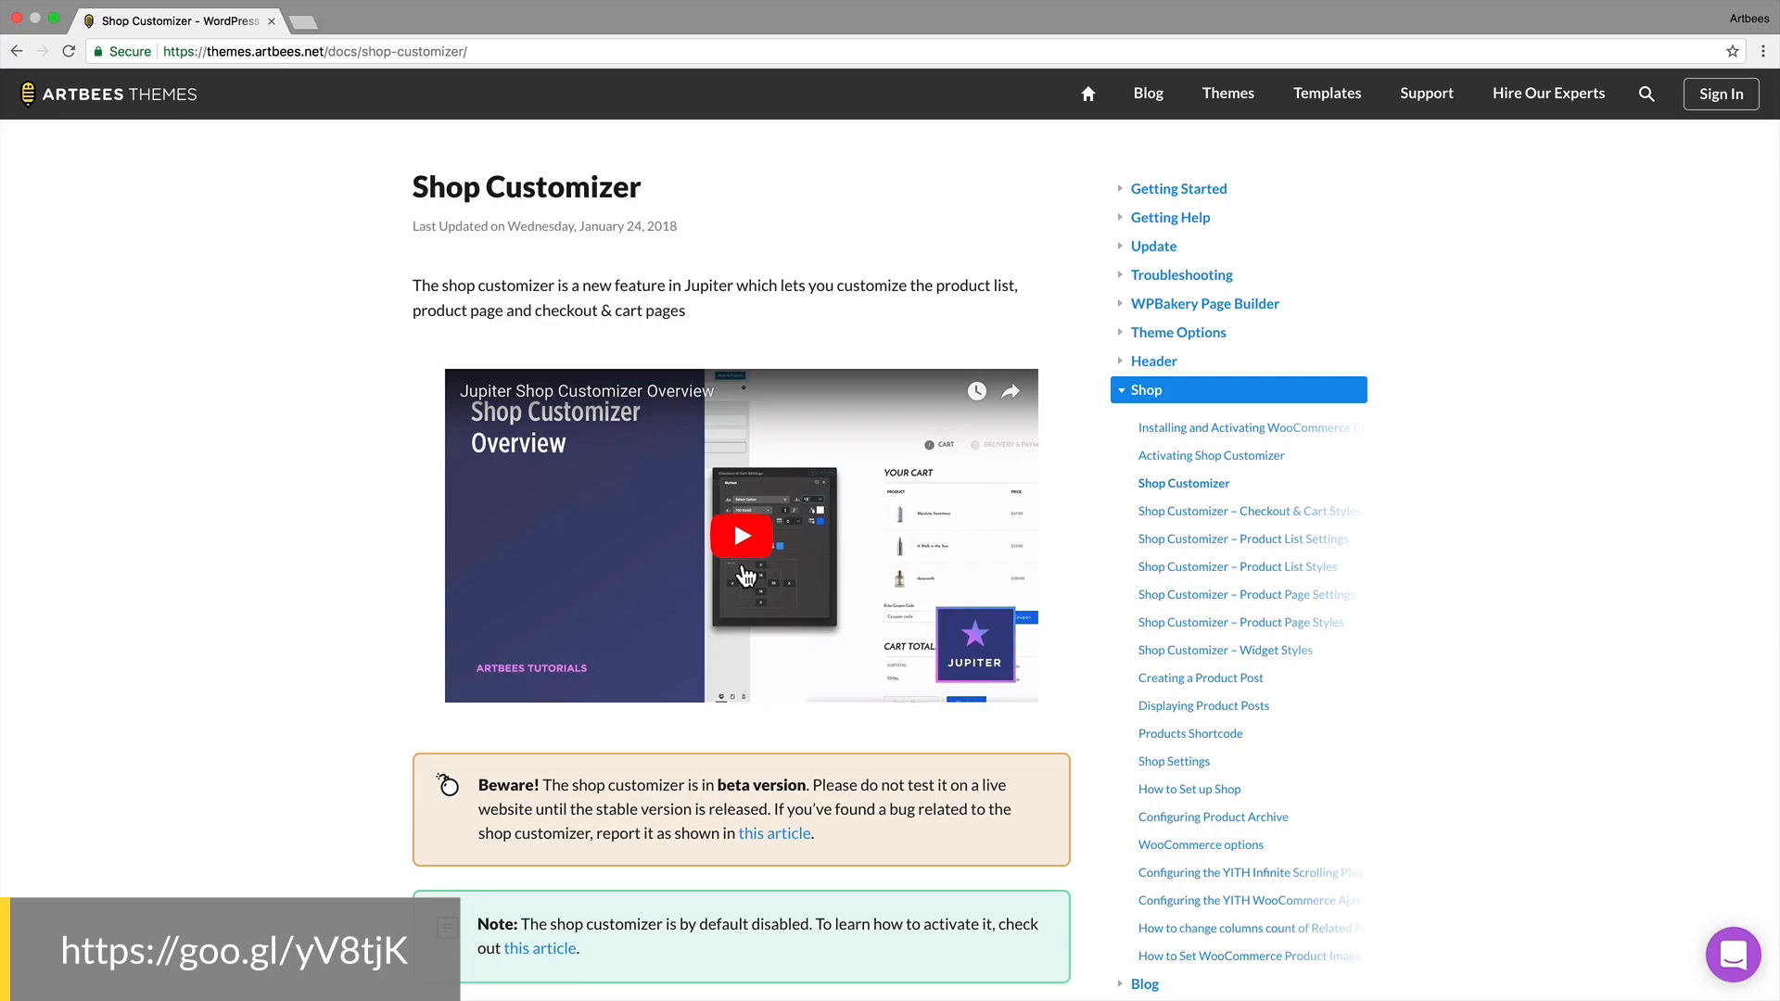
{"action": "left_click", "coordinate": [1428, 92]}
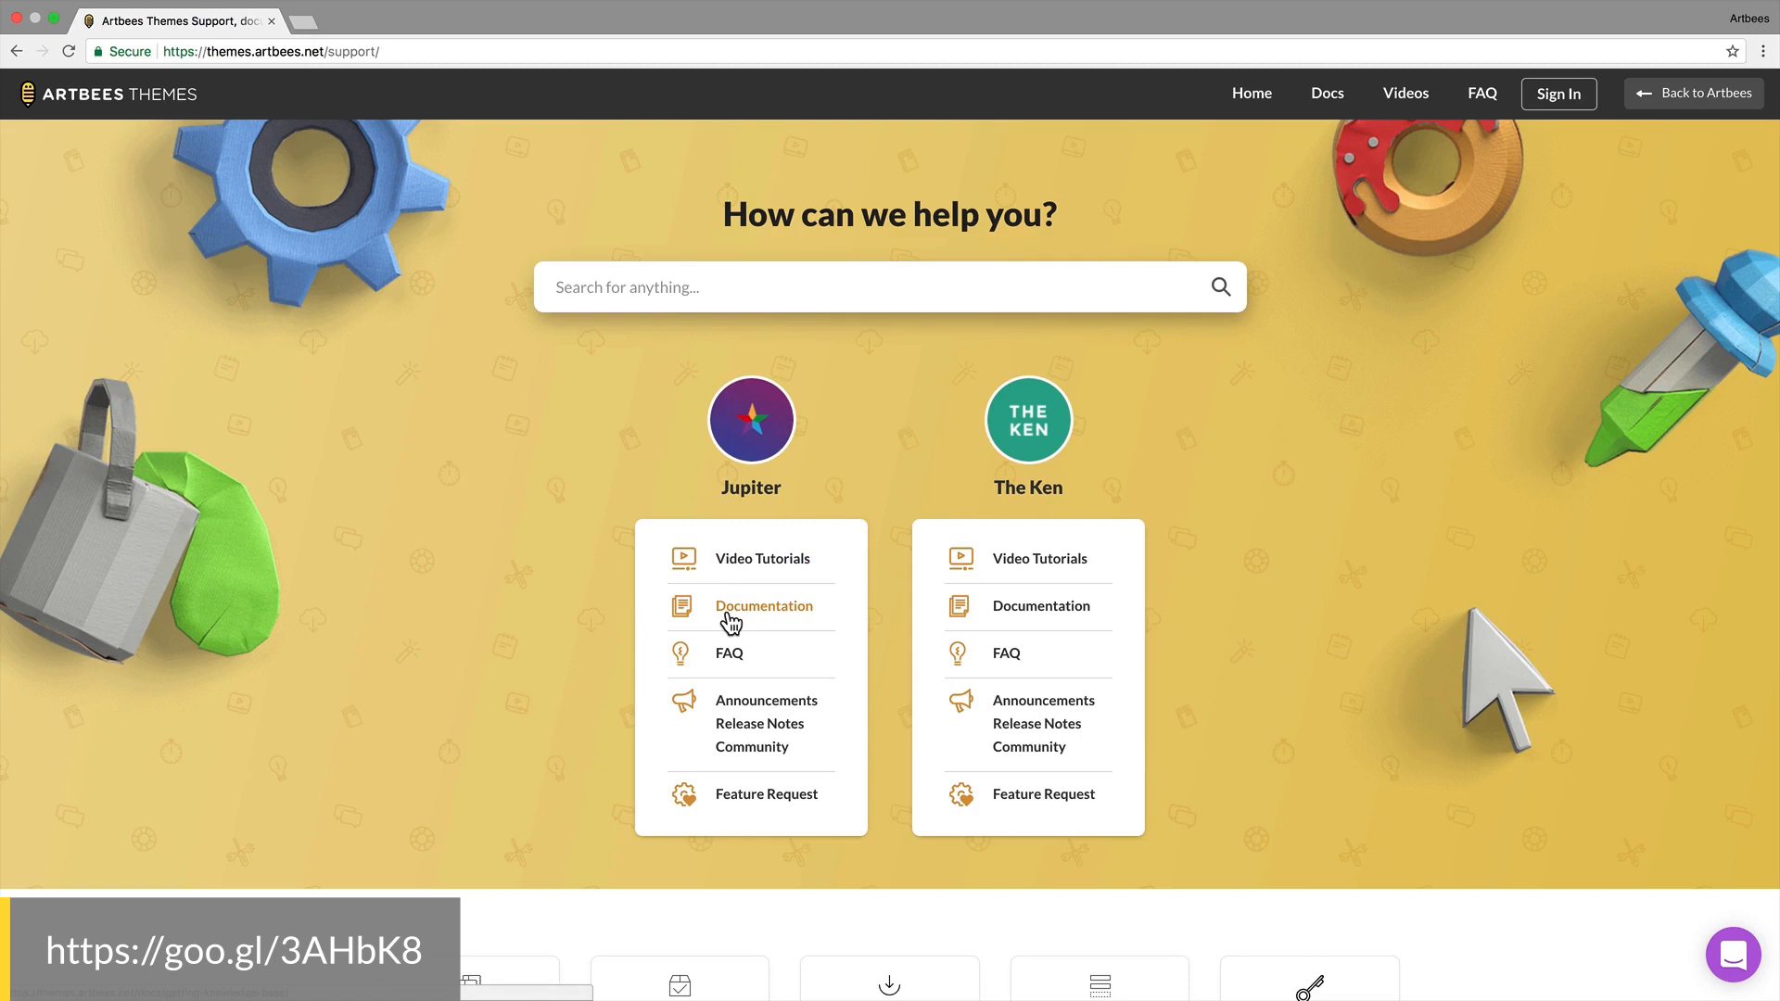
{"action": "mouse_move", "coordinate": [499, 653]}
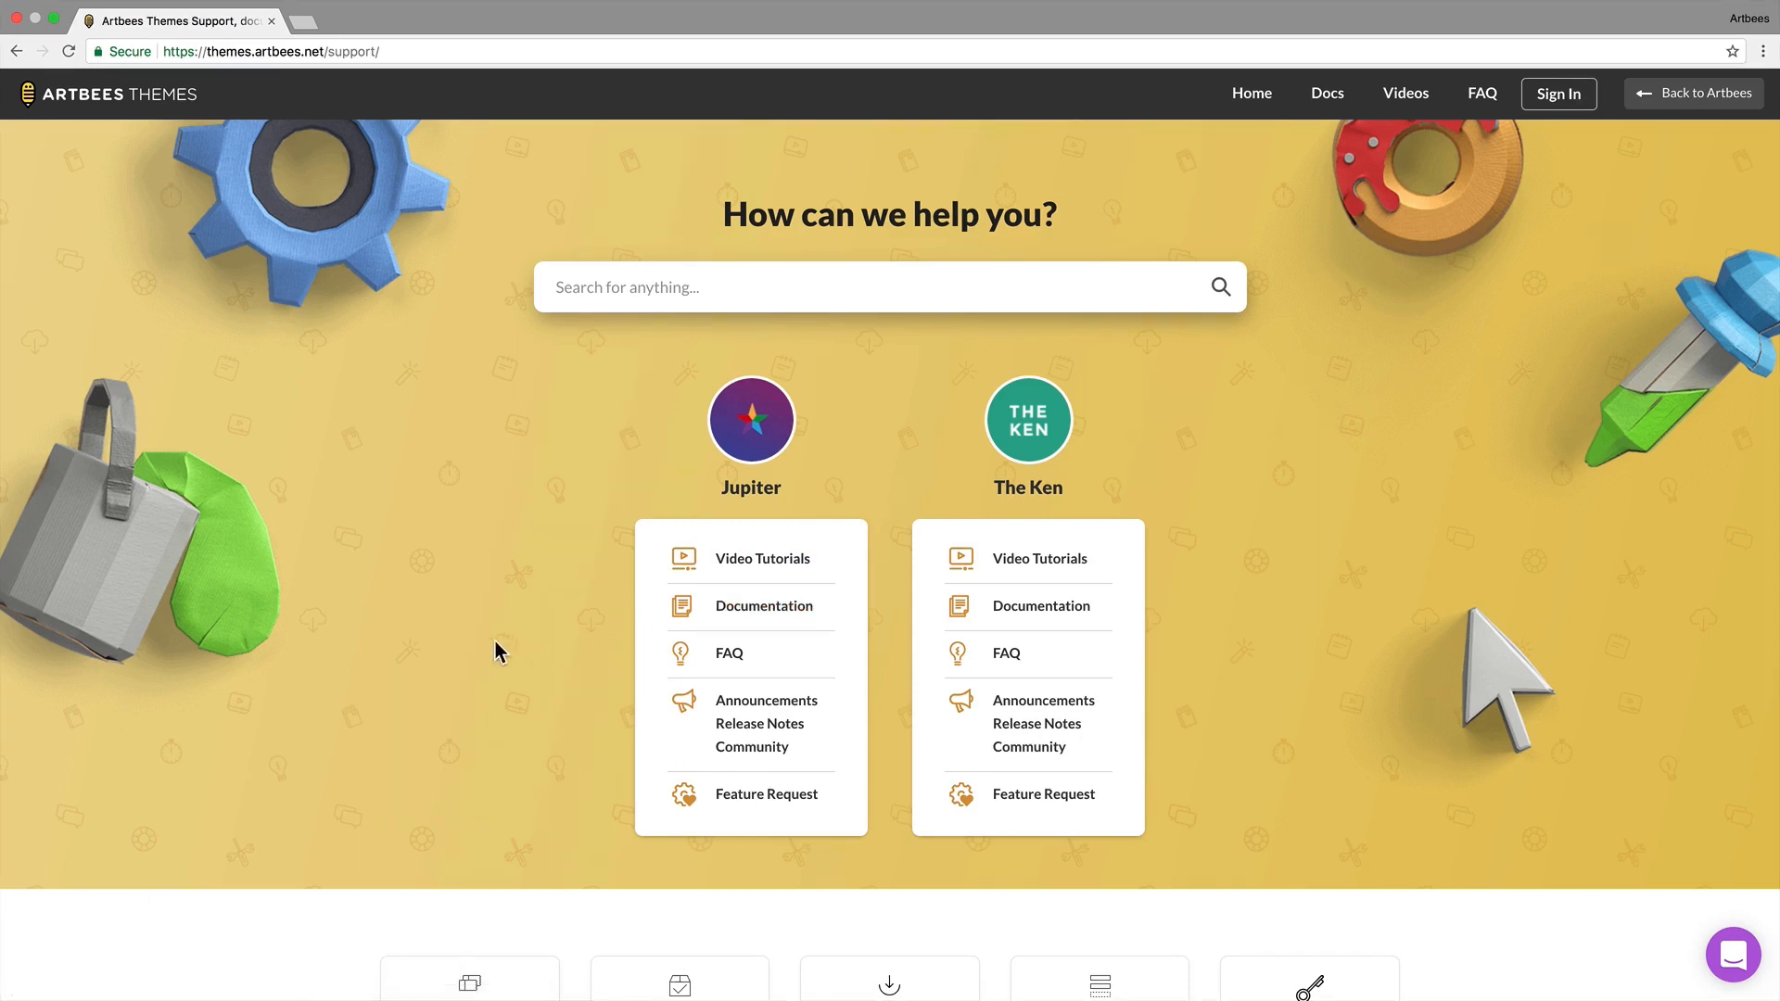